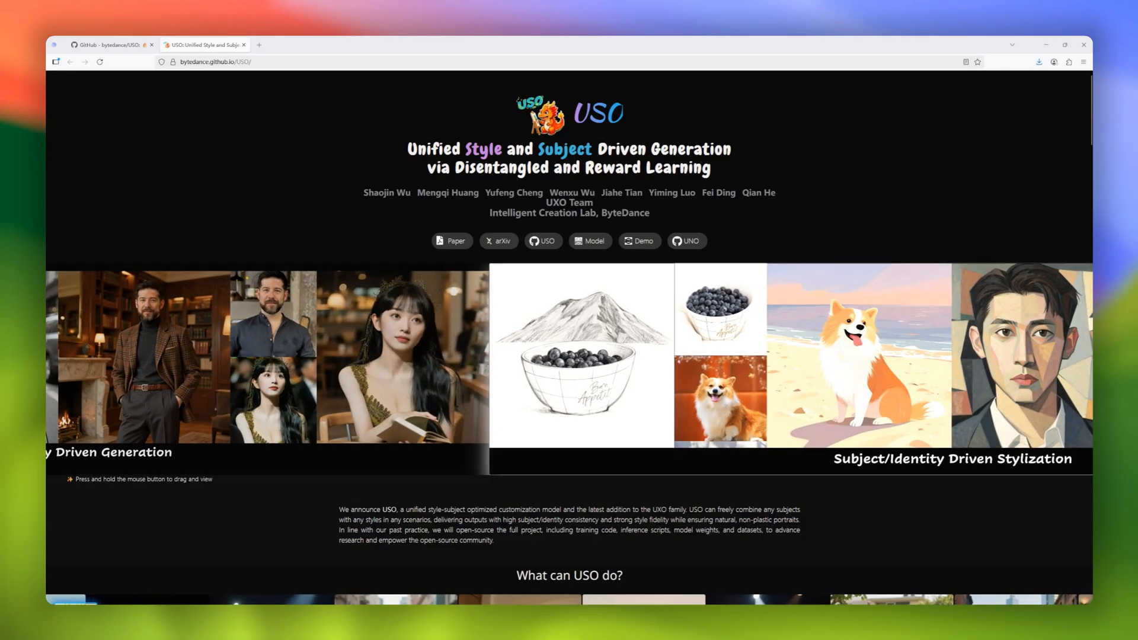
Step: Scroll the USO page, run the spec-kit command in PowerShell, then browse spec-kit and Gonzo
scroll("down", 3)
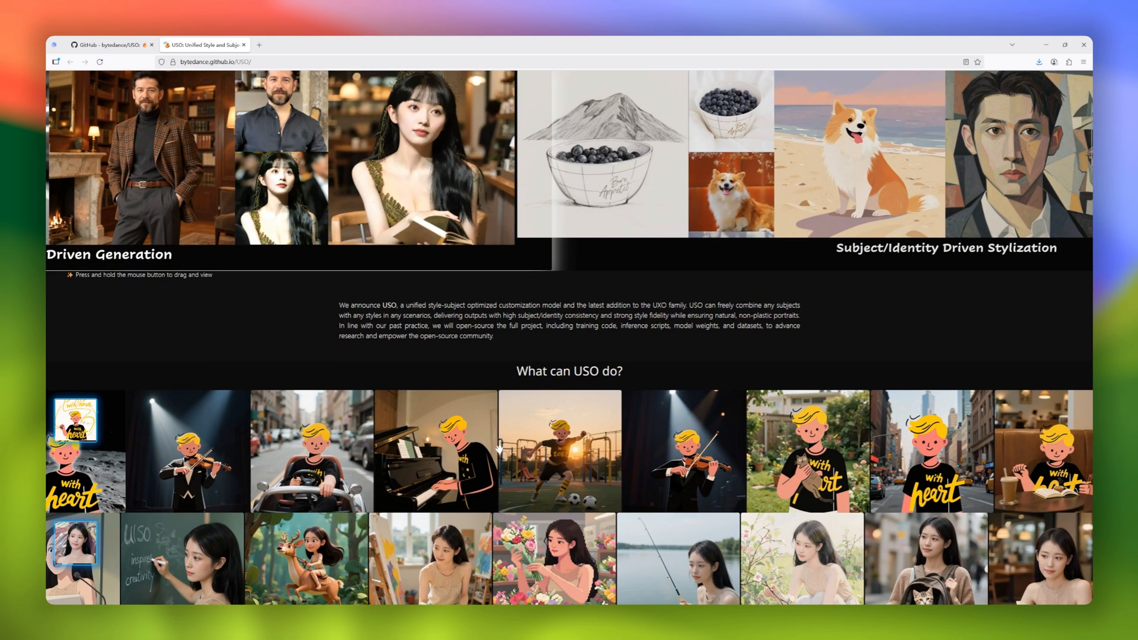
scroll("down", 3)
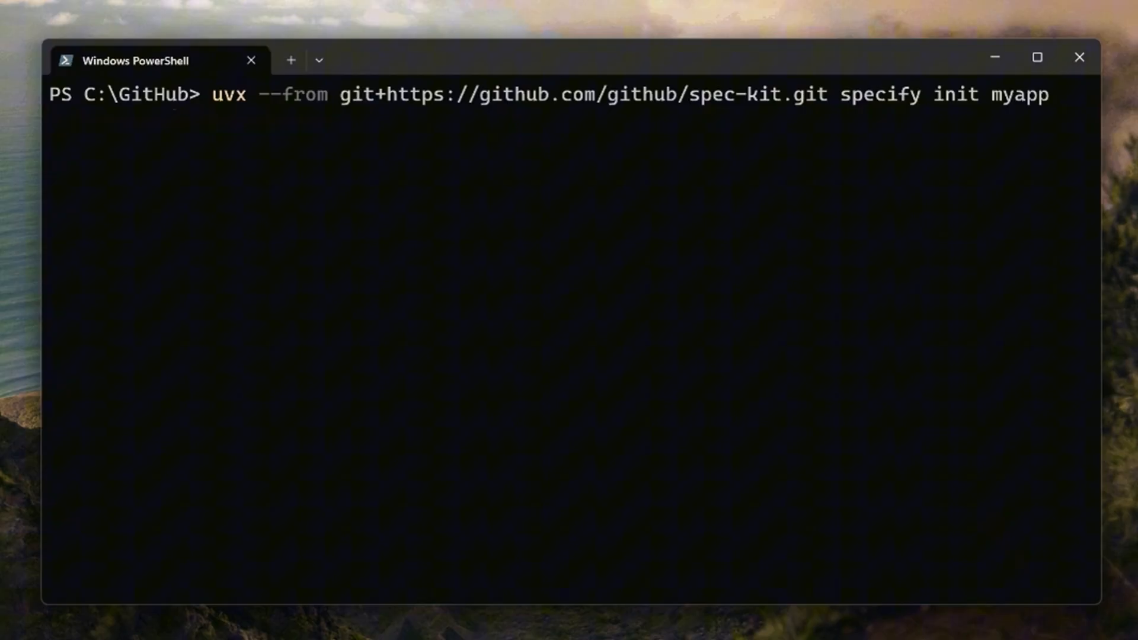
key("enter")
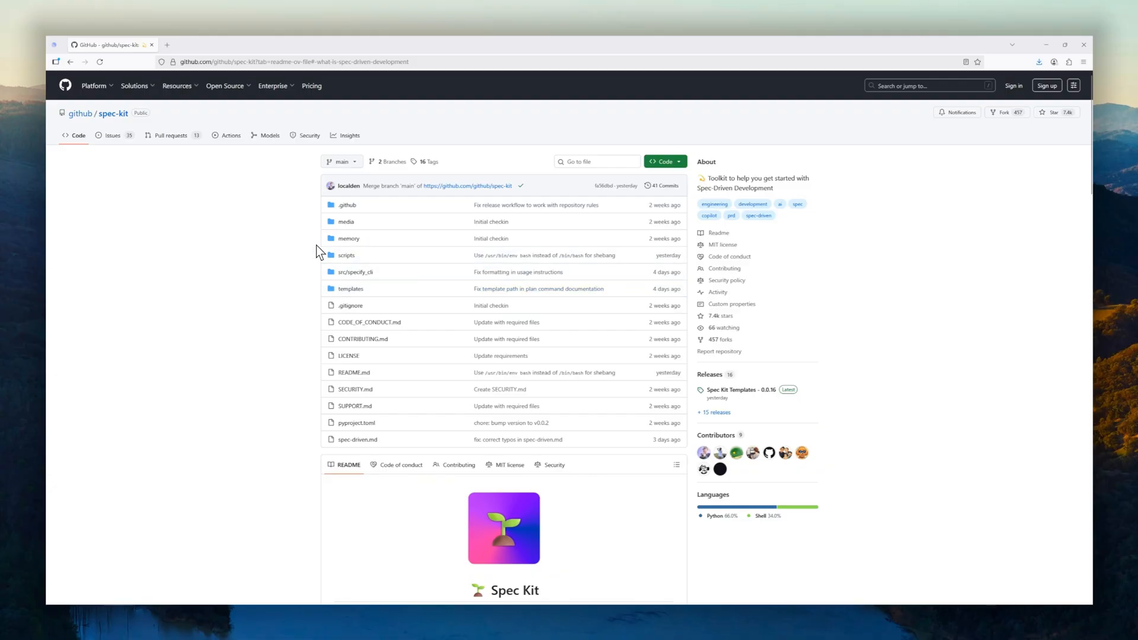
scroll("down", 3)
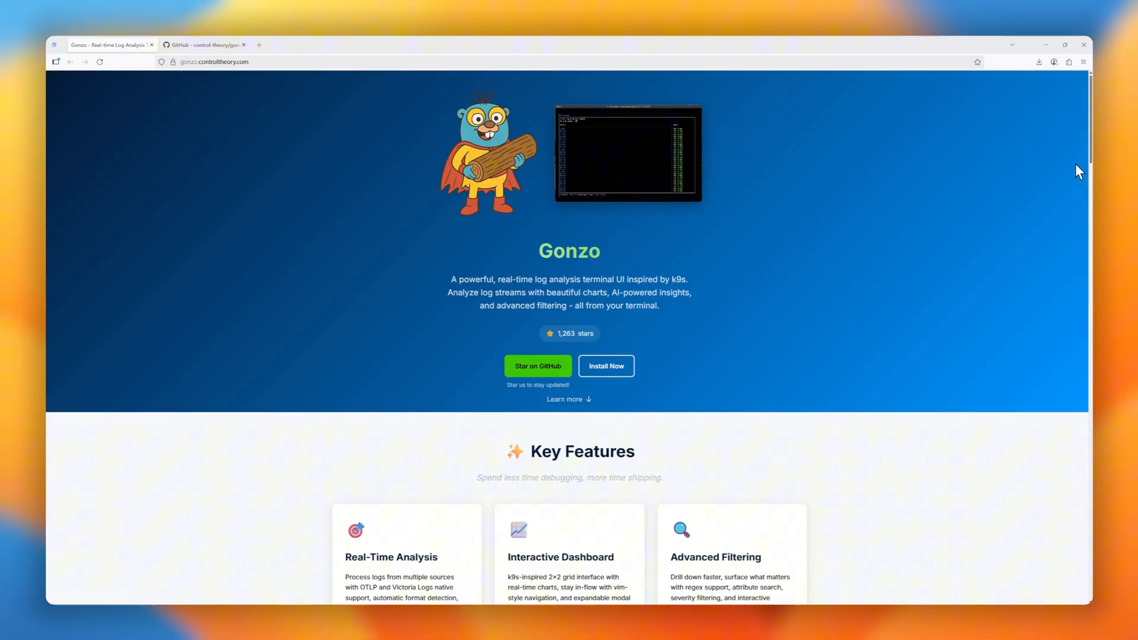
scroll("down", 3)
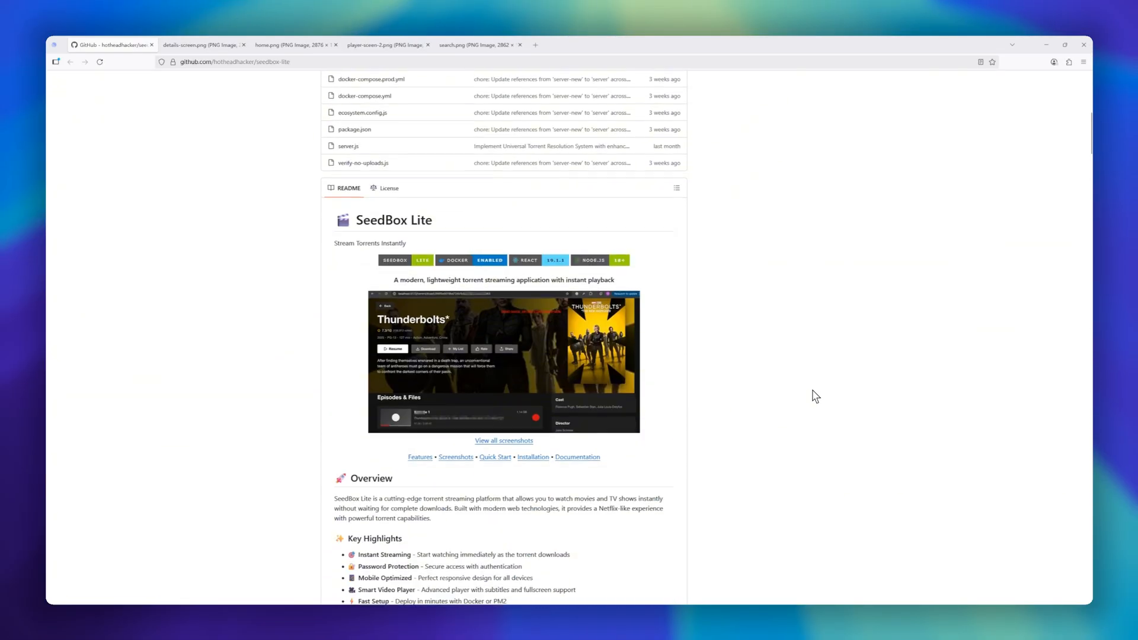
Step: Scroll into the SeedBox Lite README and highlight its overview paragraph
scroll("down", 3)
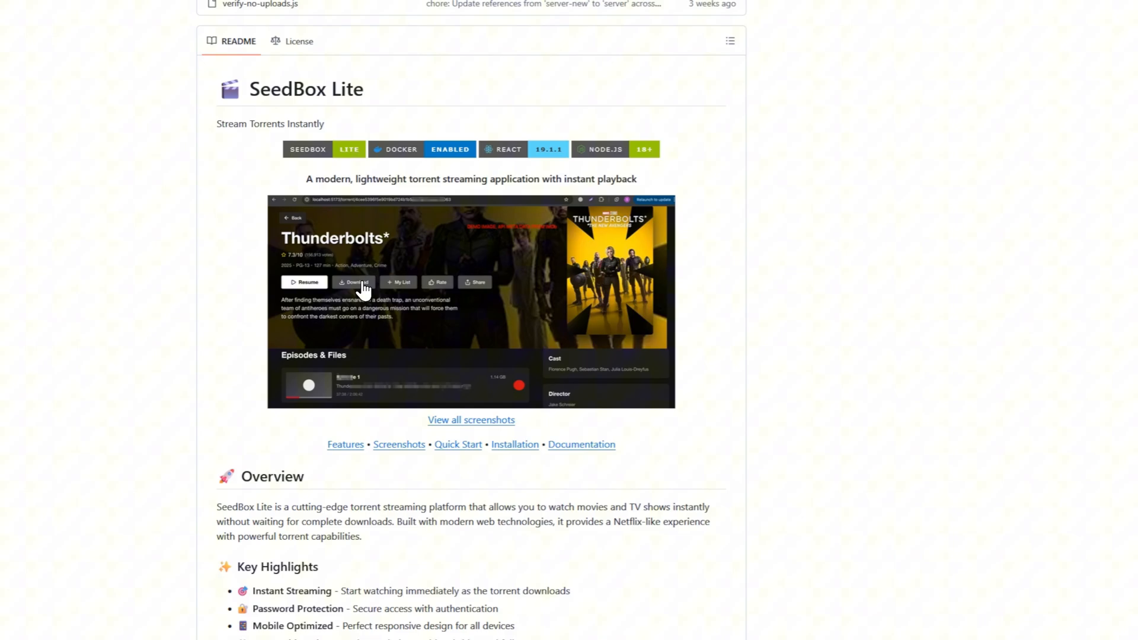
scroll("down", 3)
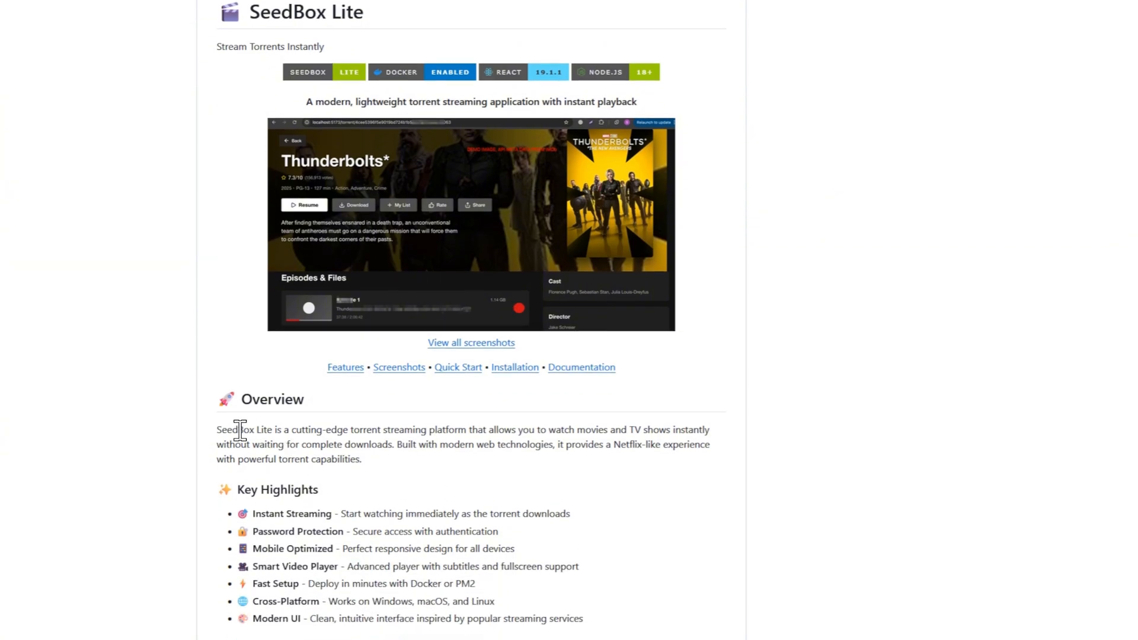
left_click_drag(240, 429, 361, 459)
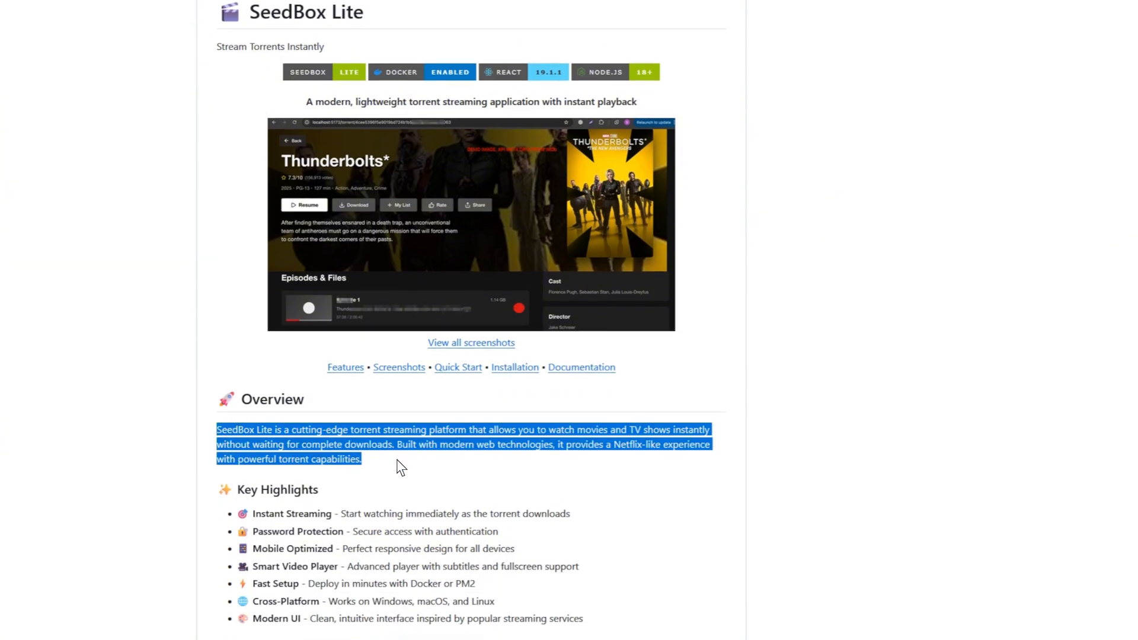
scroll("down", 3)
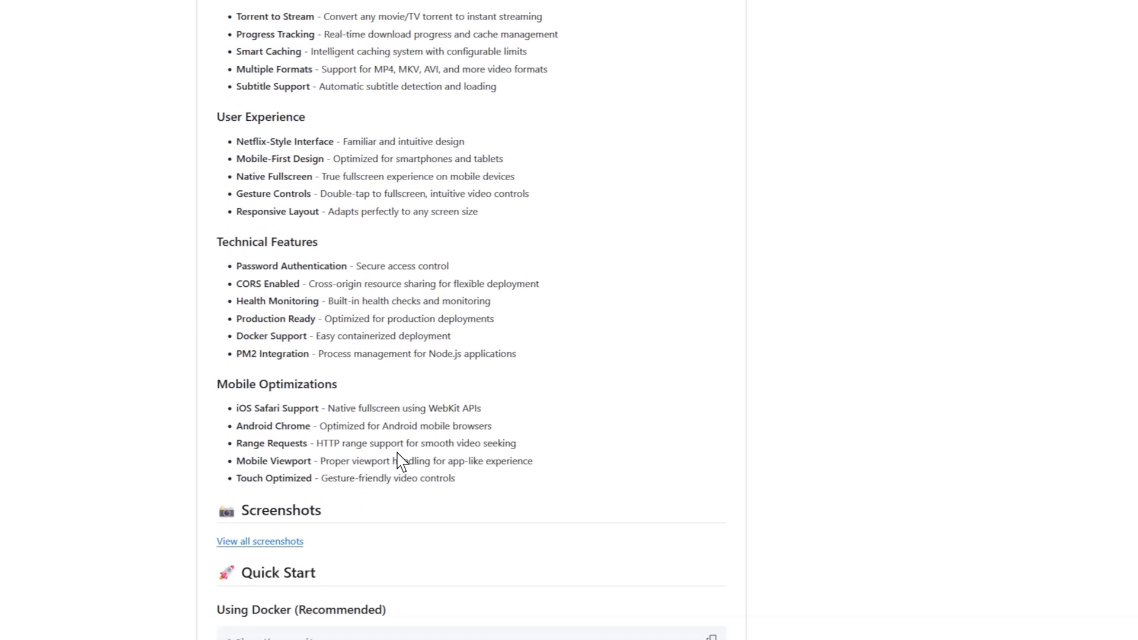
Step: Scroll through SeedBox Lite's installation and configuration sections to the details screenshot
scroll("down", 3)
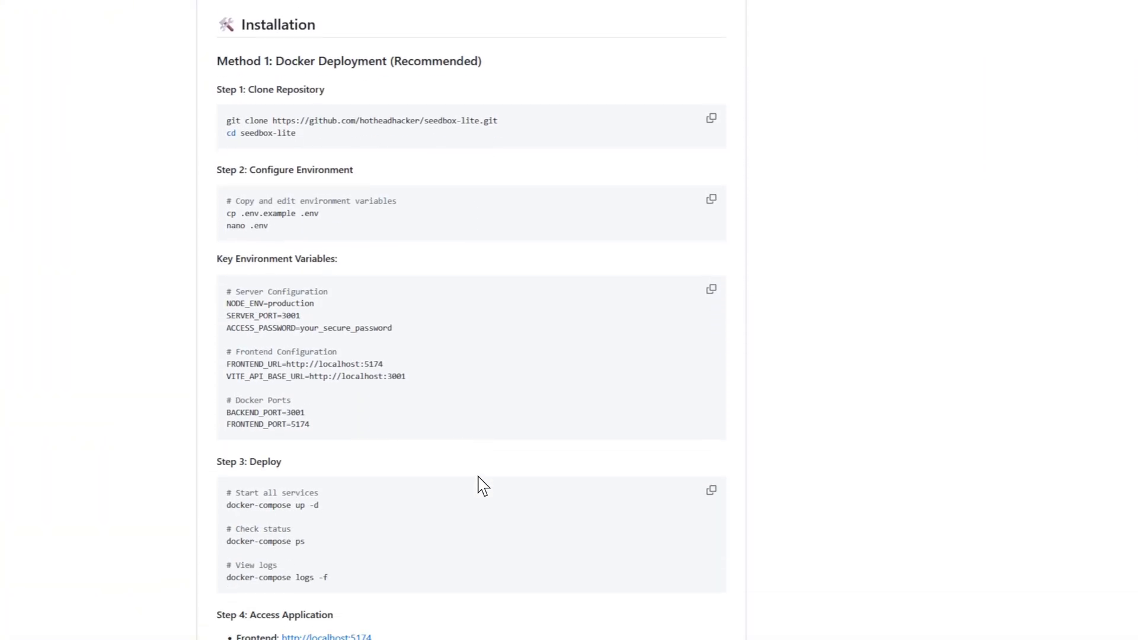
scroll("down", 3)
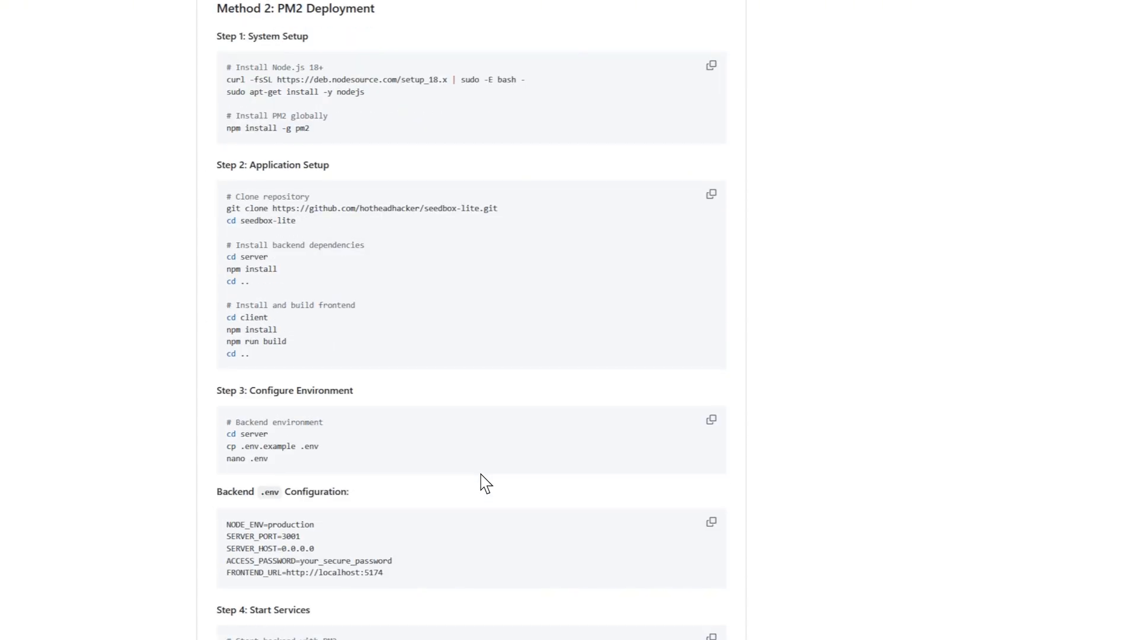
scroll("down", 3)
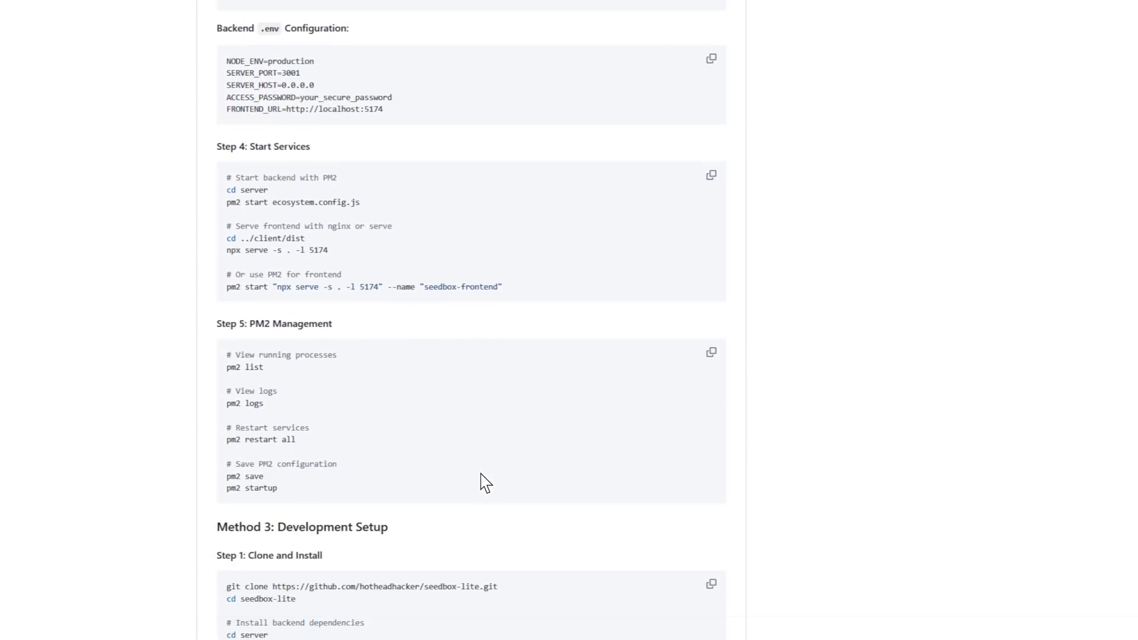
scroll("down", 3)
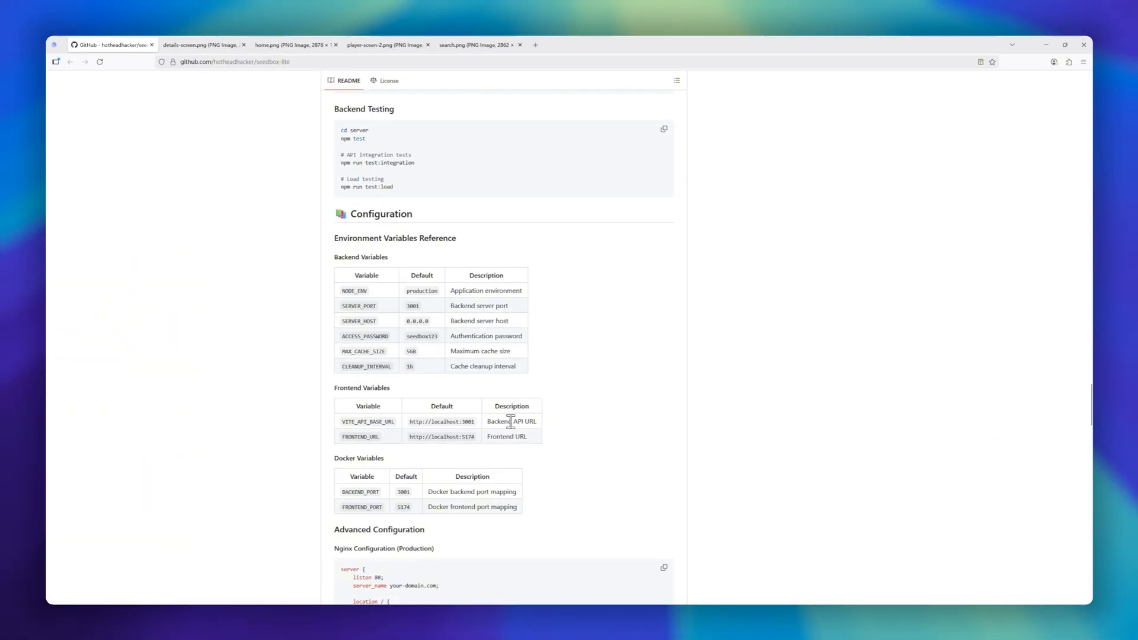
scroll("down", 3)
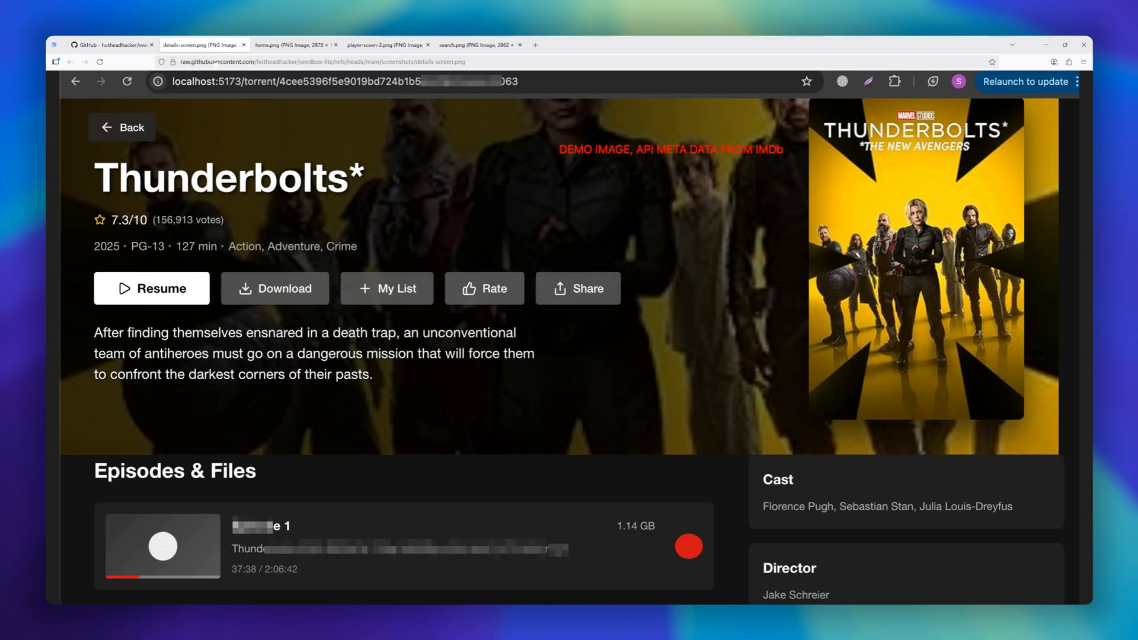
mouse_move(433, 210)
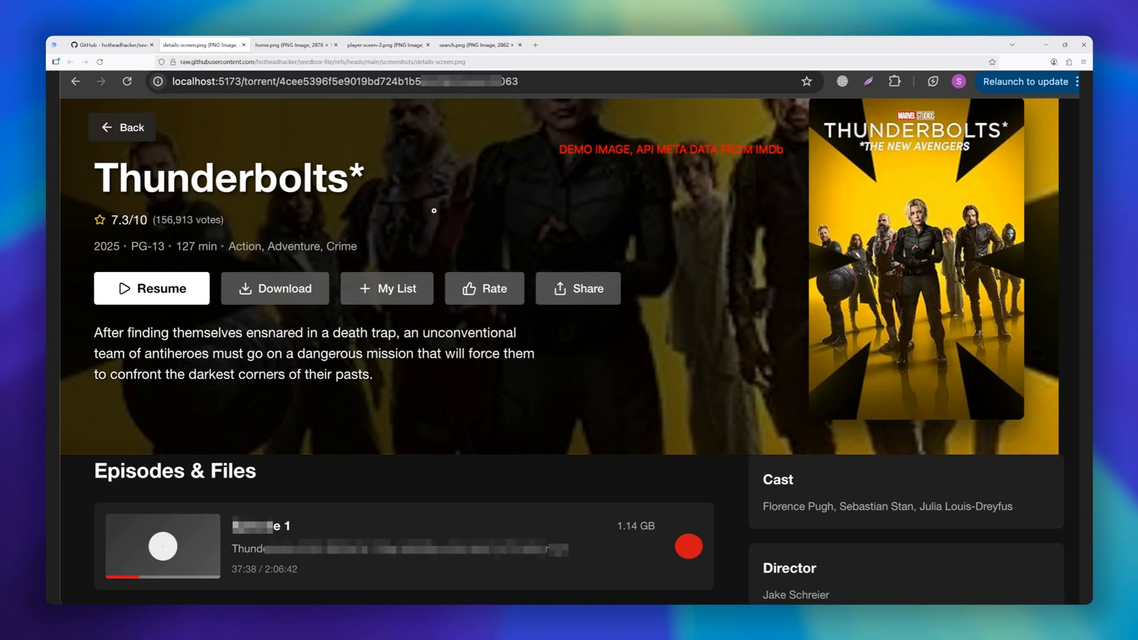
mouse_move(445, 281)
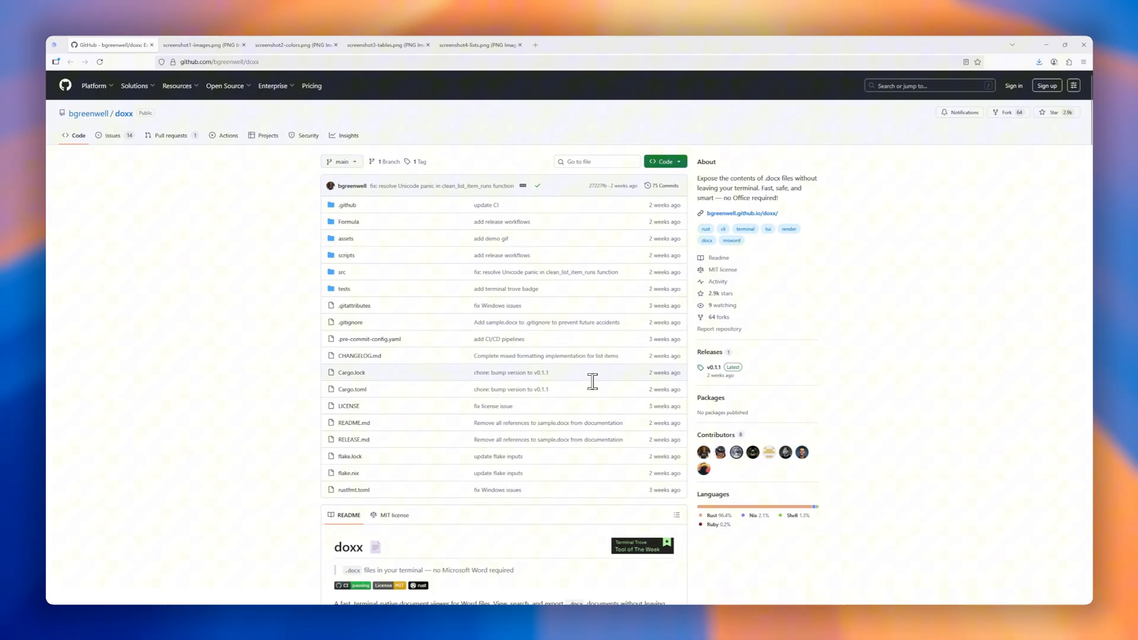
Step: Scroll the doxx README past Installation, Command Line Options and Architecture to the terminal demo
scroll("down", 3)
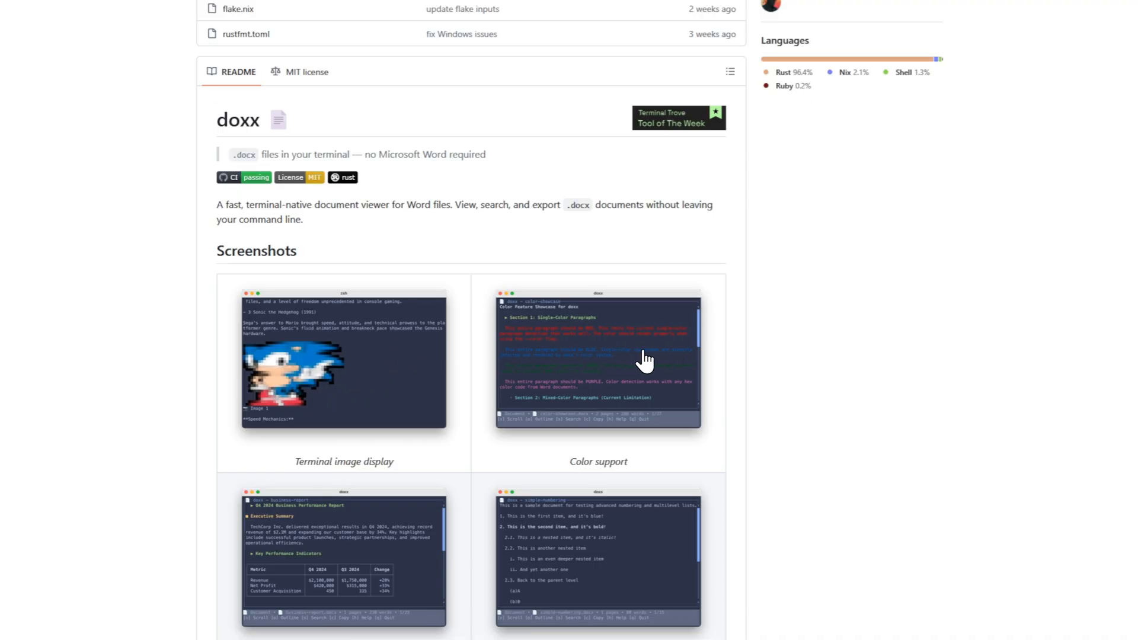
scroll("down", 3)
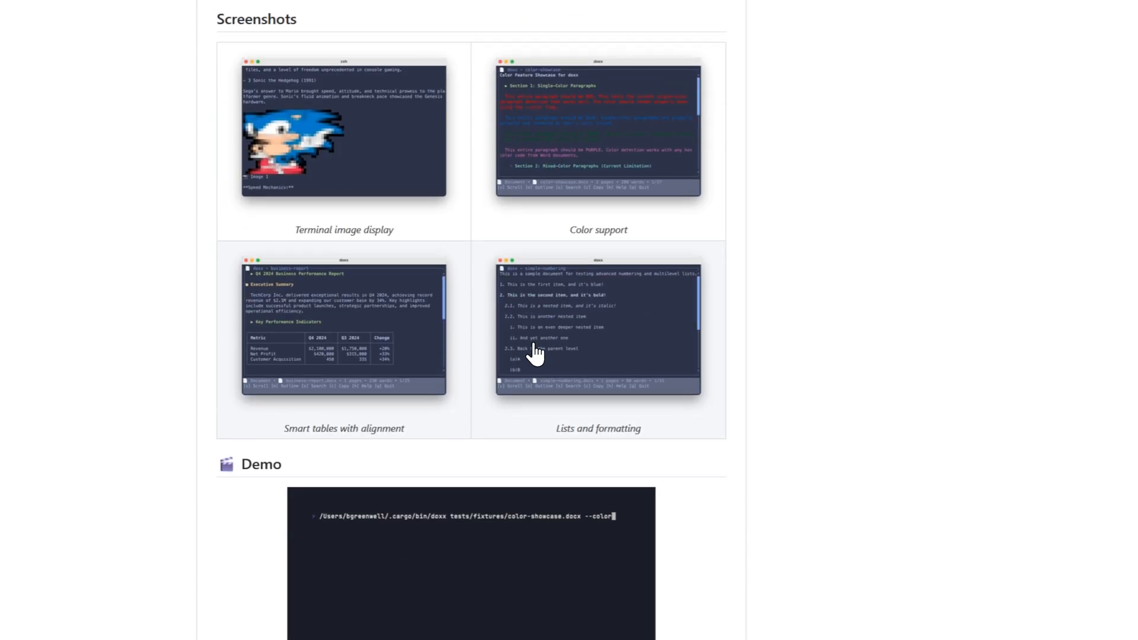
scroll("down", 3)
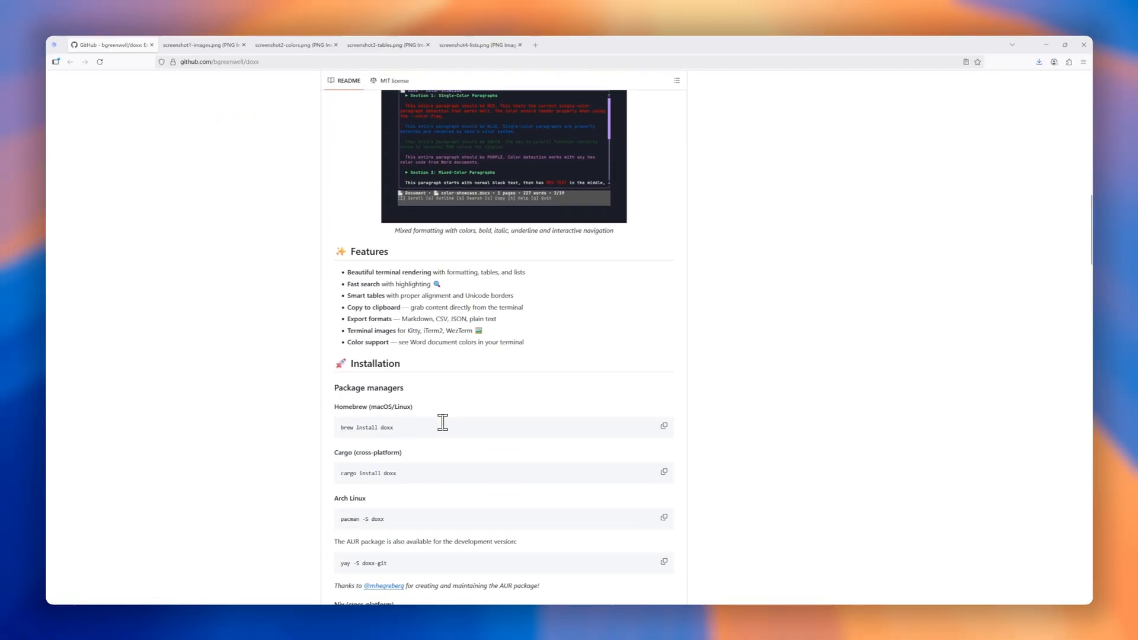
scroll("down", 3)
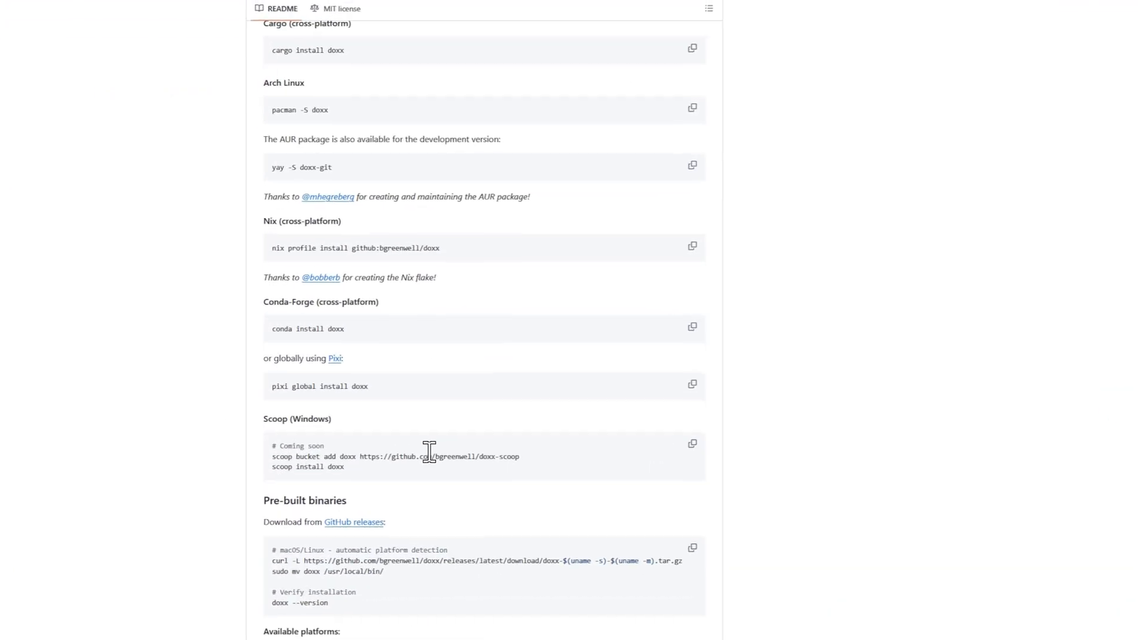
scroll("down", 3)
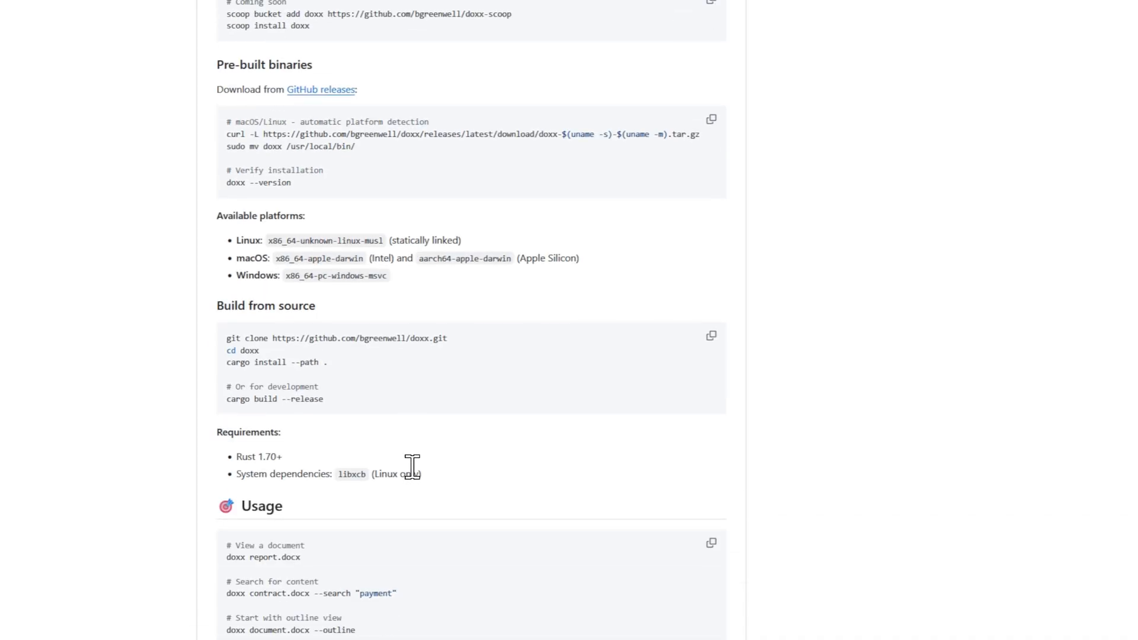
scroll("down", 3)
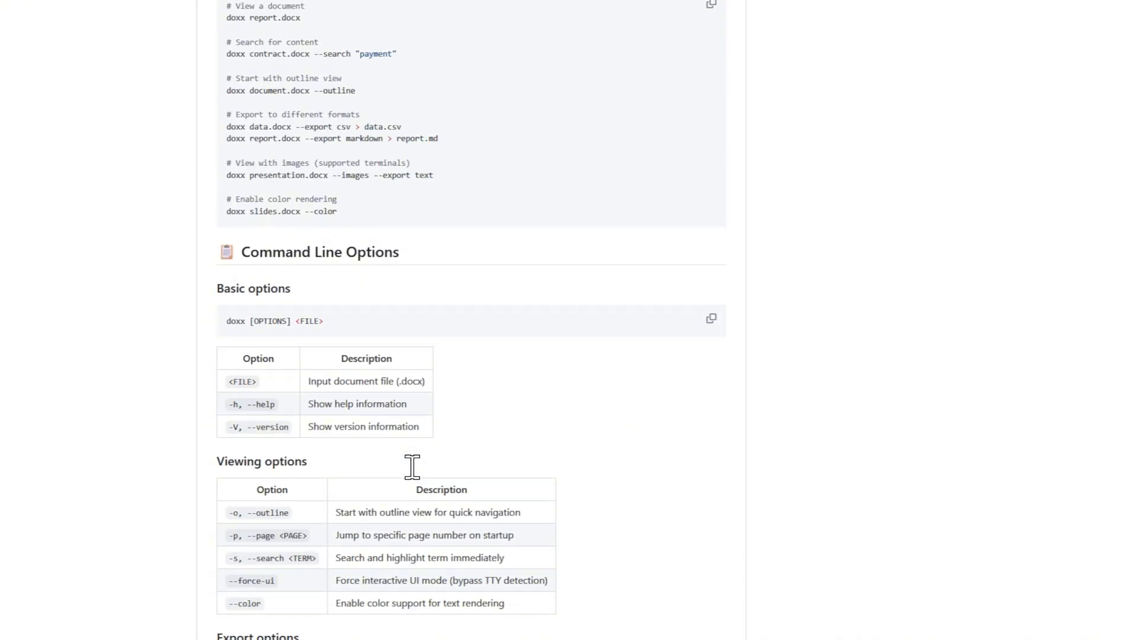
scroll("down", 3)
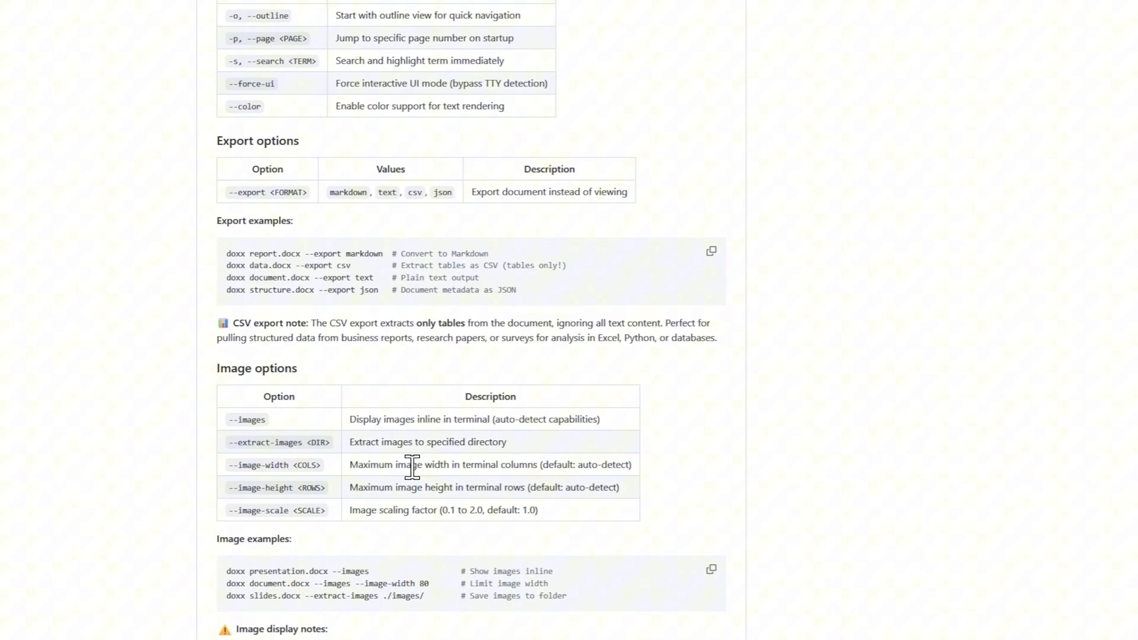
scroll("down", 3)
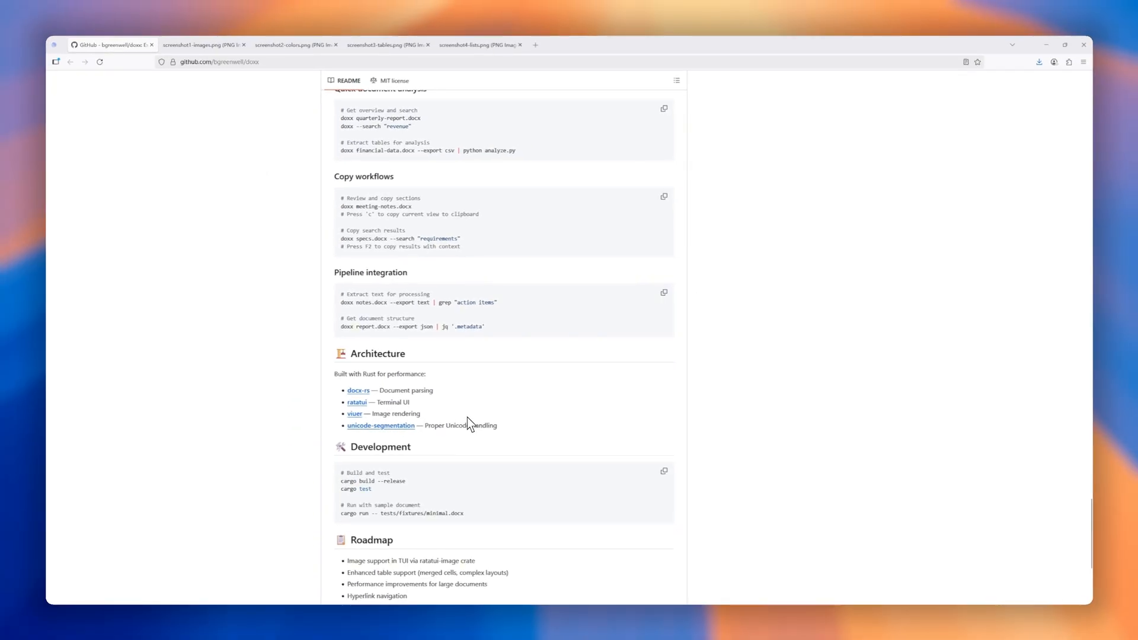
scroll("down", 3)
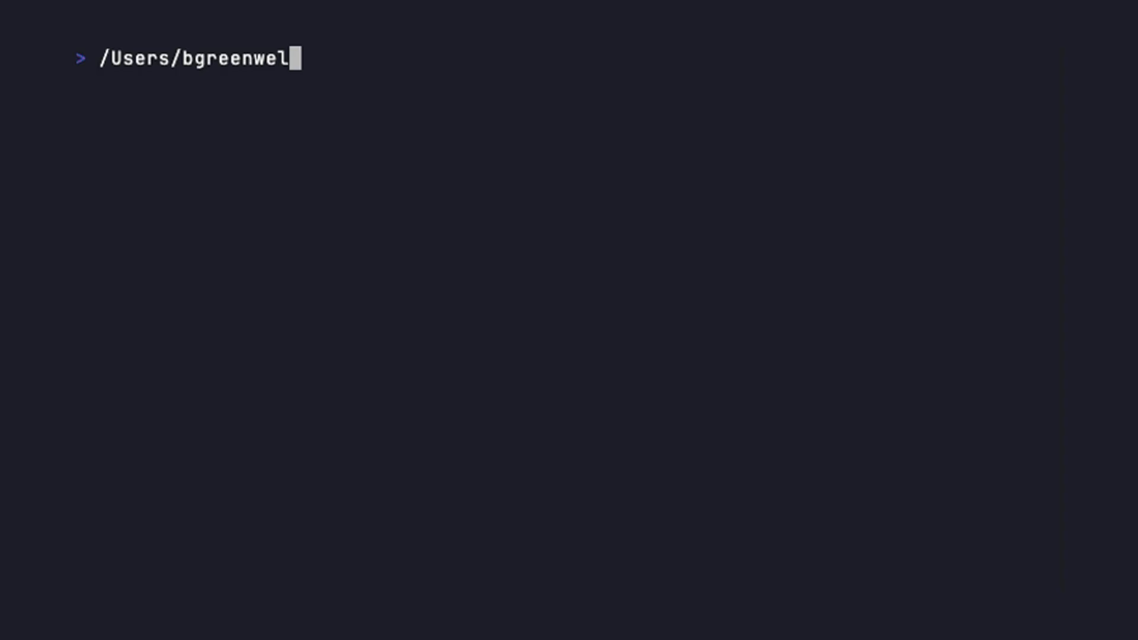
Step: Run doxx tests/fixtures/color-showcase.docx --color and scroll through its coloured paragraphs and lists
type("l/.cargo/bin/doxx tests/fixtures/color-s")
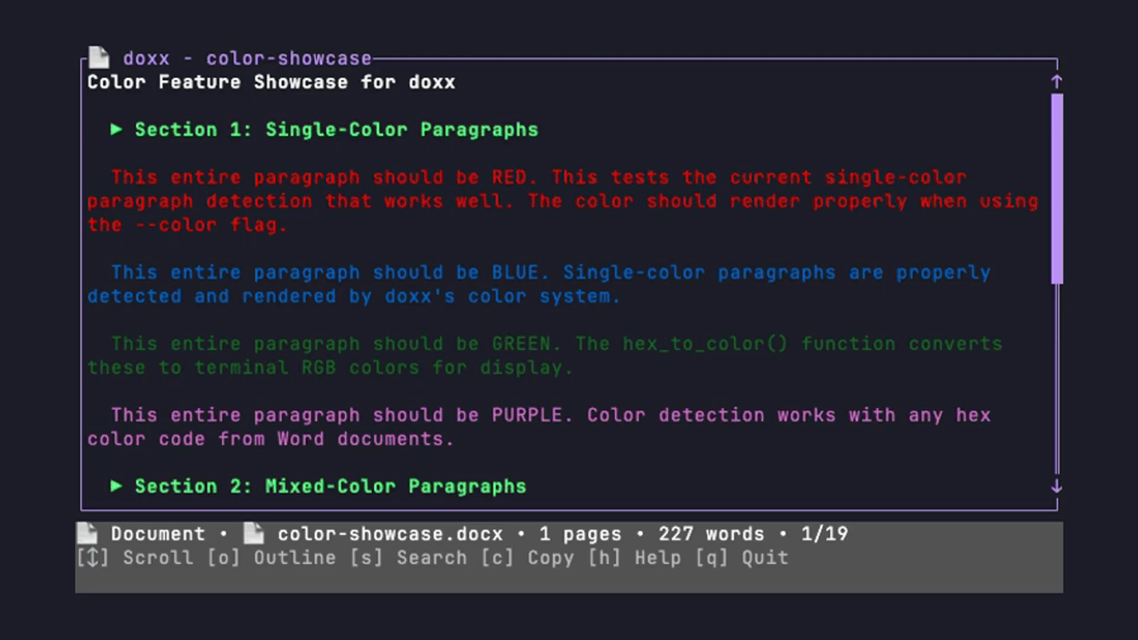
scroll("down", 3)
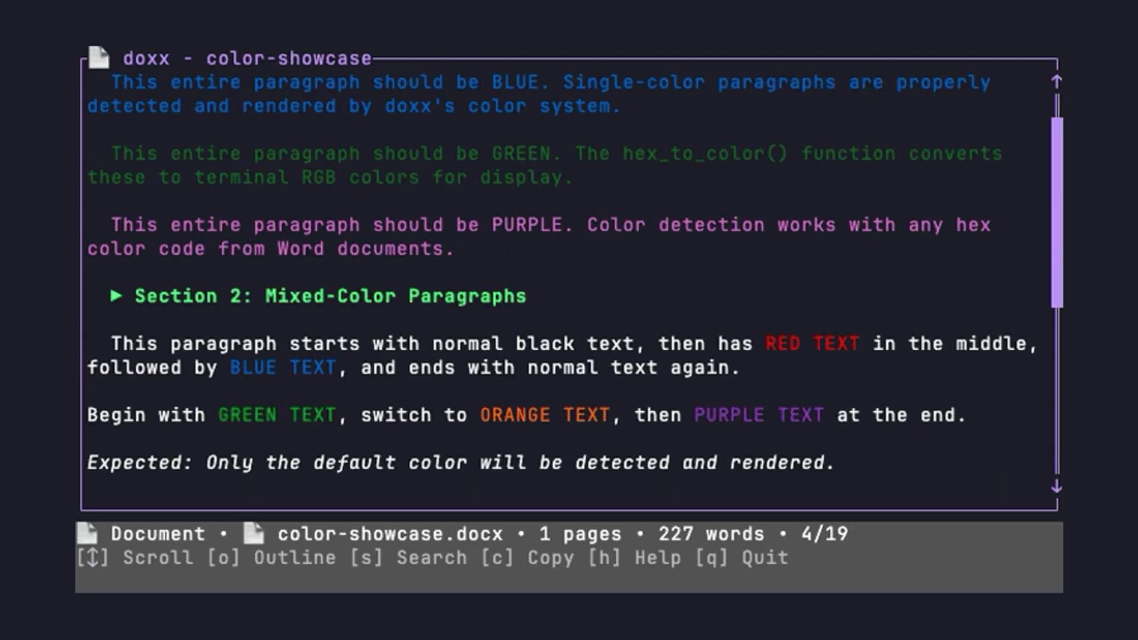
scroll("down", 3)
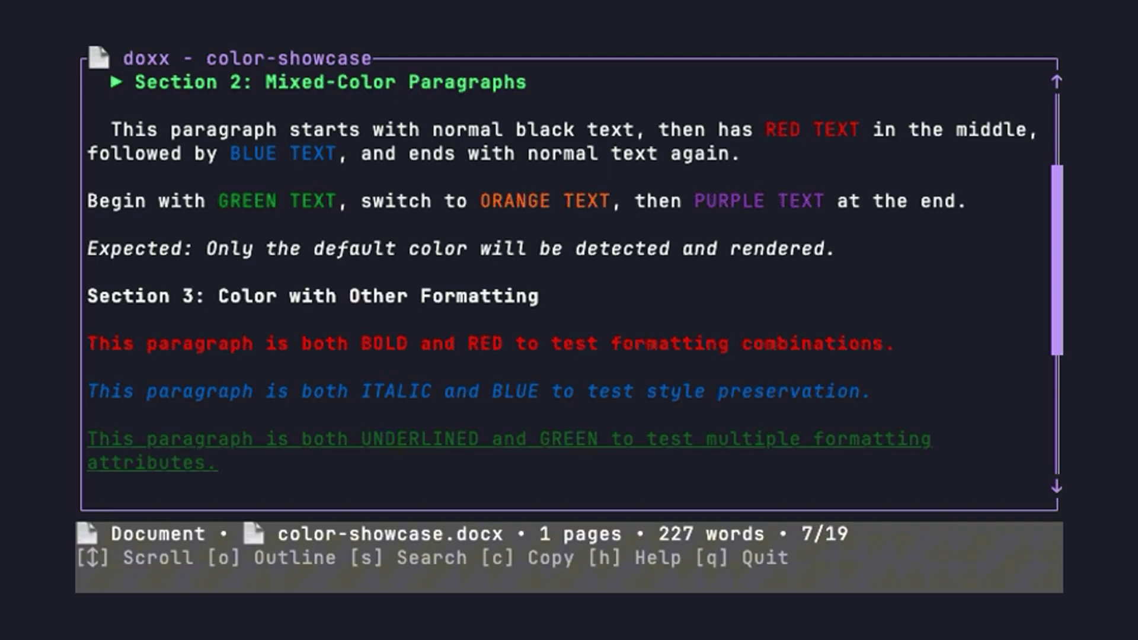
scroll("down", 3)
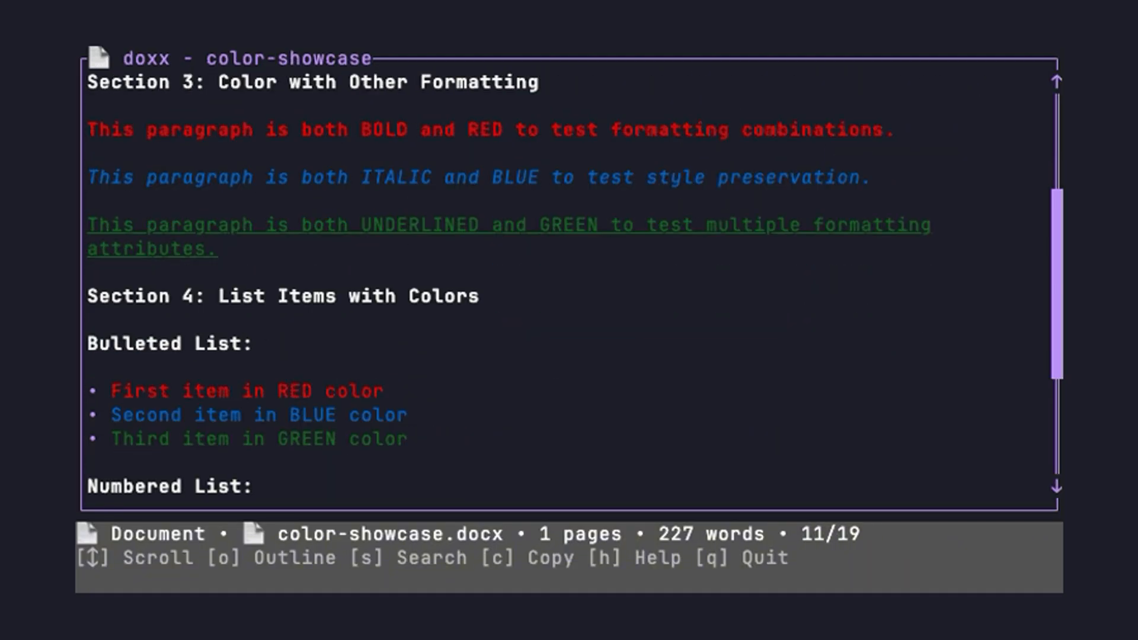
scroll("down", 3)
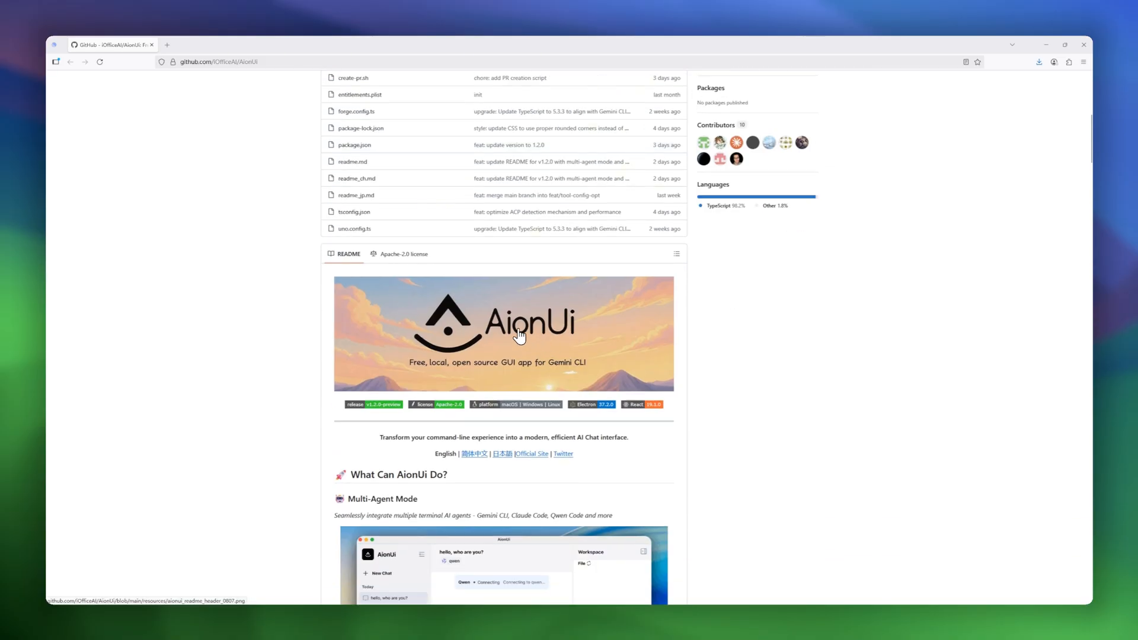
Step: Scroll the AionUi README to 'Why does AionUi exist?' and its Key Features list
scroll("down", 3)
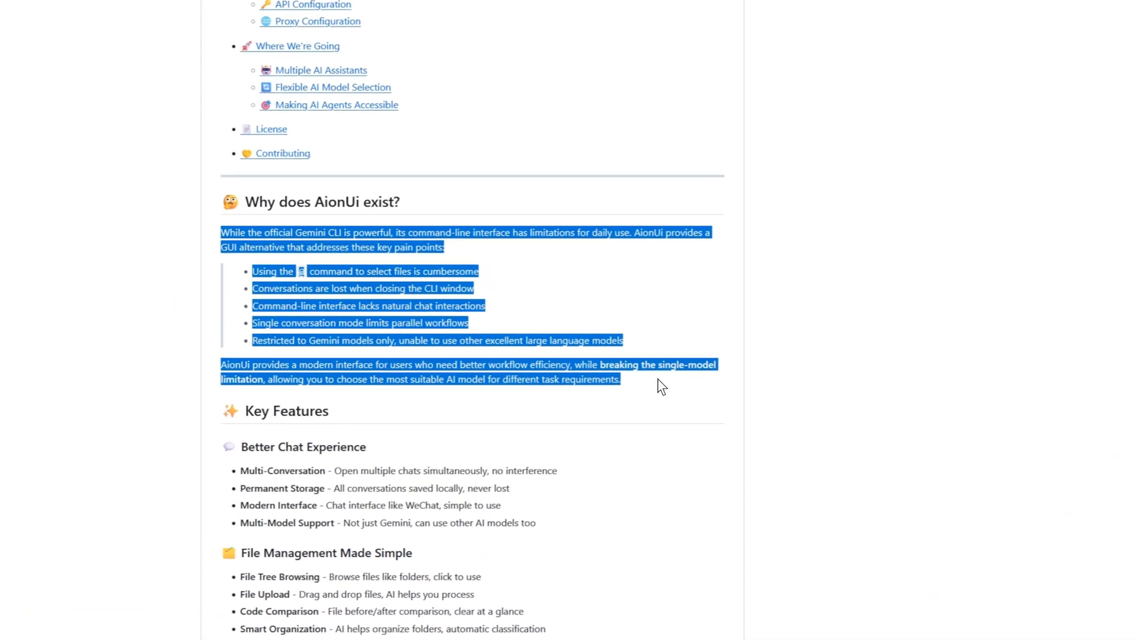
scroll("down", 3)
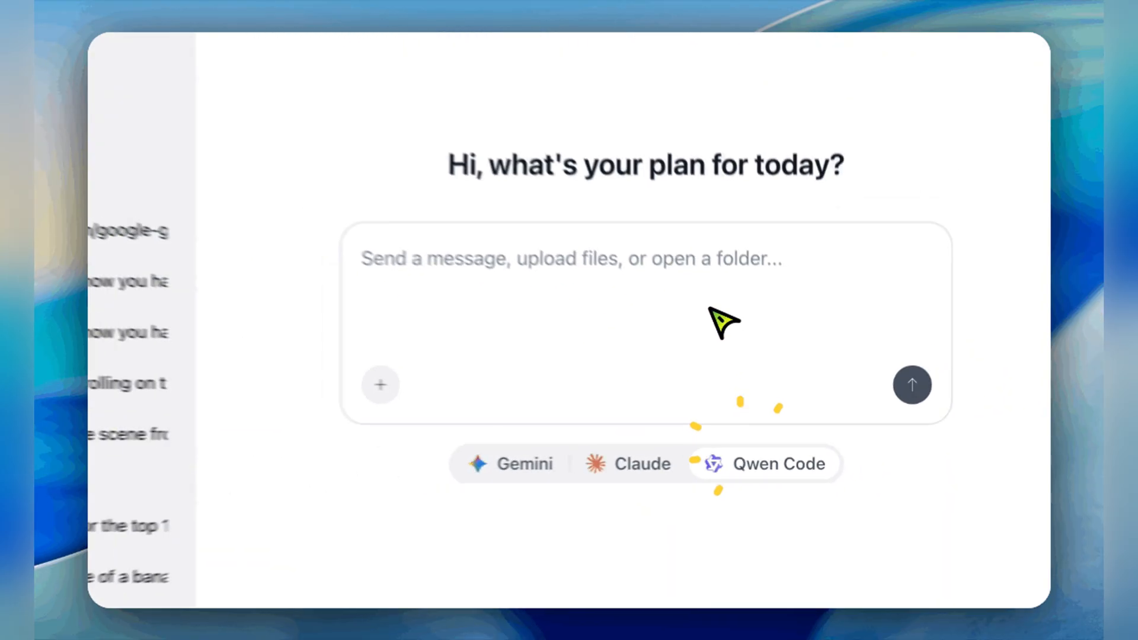
Step: Send 'hello, who are you?' to Qwen Code, then send the anime cosplay image request
type("hello, who are you?")
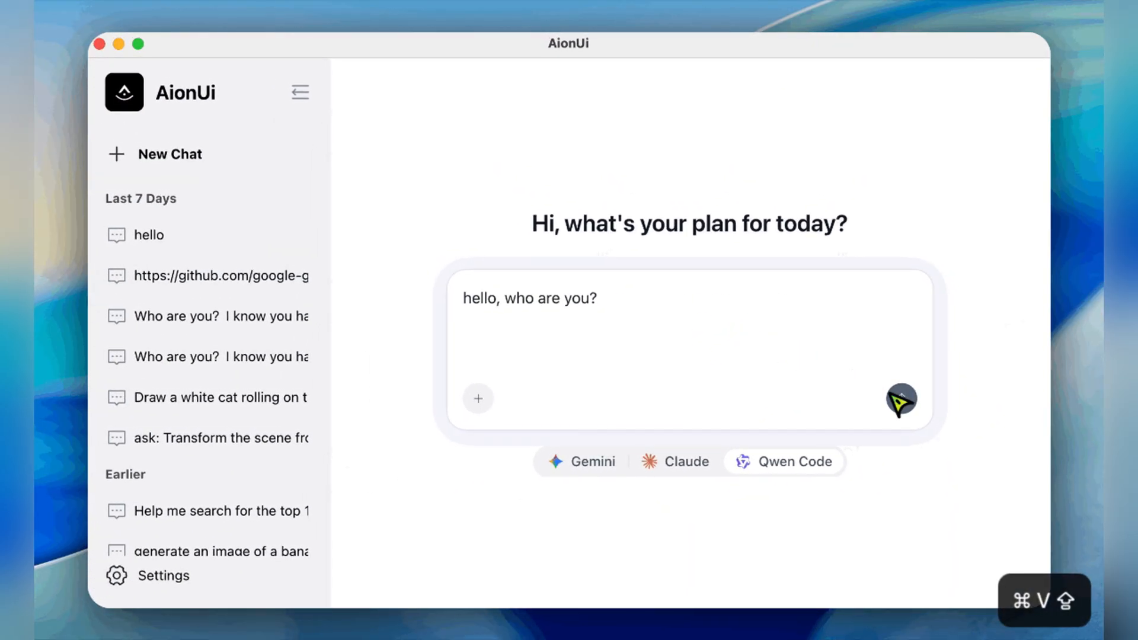
left_click(901, 402)
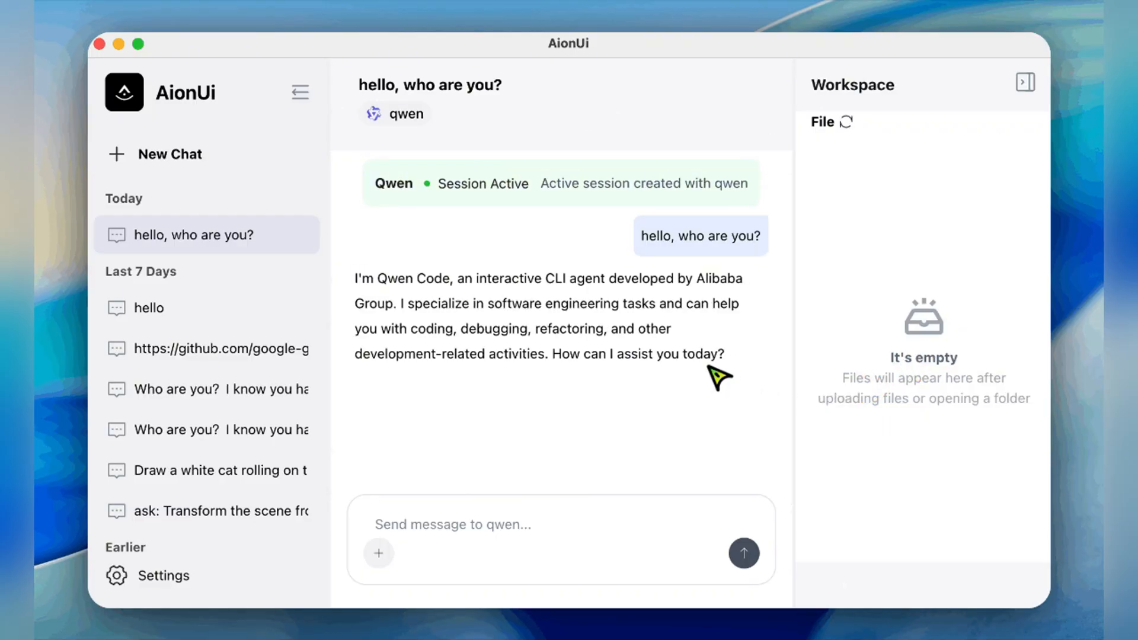
mouse_move(982, 548)
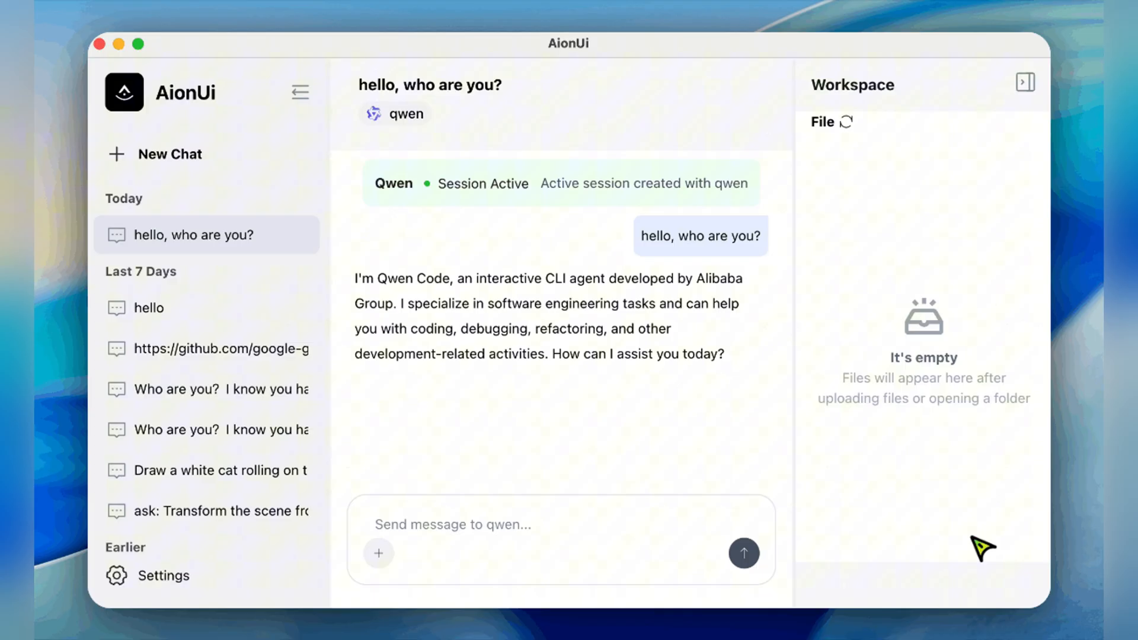
left_click(171, 153)
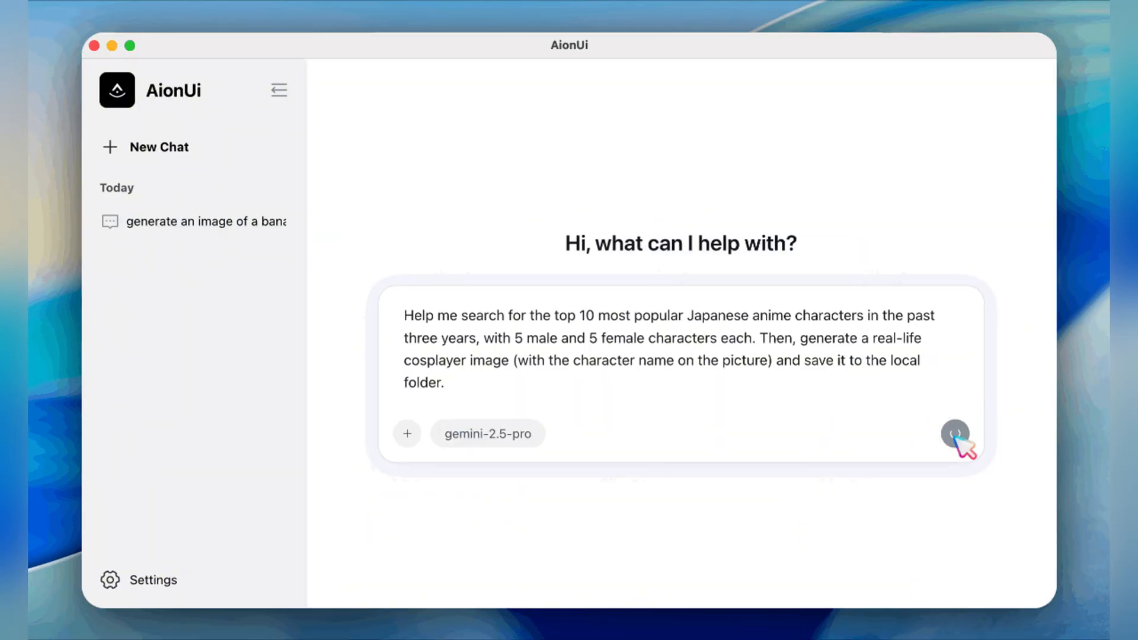
left_click(955, 433)
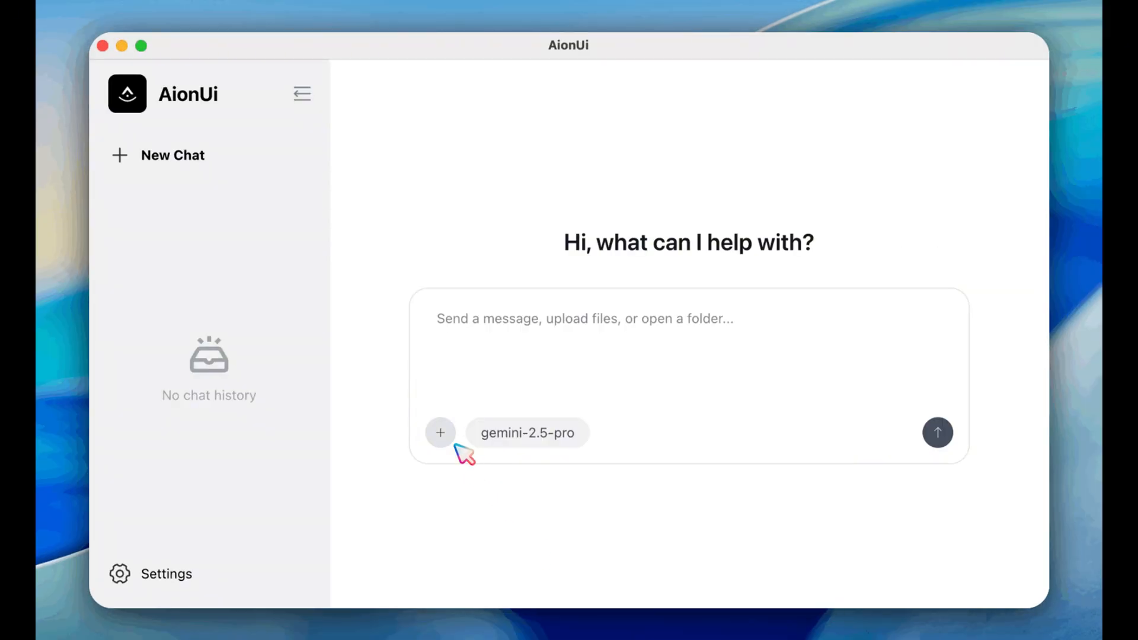
Step: Attach the downloads folder, send the organize request, and approve the folder-creation command
left_click(440, 433)
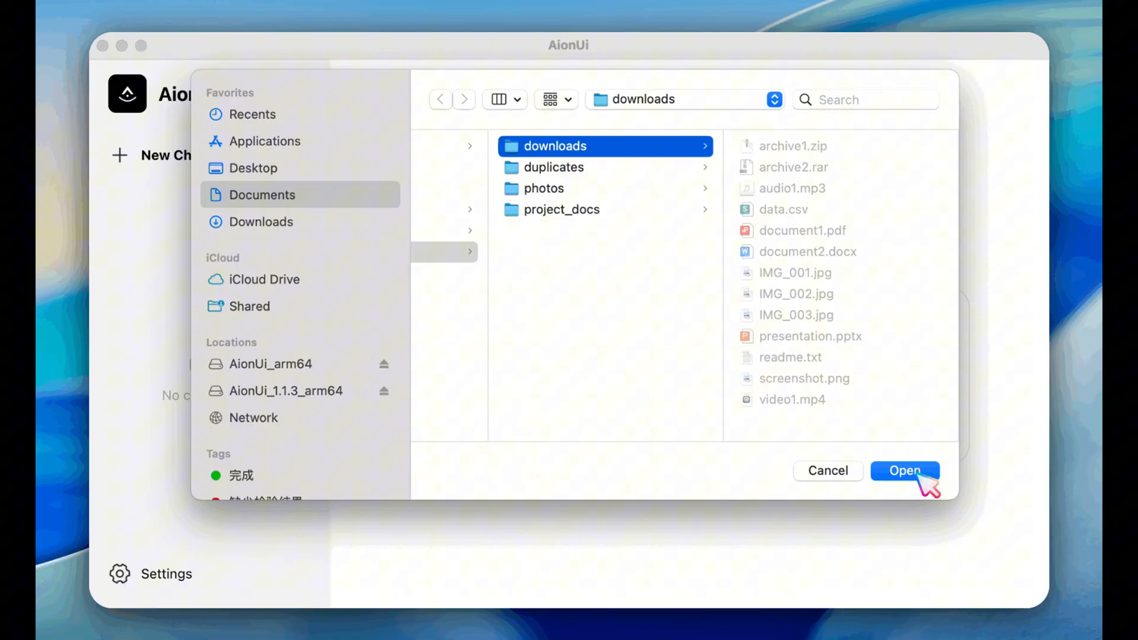
left_click(904, 470)
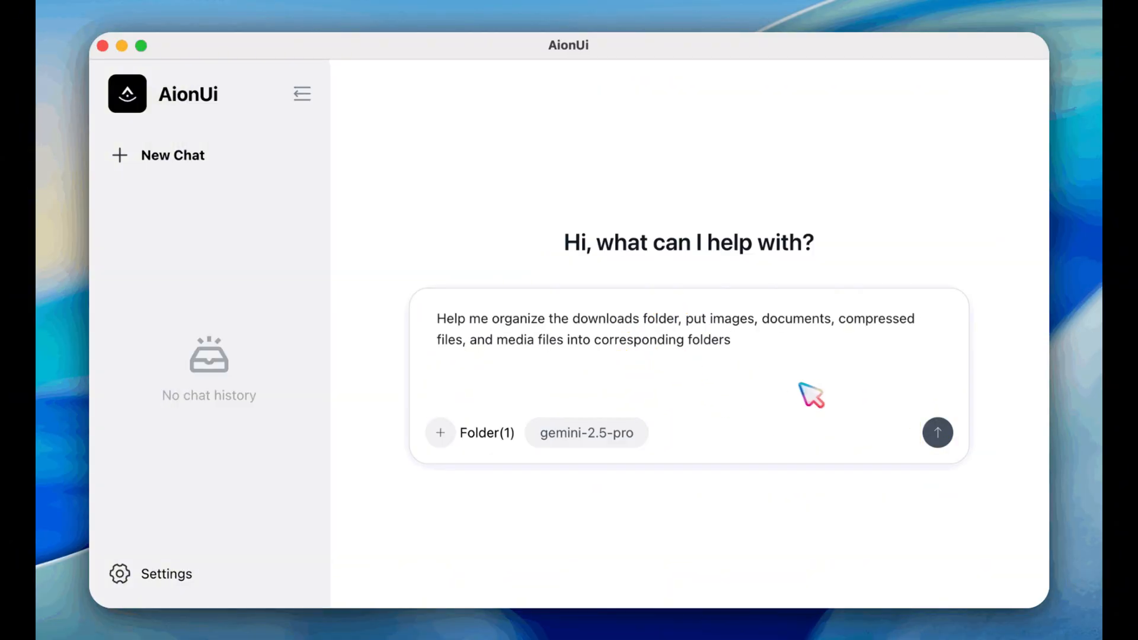
left_click(938, 432)
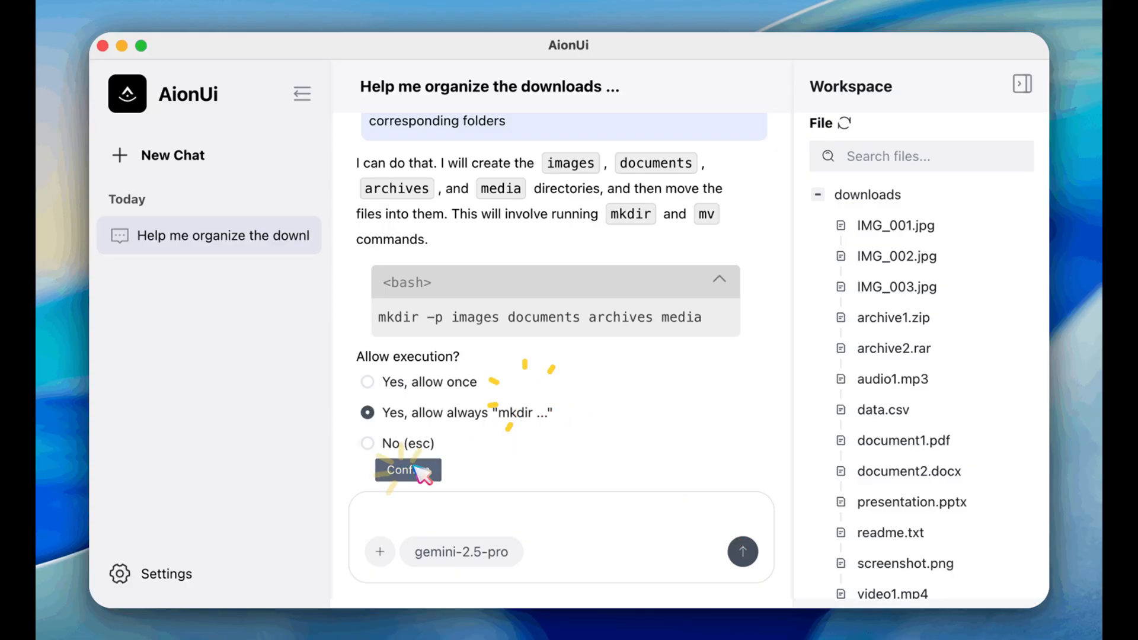
left_click(407, 470)
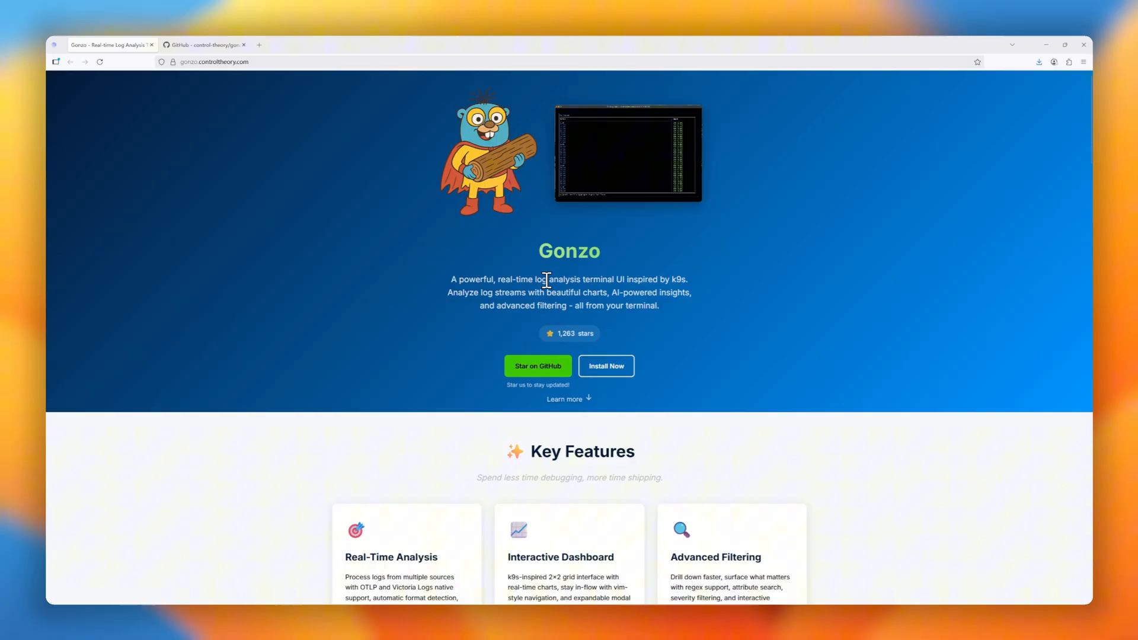
Step: Scroll the Gonzo landing page past Key Features, Dashboard, Stats and Heatmaps to Quick Installation
scroll("down", 3)
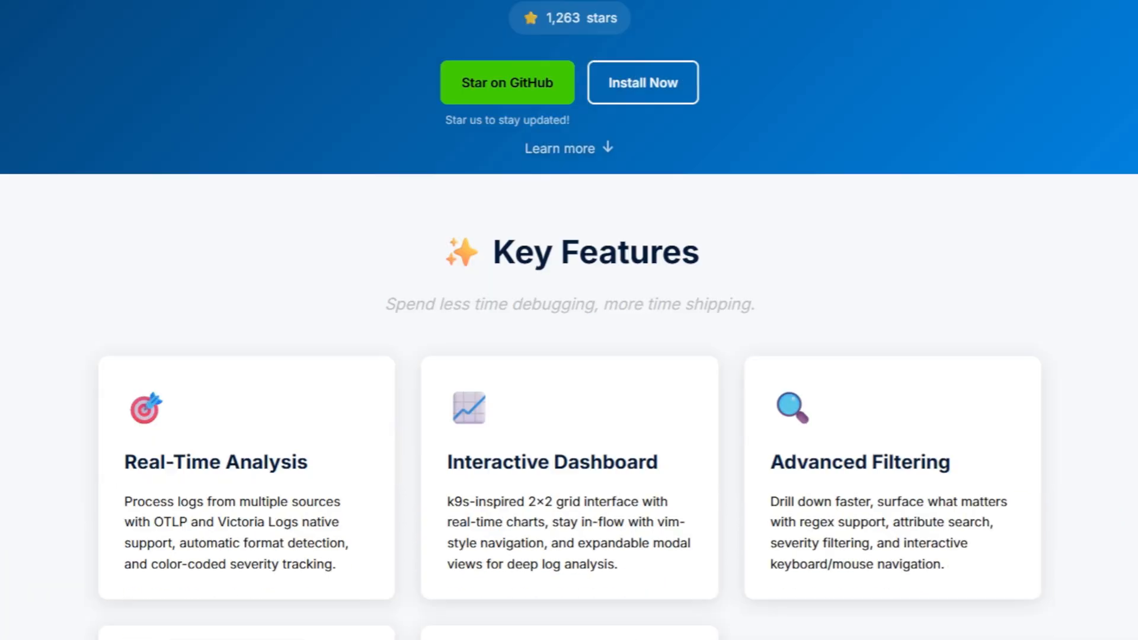
scroll("down", 3)
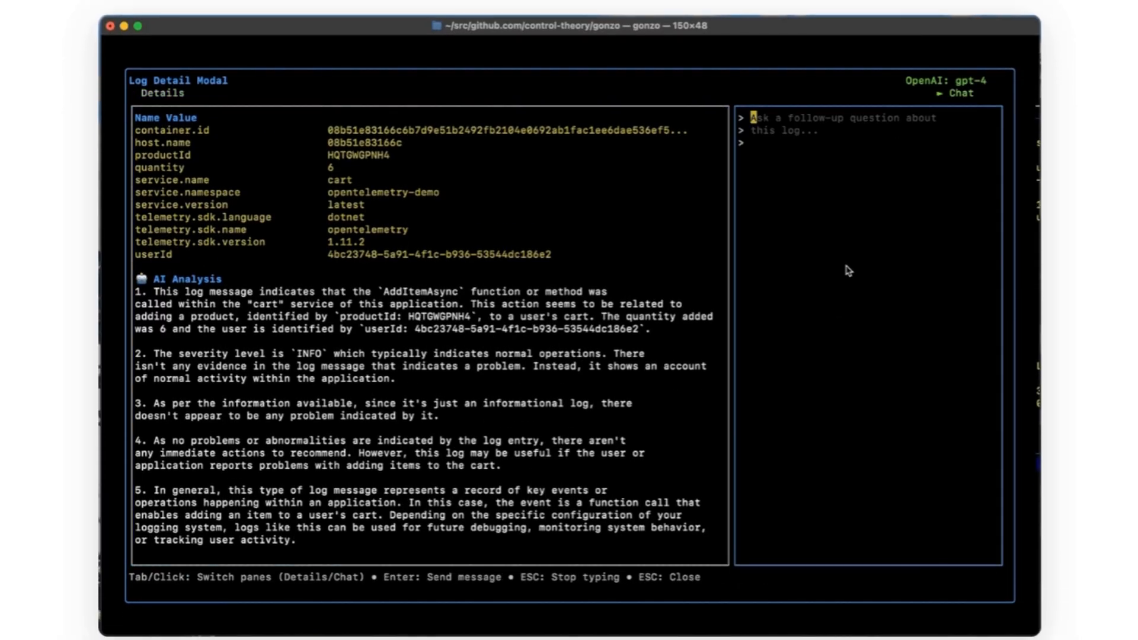
type("Is this a")
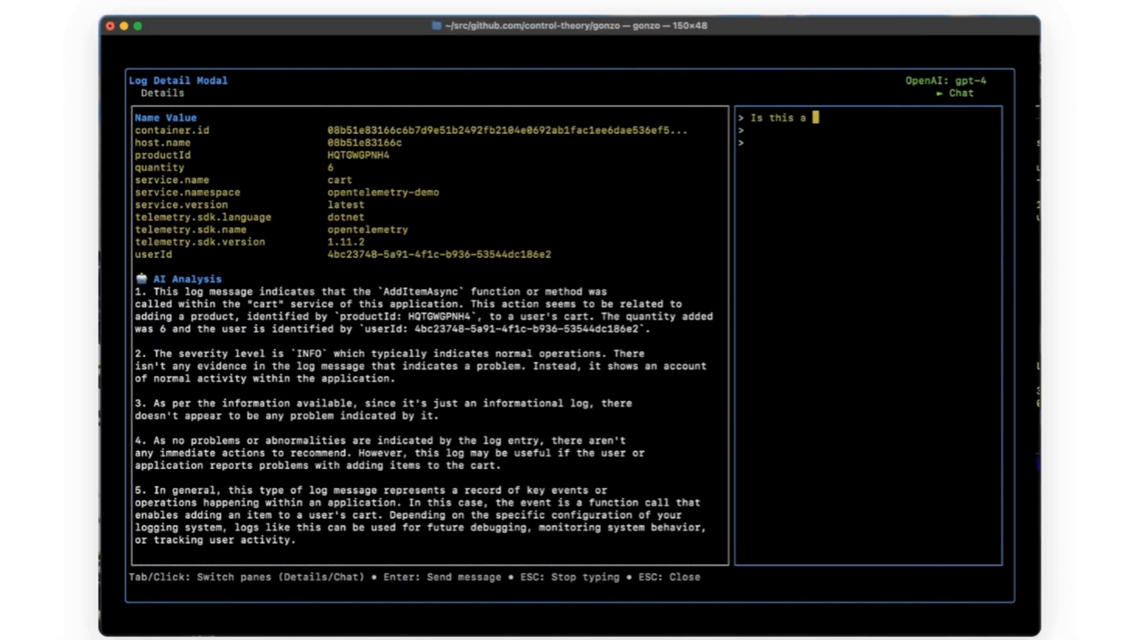
key("Escape")
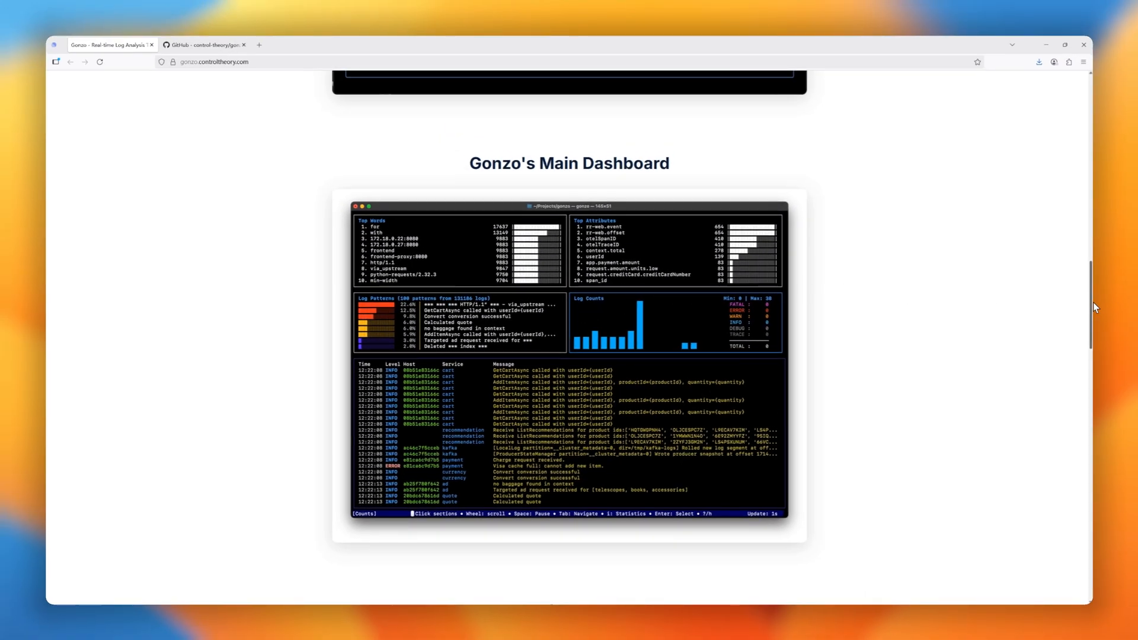
scroll("down", 3)
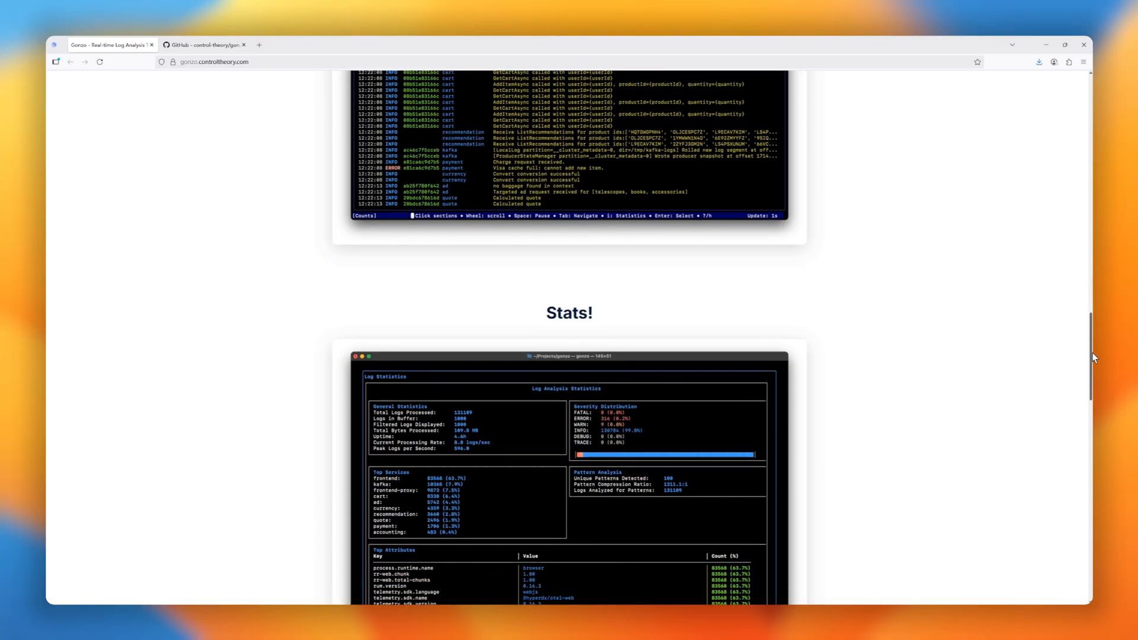
scroll("down", 3)
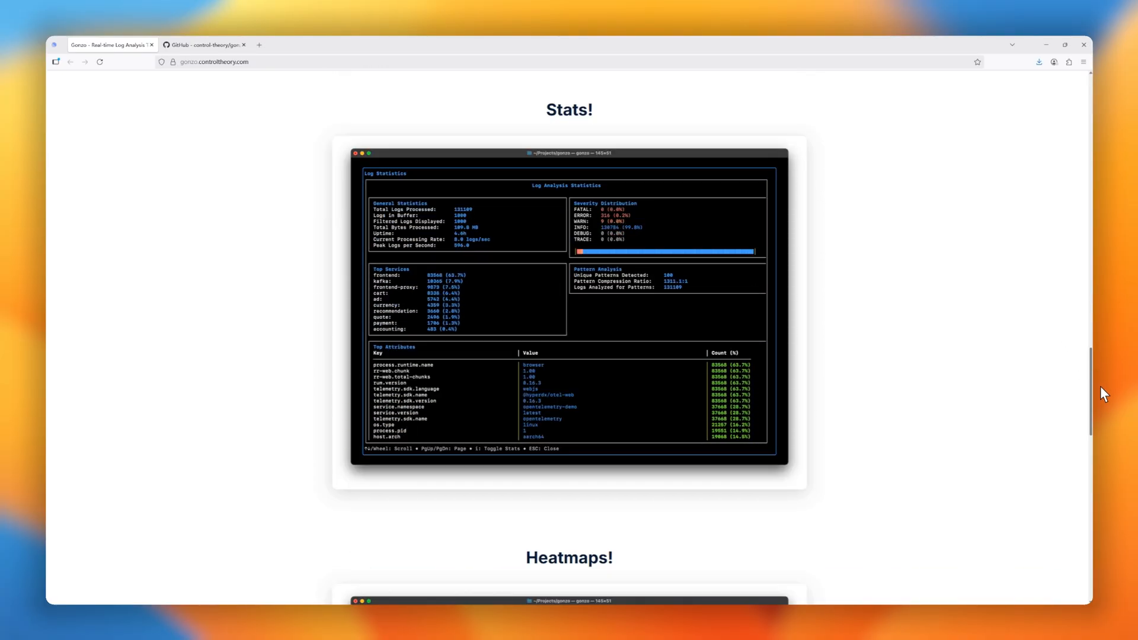
scroll("down", 3)
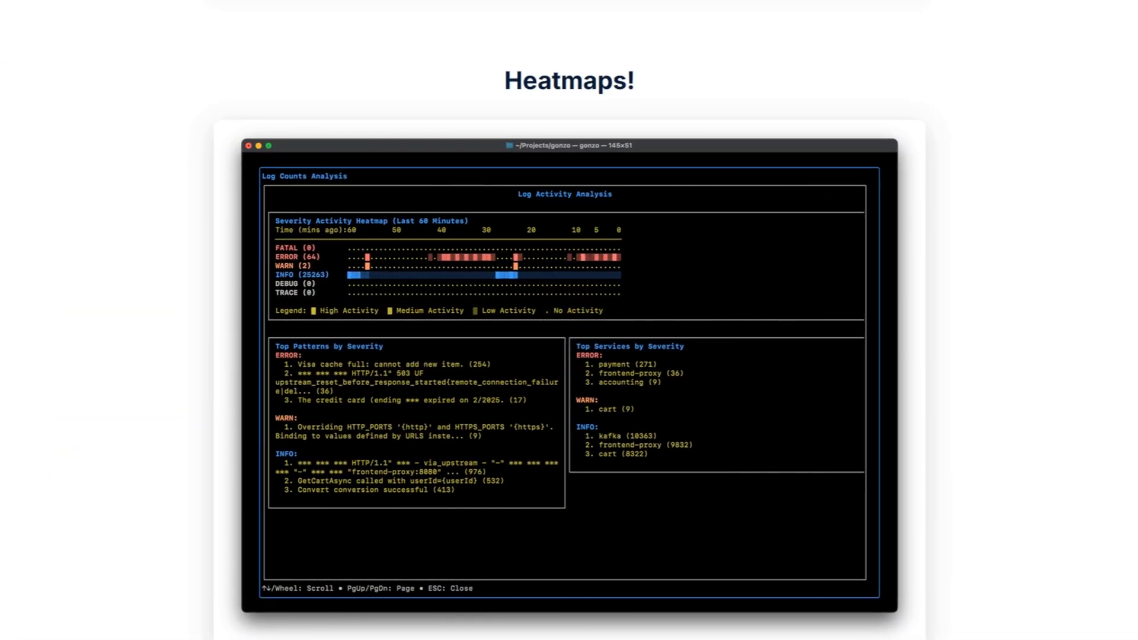
scroll("down", 3)
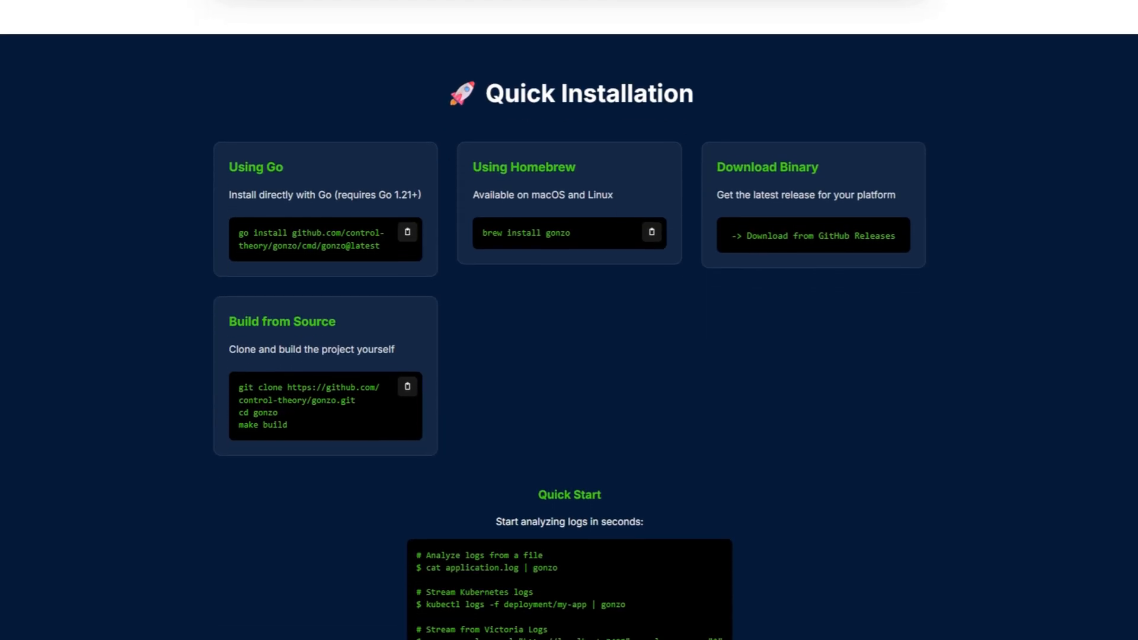
scroll("down", 3)
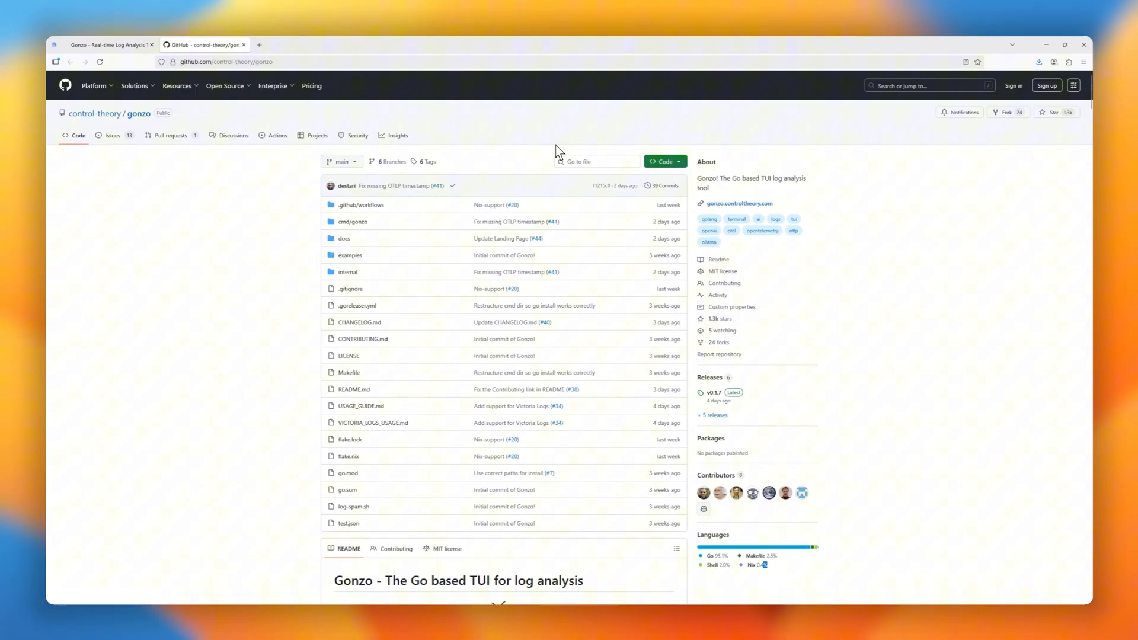
Step: Scroll the gonzo README to 'See it in action' and watch the log dashboard demo
scroll("down", 3)
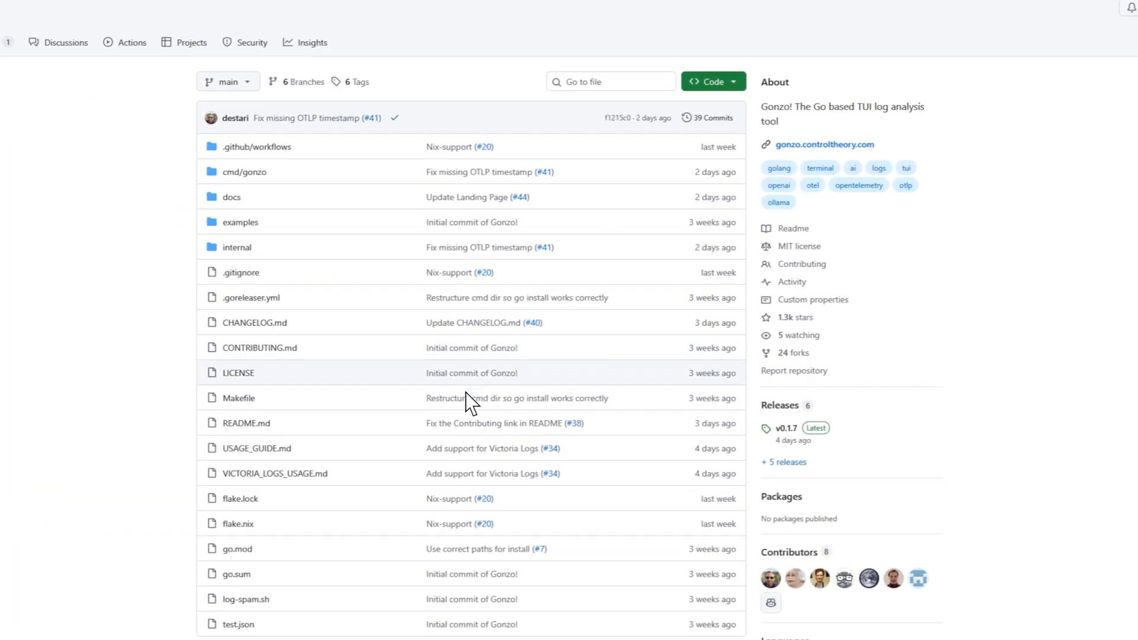
scroll("down", 3)
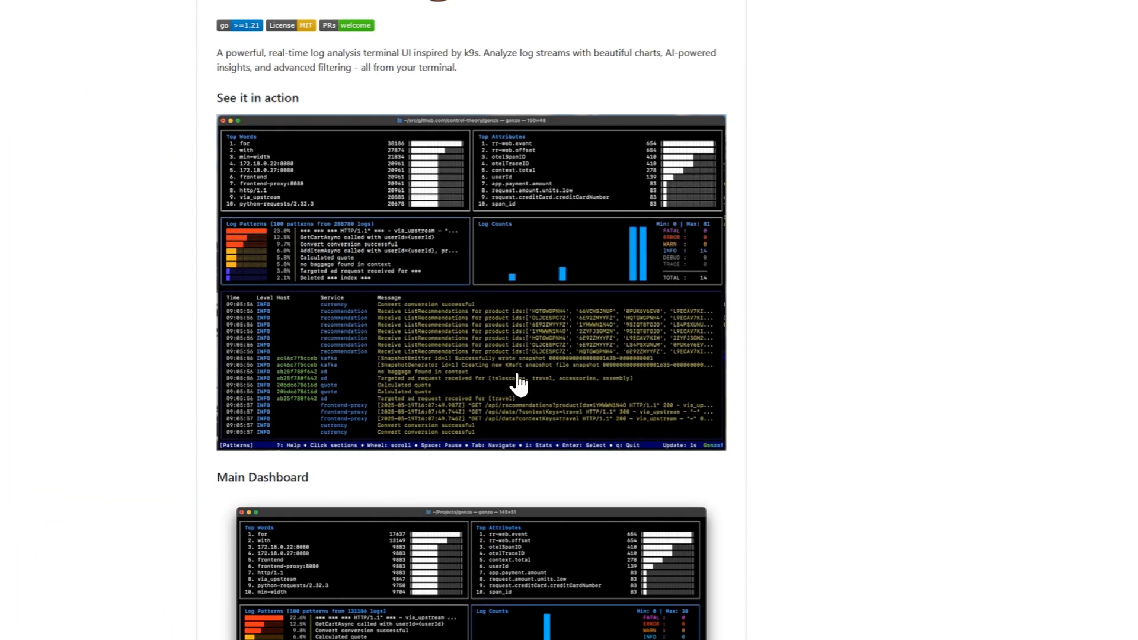
scroll("down", 3)
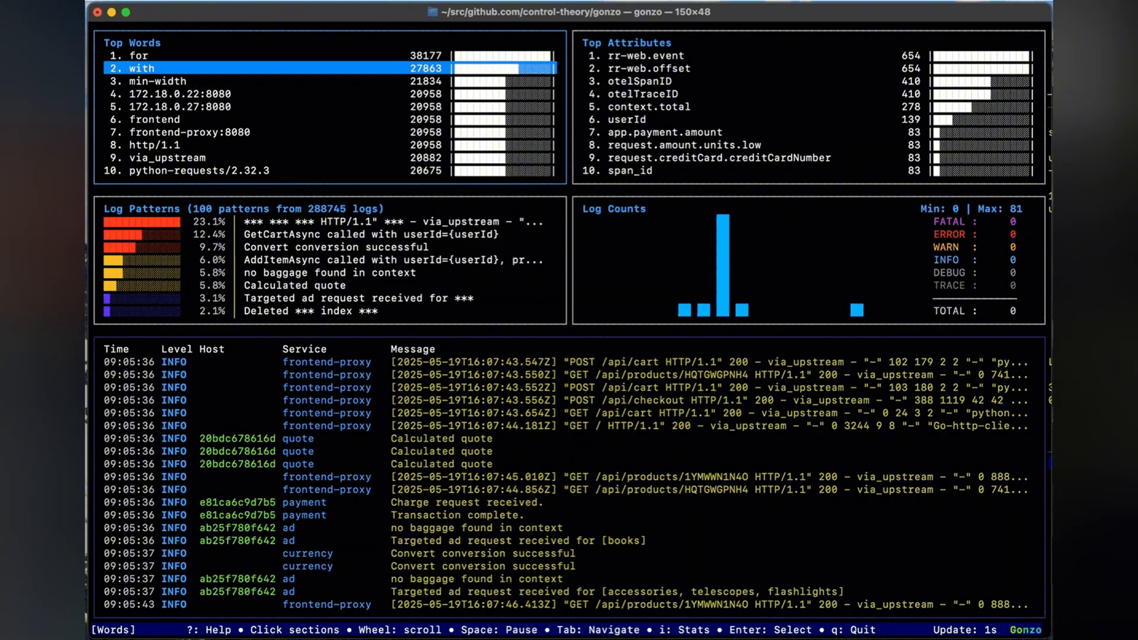
key("Tab")
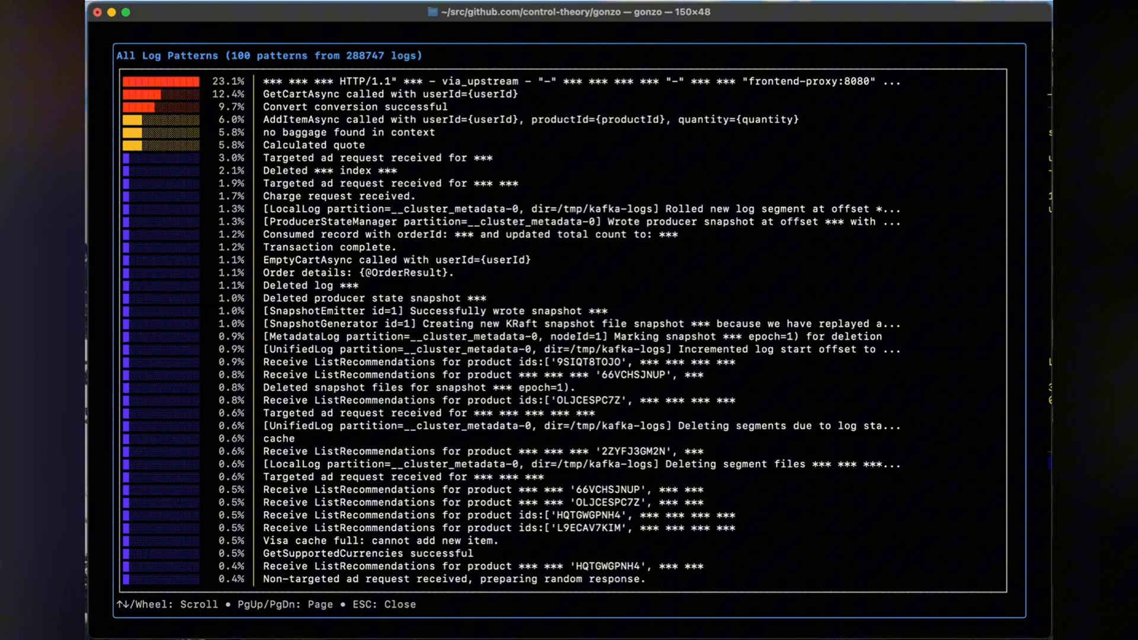
scroll("down", 3)
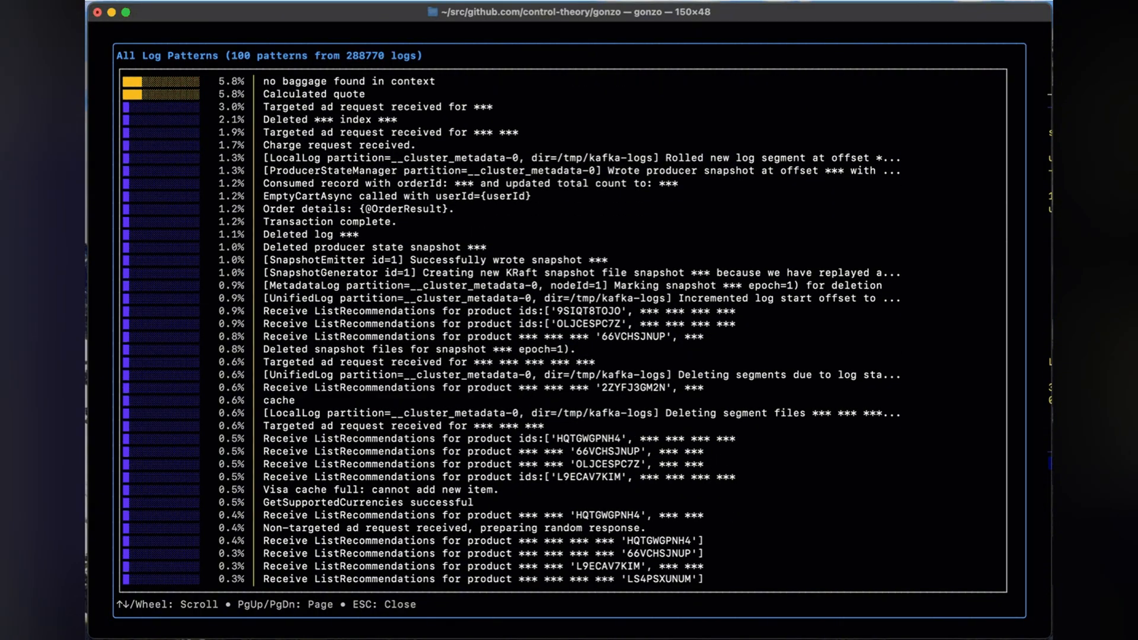
key("Escape")
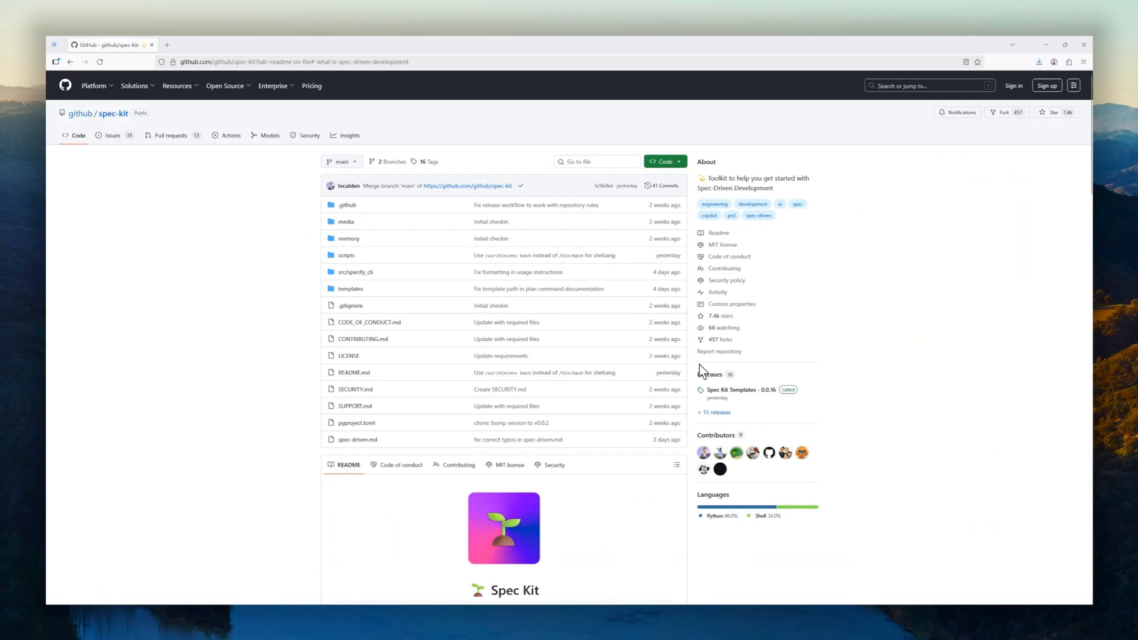
mouse_move(81, 114)
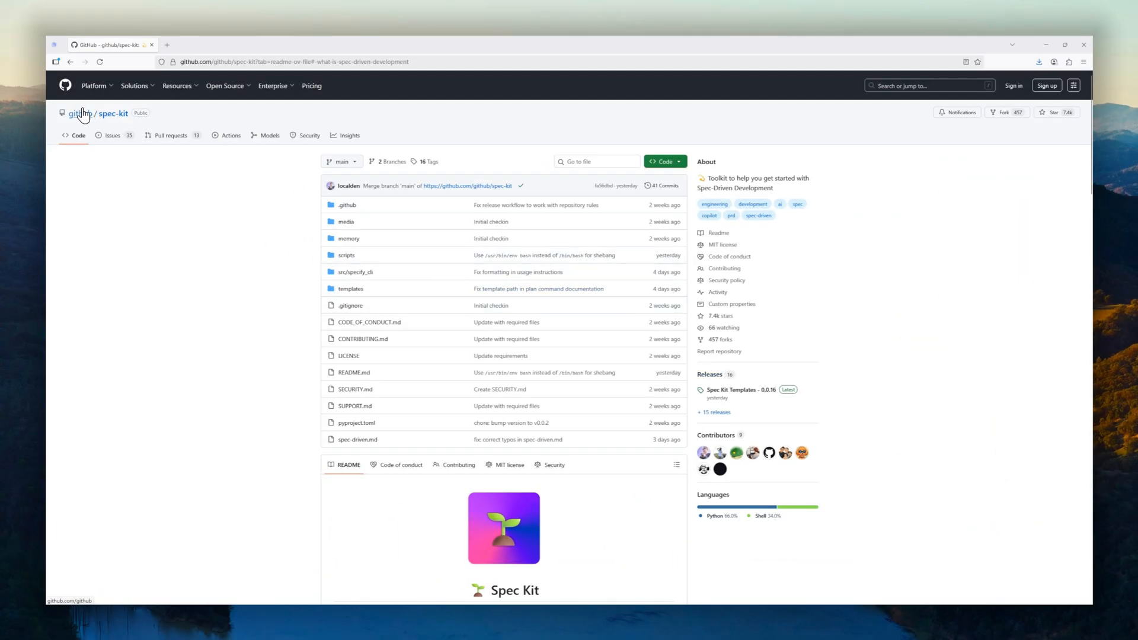
Step: Scroll to Get started and highlight the Spec-Driven Development explanation paragraph
scroll("down", 3)
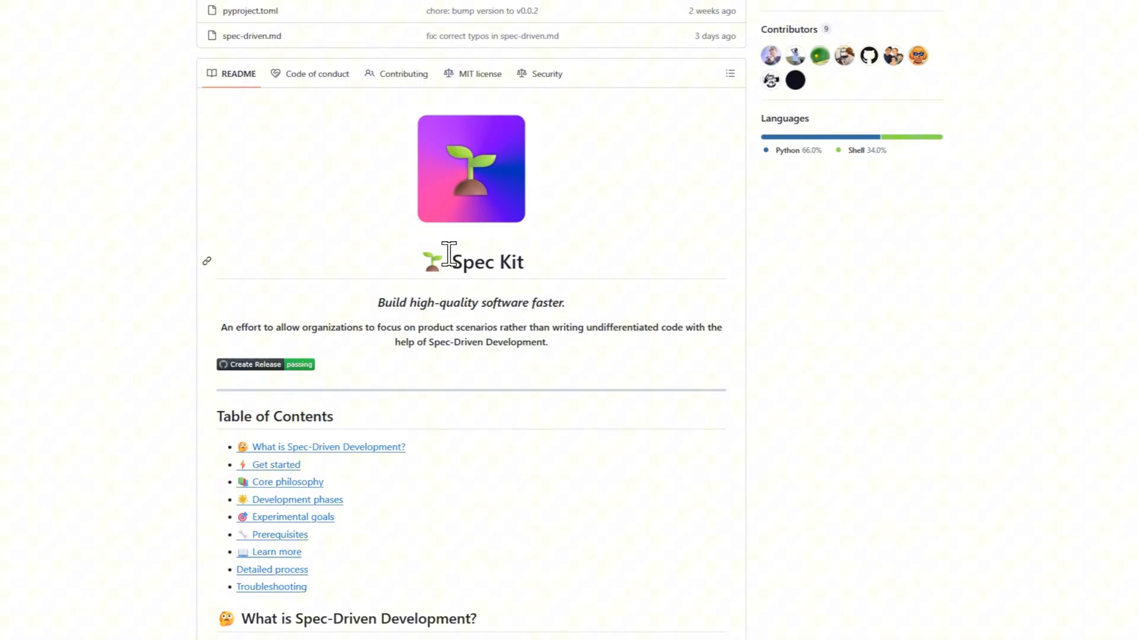
scroll("down", 3)
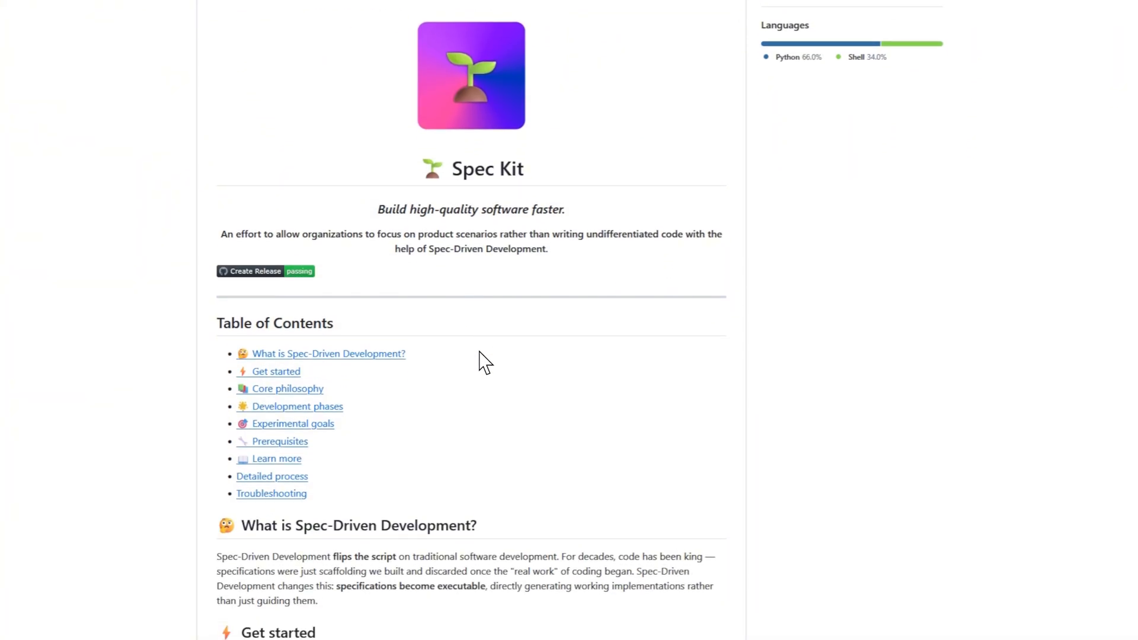
scroll("down", 3)
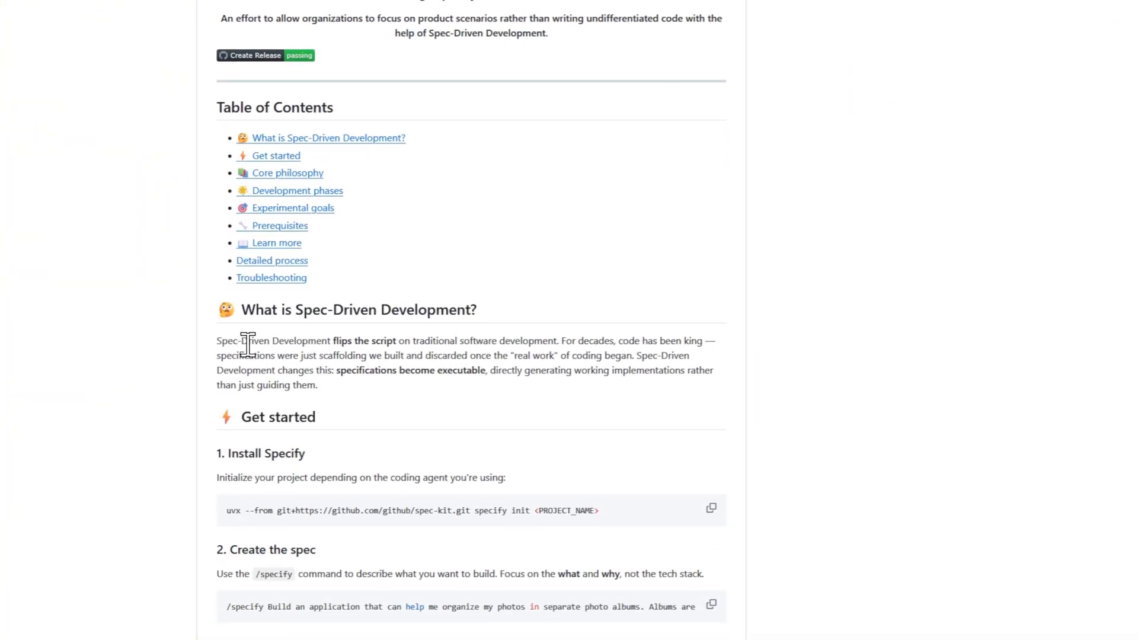
left_click_drag(217, 341, 316, 385)
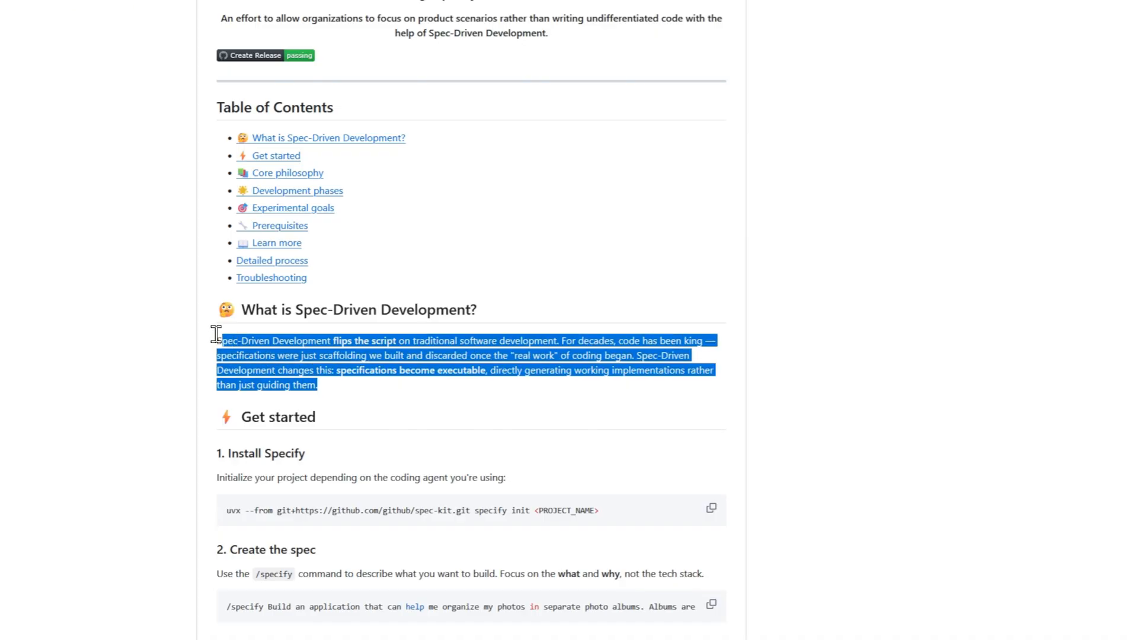
Step: Scroll on past Prerequisites and Troubleshooting down to Maintainers
scroll("down", 3)
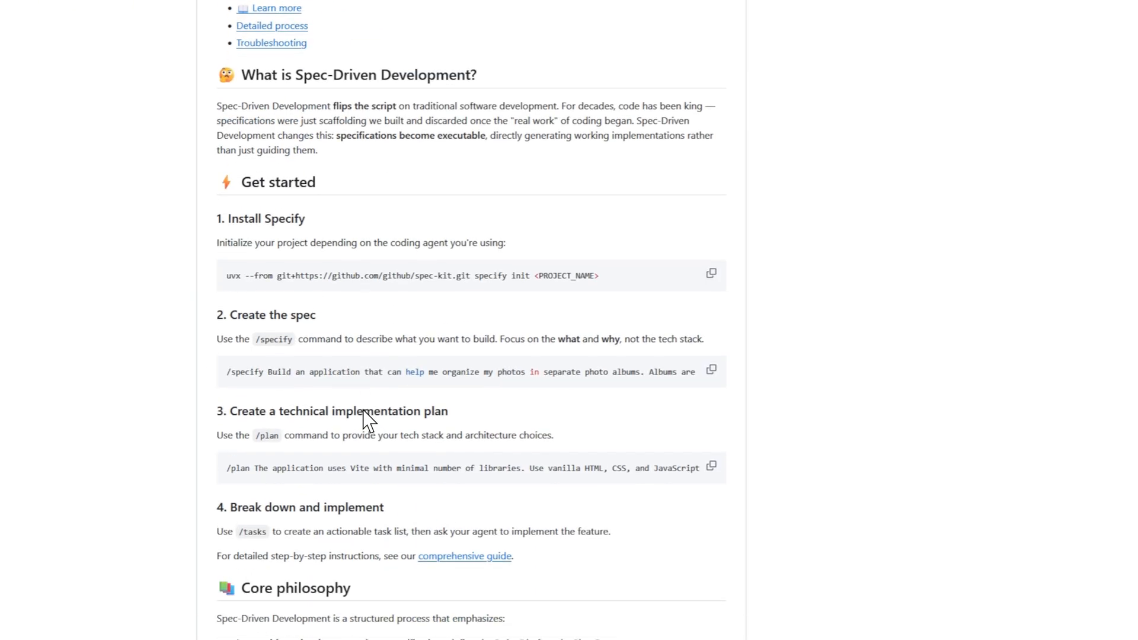
scroll("down", 3)
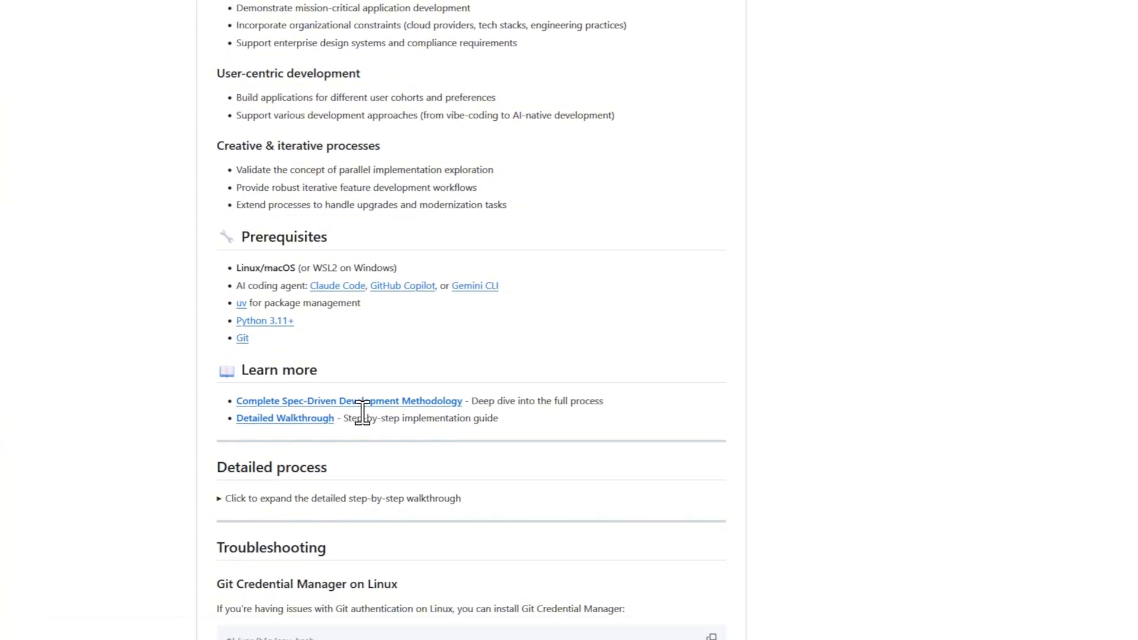
scroll("down", 3)
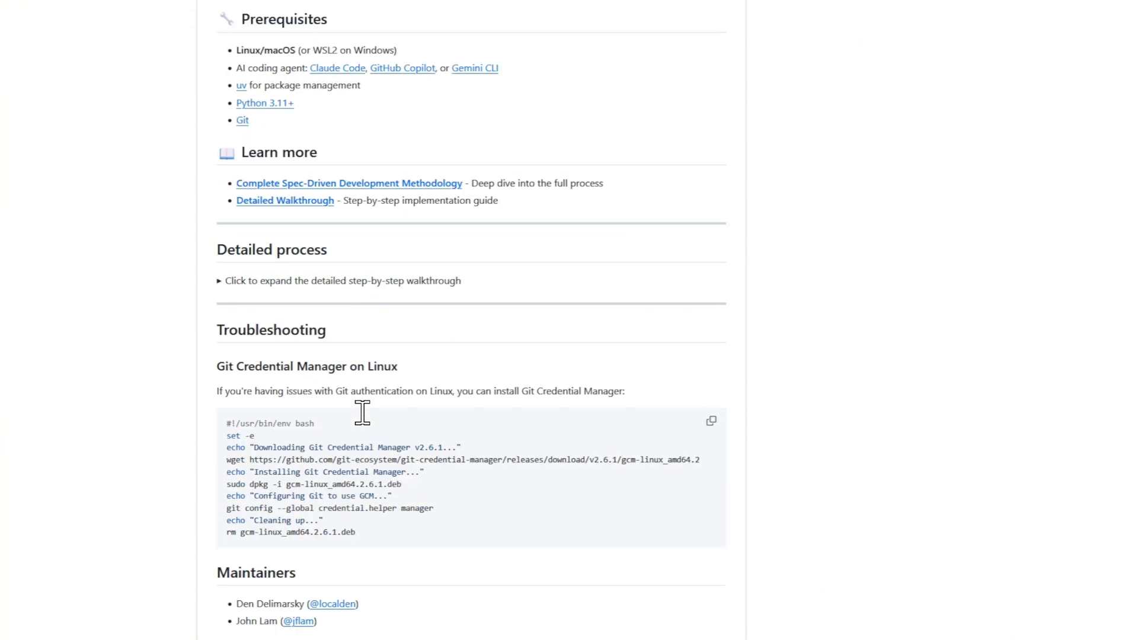
scroll("down", 3)
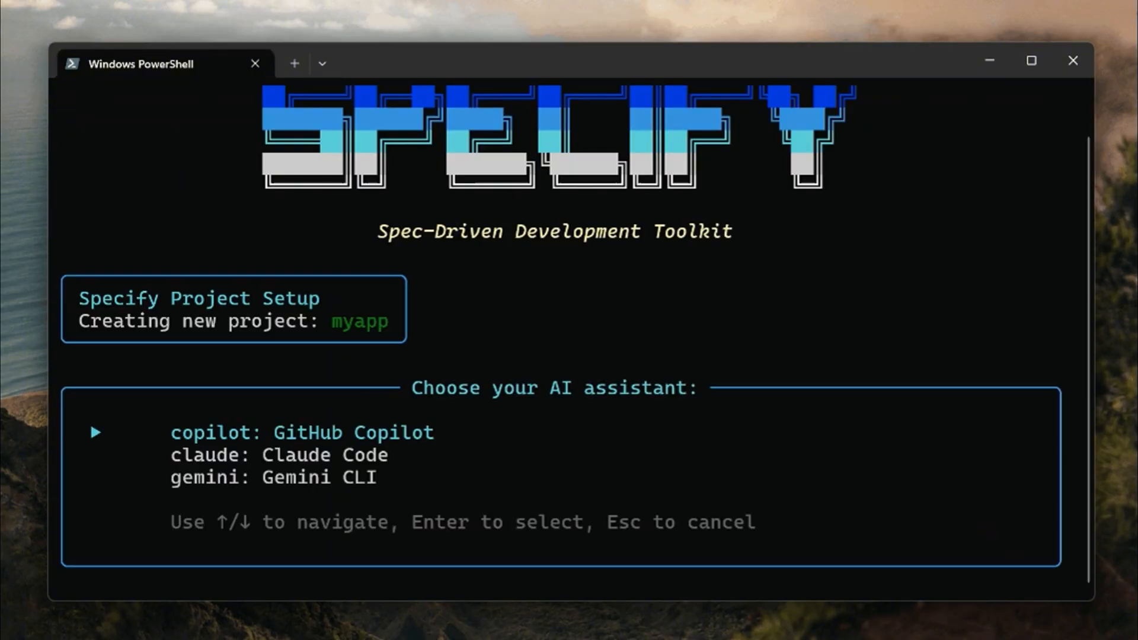
Step: Run the Specify init command for myapp to reach the AI assistant prompt
key("enter")
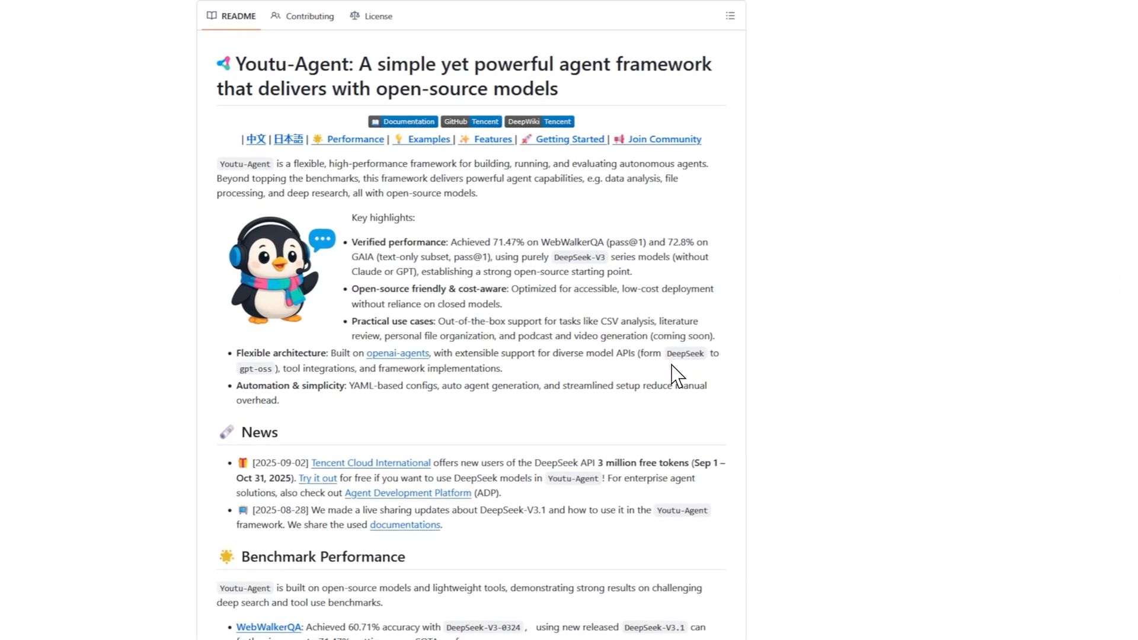
Step: Scroll the Youtu-Agent README through its example videos, Features and web UI setup
scroll("down", 3)
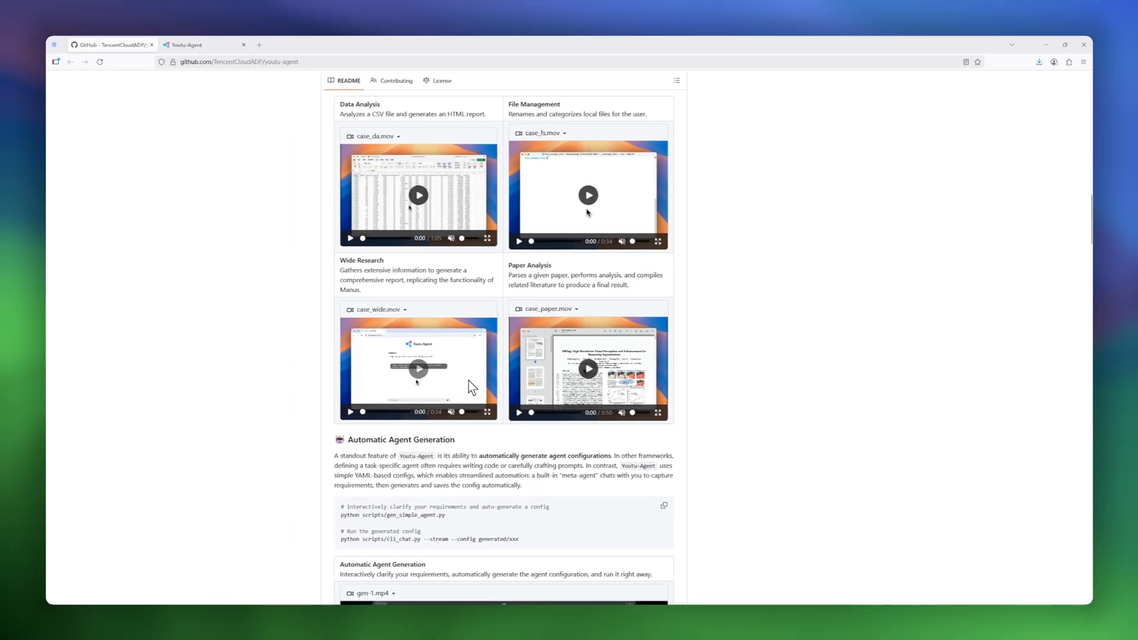
scroll("down", 3)
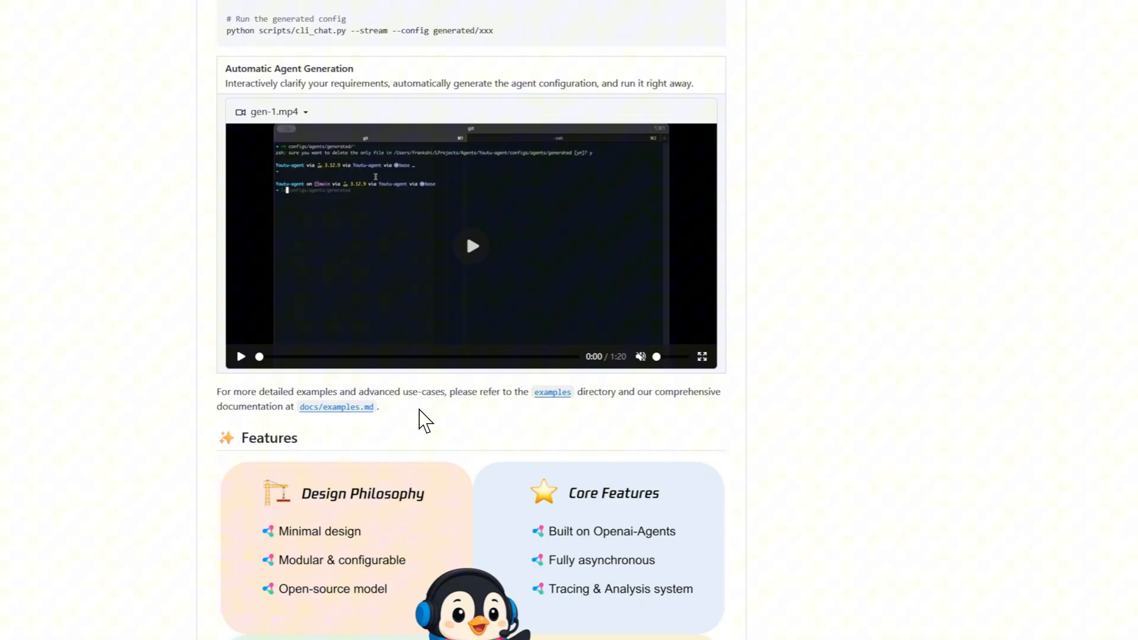
scroll("down", 3)
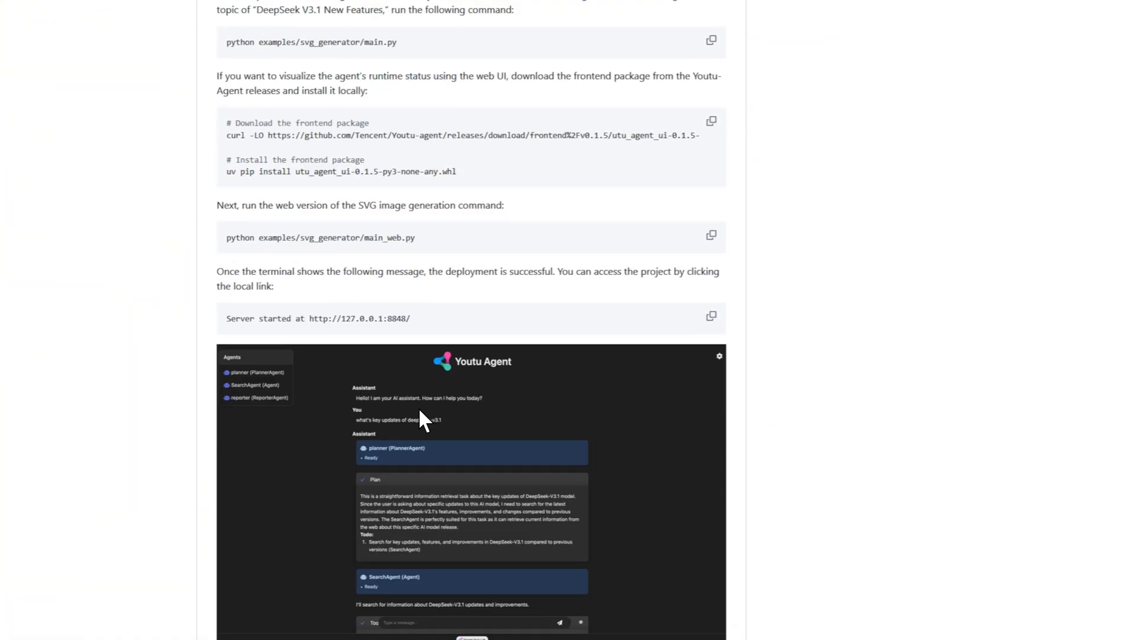
scroll("down", 3)
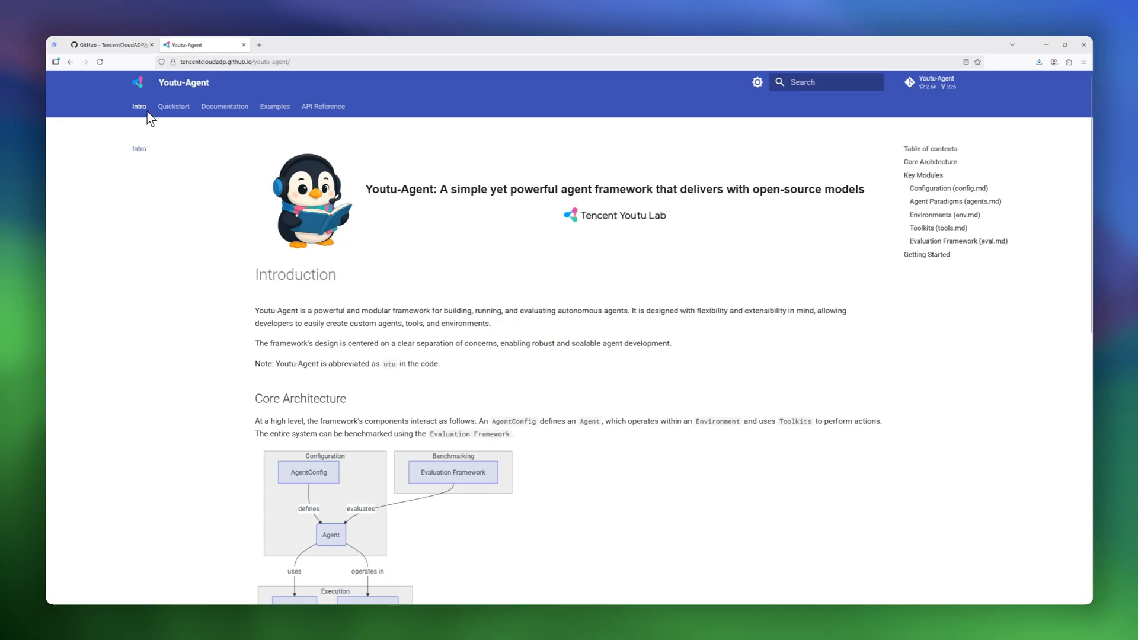
Step: Show the Youtu-Agent docs Intro page and its ACL 2025 outstanding-papers chat demo
left_click(274, 107)
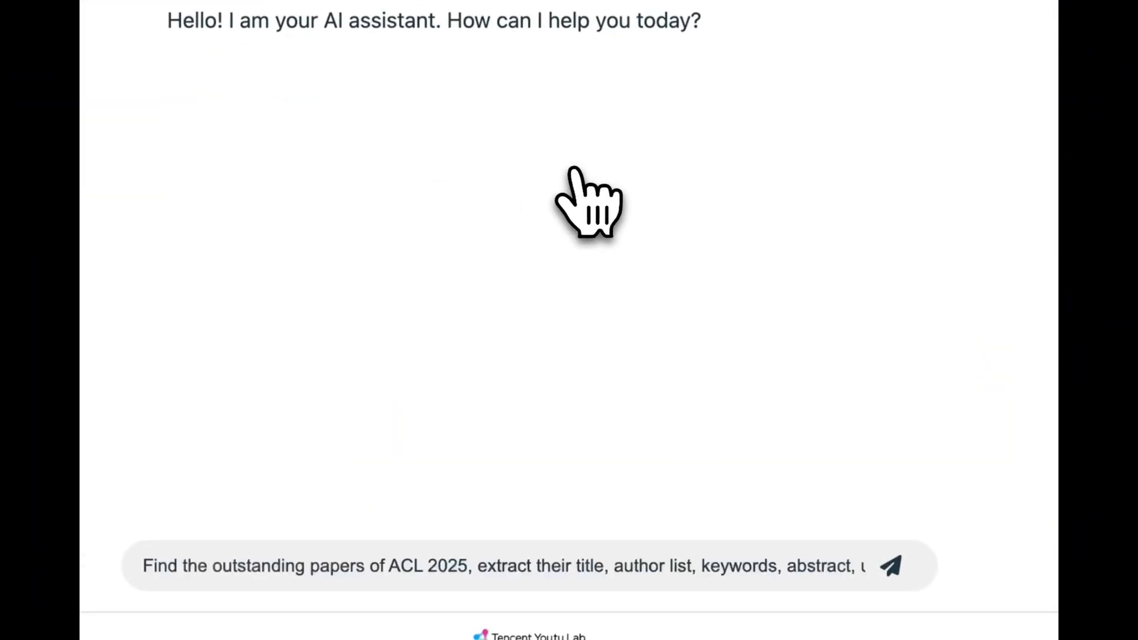
left_click(889, 566)
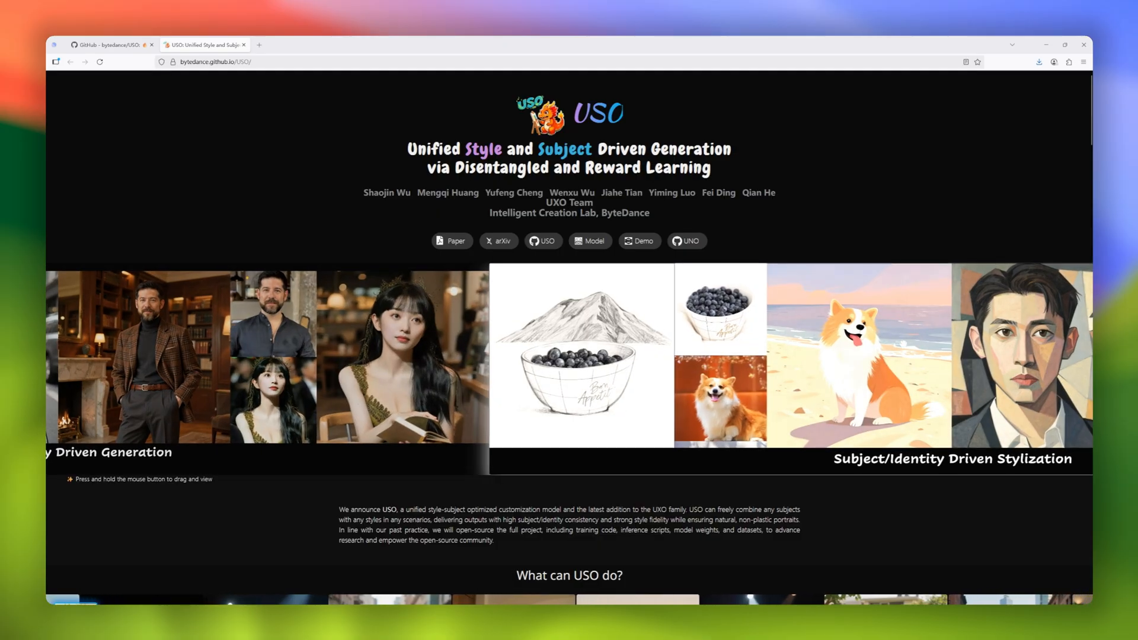
Step: Browse the USO project page from the gallery through How does it work, comparisons and Disclaimer
scroll("down", 3)
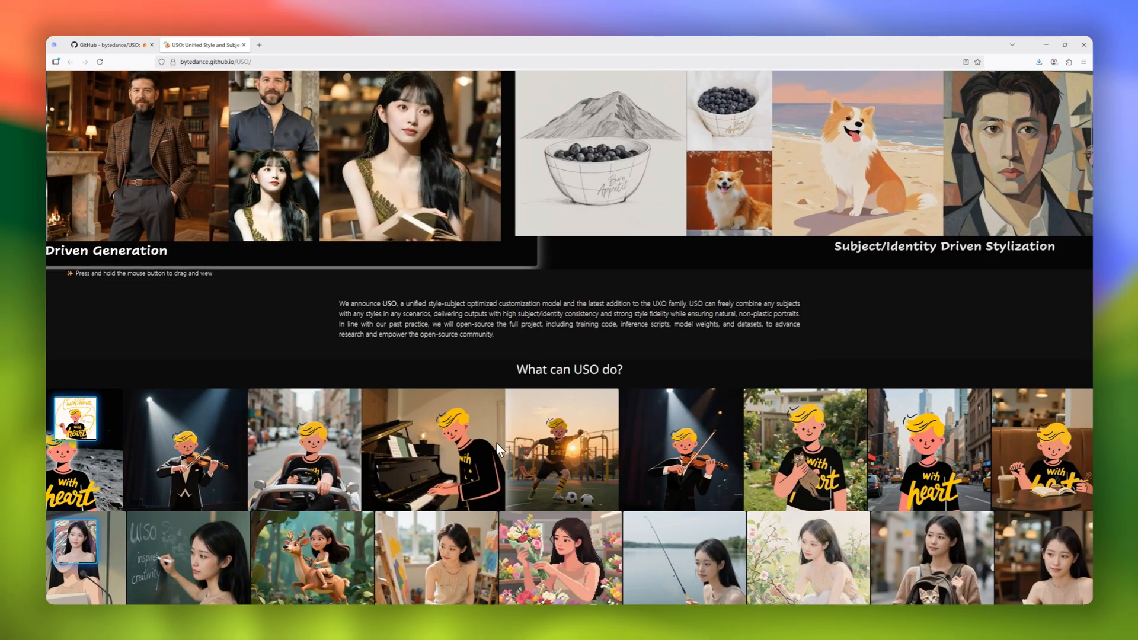
scroll("down", 3)
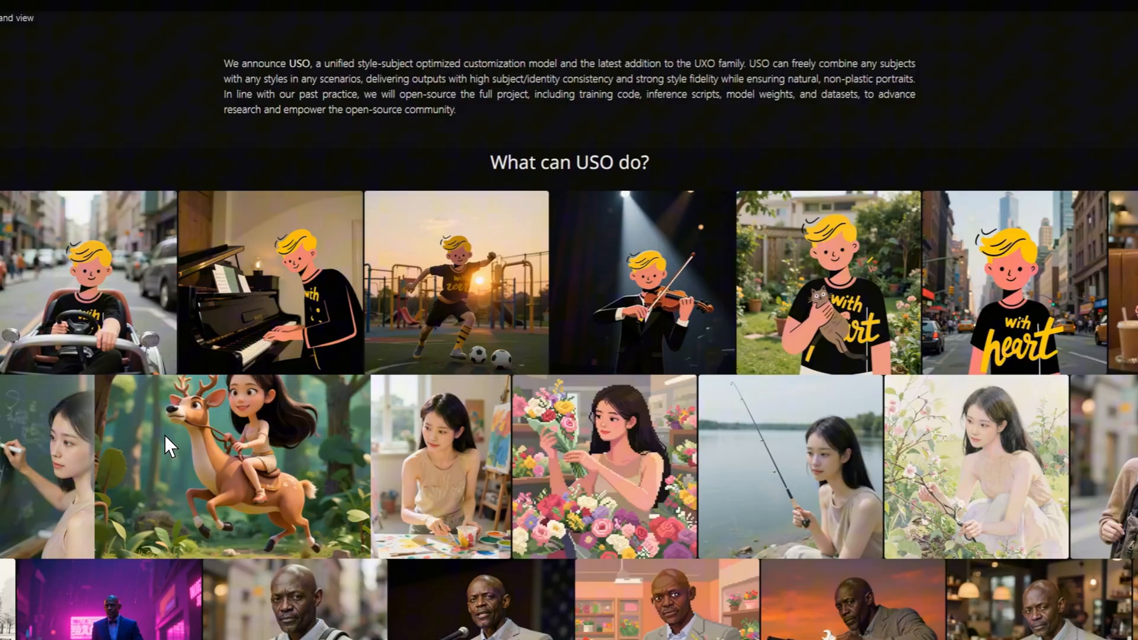
scroll("down", 3)
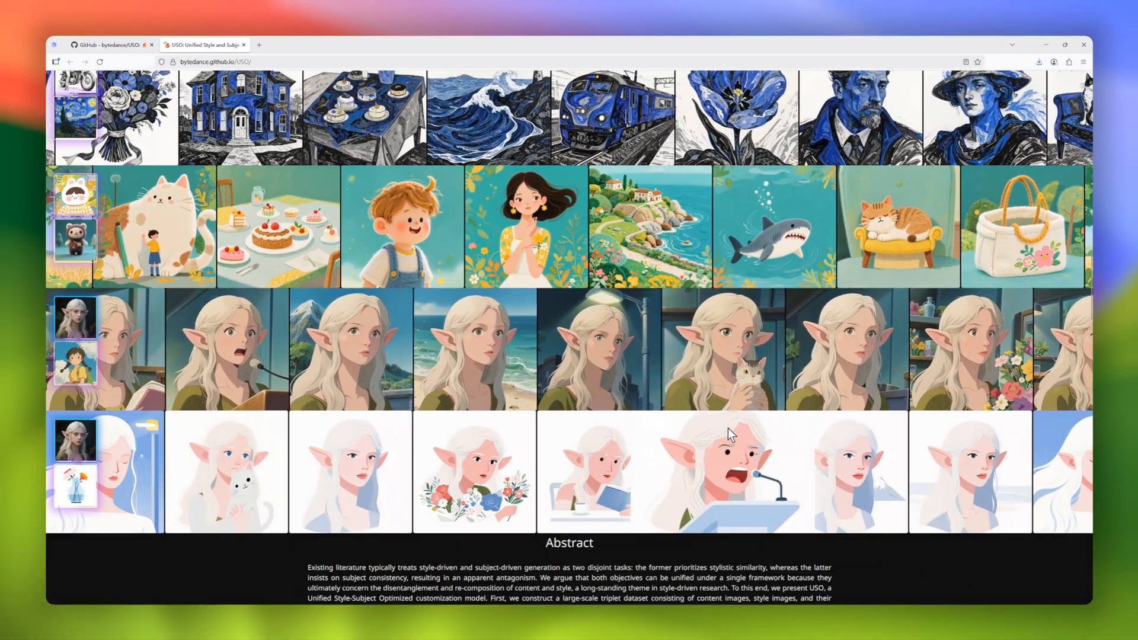
scroll("down", 3)
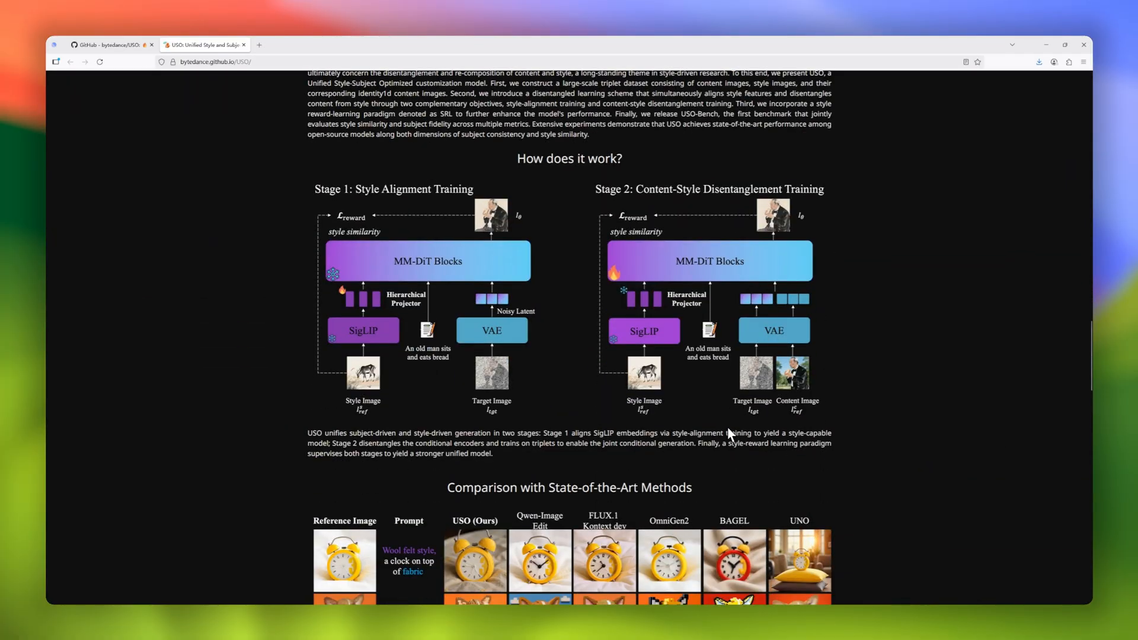
scroll("down", 3)
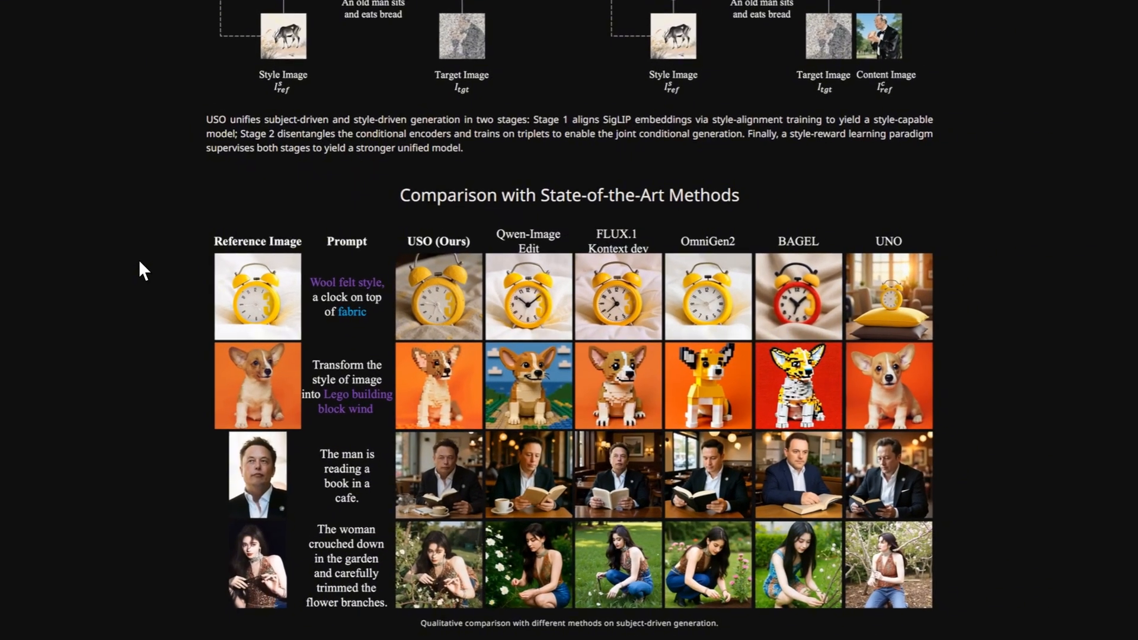
scroll("down", 3)
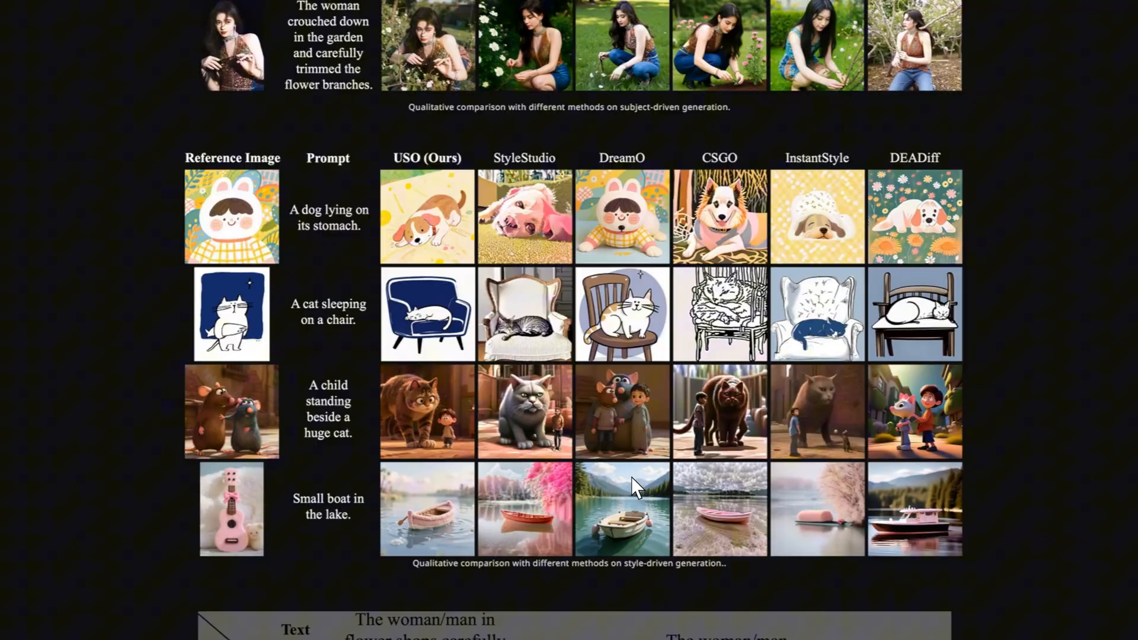
scroll("down", 3)
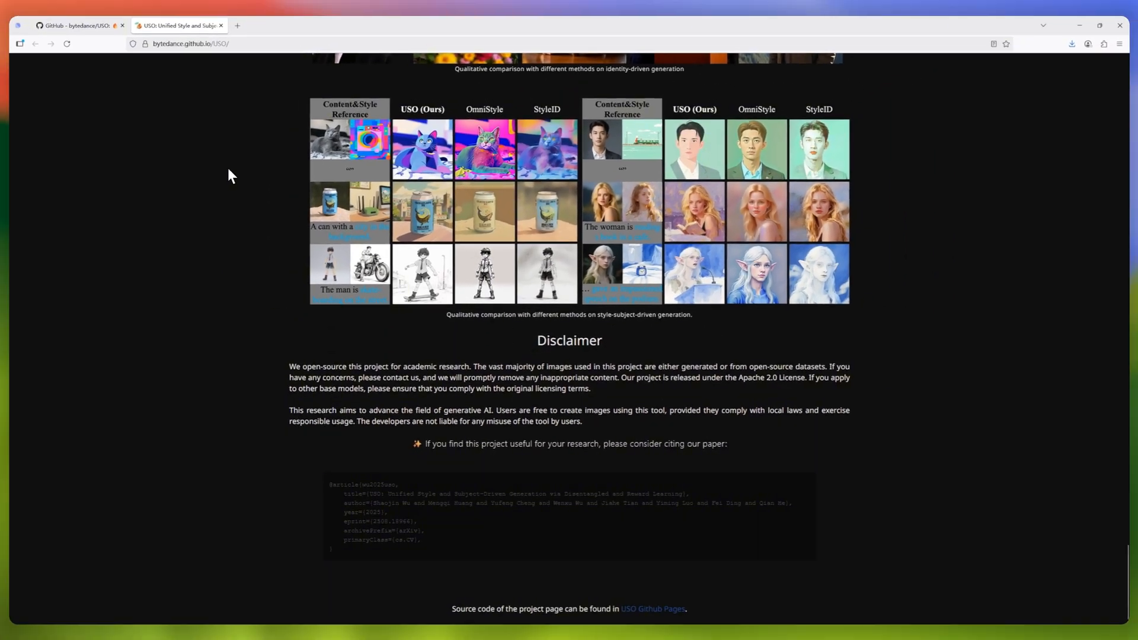
left_click(78, 26)
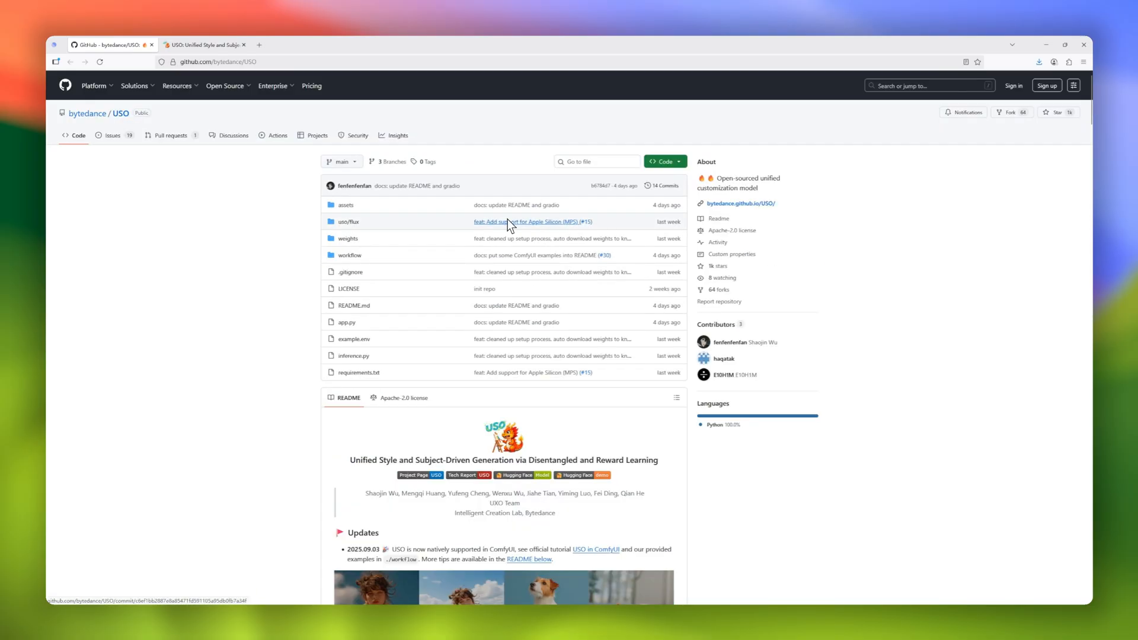
Step: Read the bytedance/USO README from Updates and Introduction down to Quick Start installation
scroll("down", 3)
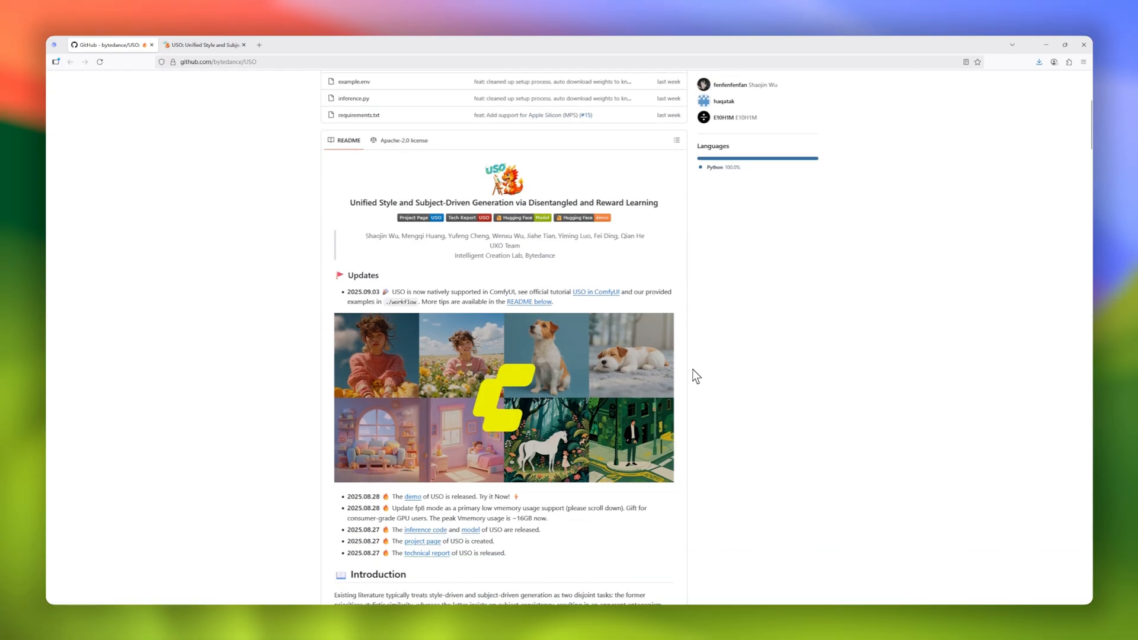
scroll("down", 3)
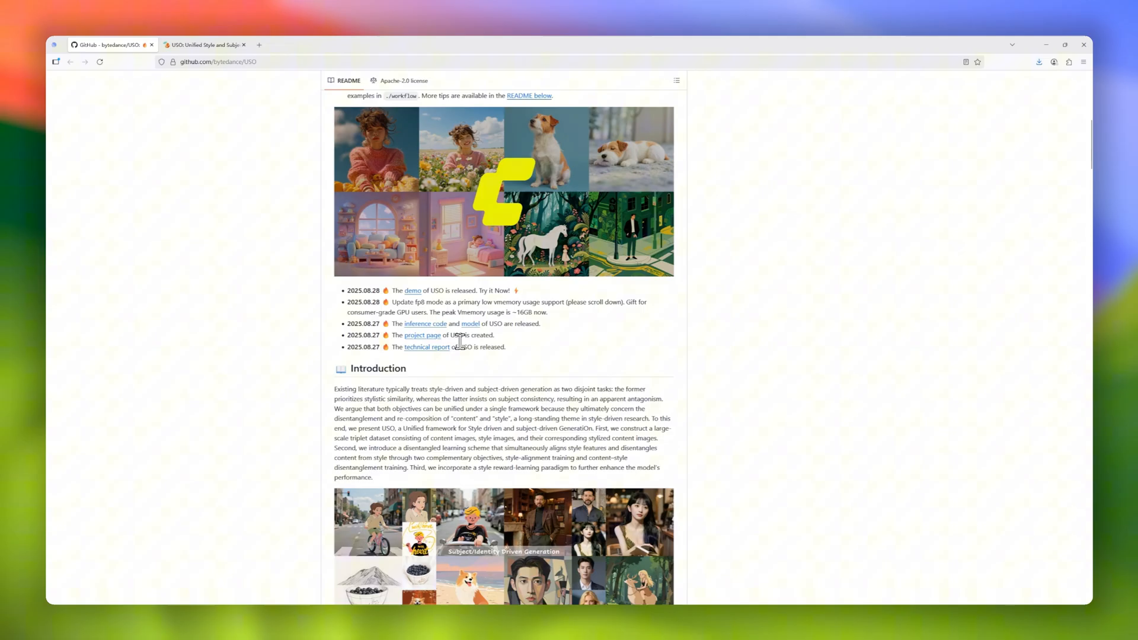
scroll("down", 3)
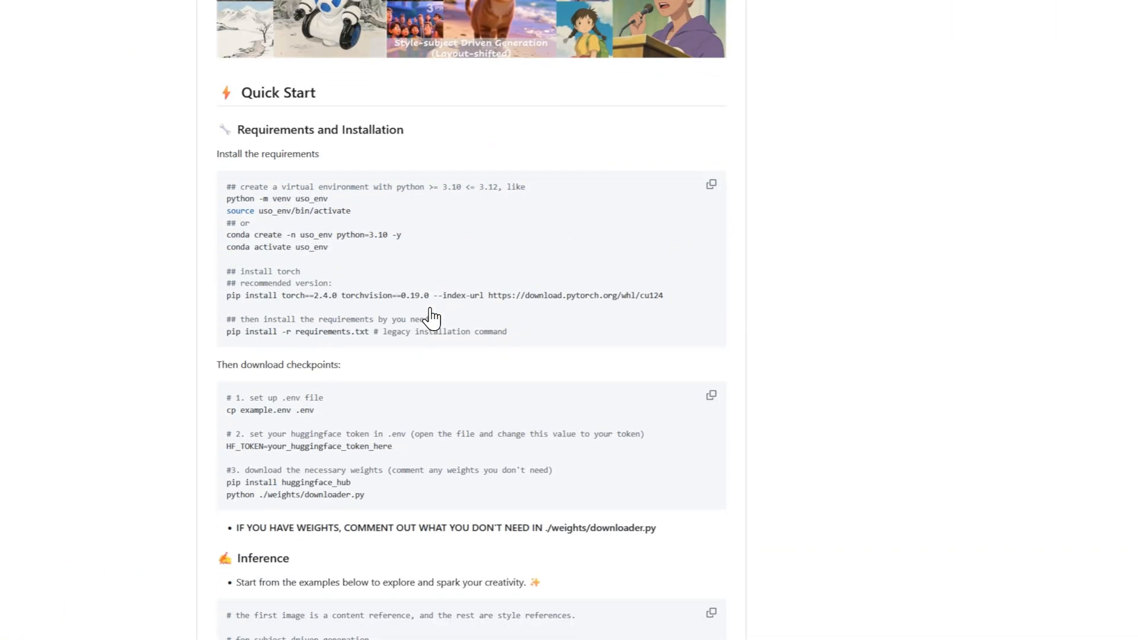
scroll("down", 3)
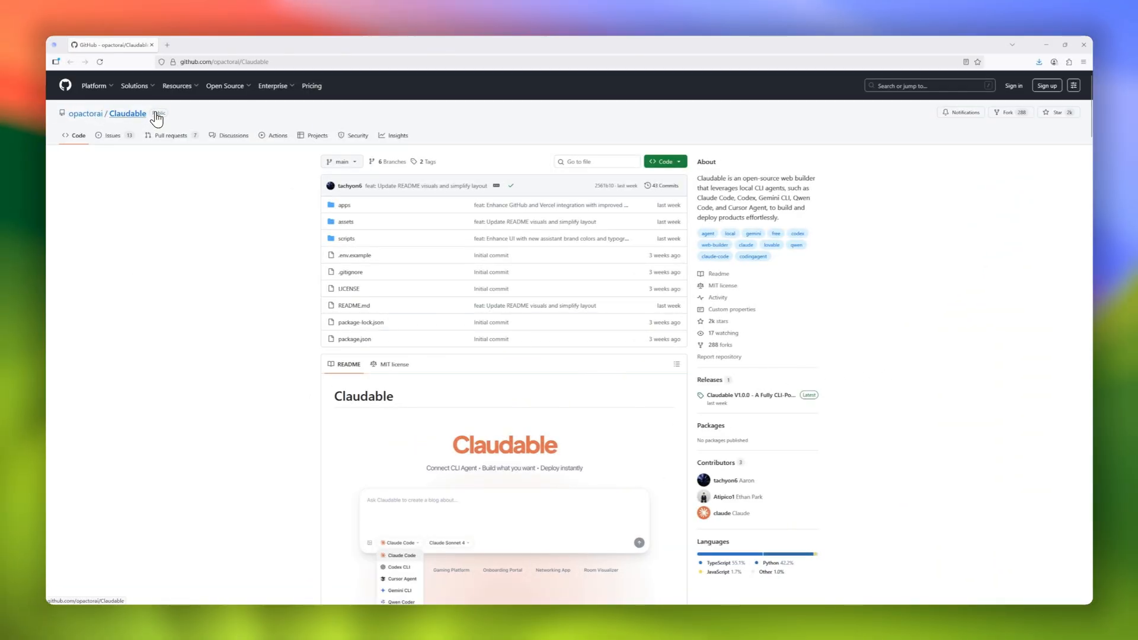
Step: Scroll the Claudable README through features, demos, supported coding agents, Usage and Troubleshooting
scroll("down", 3)
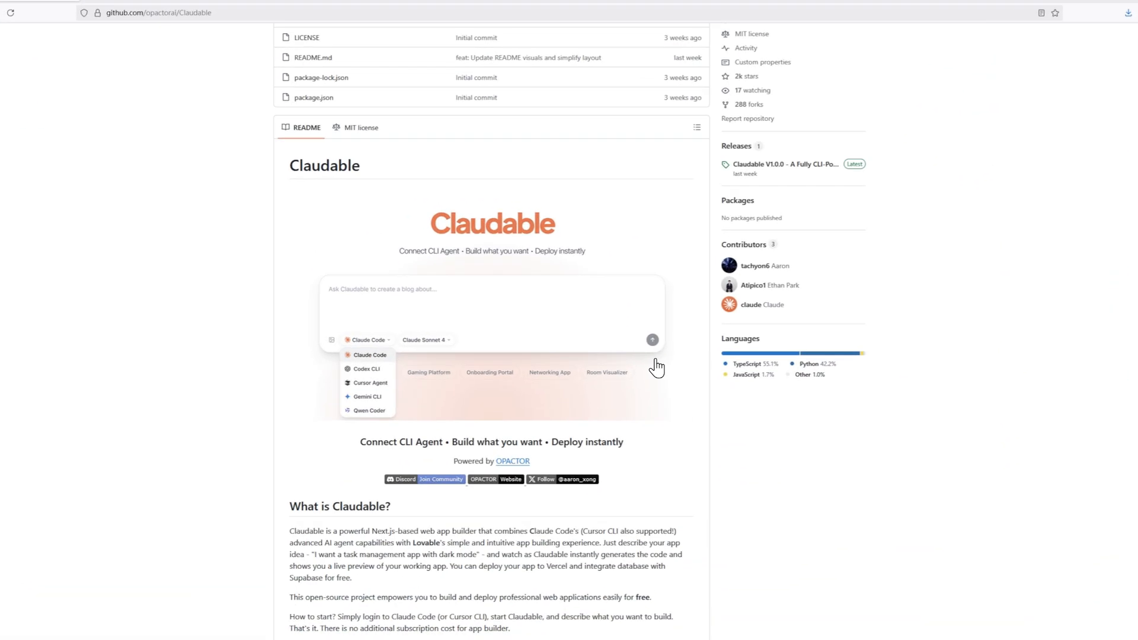
scroll("down", 3)
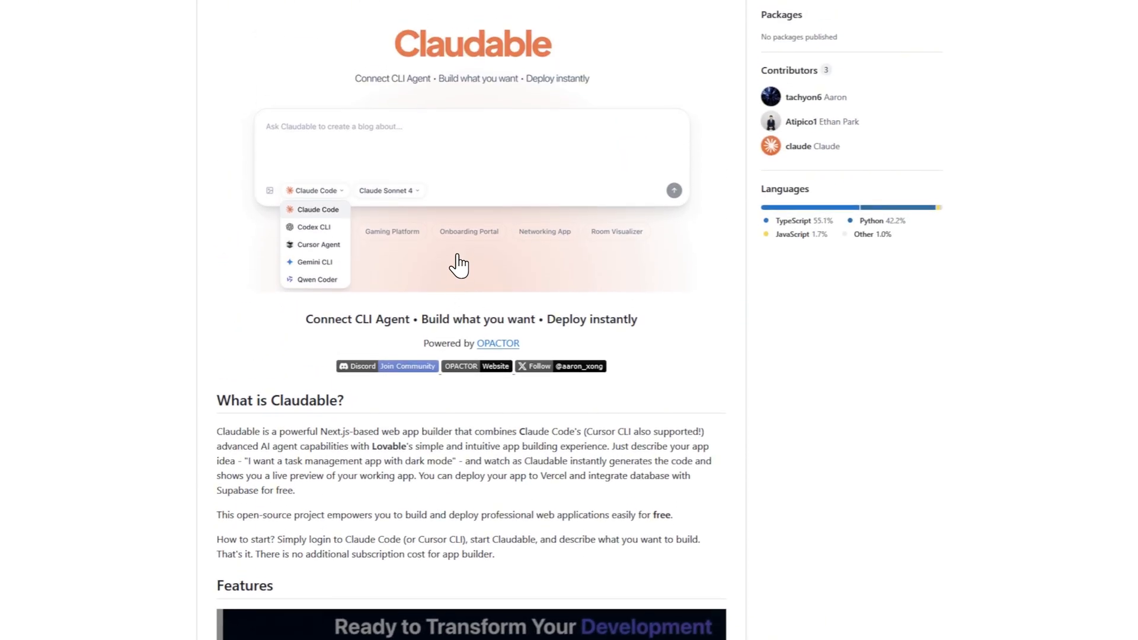
scroll("down", 3)
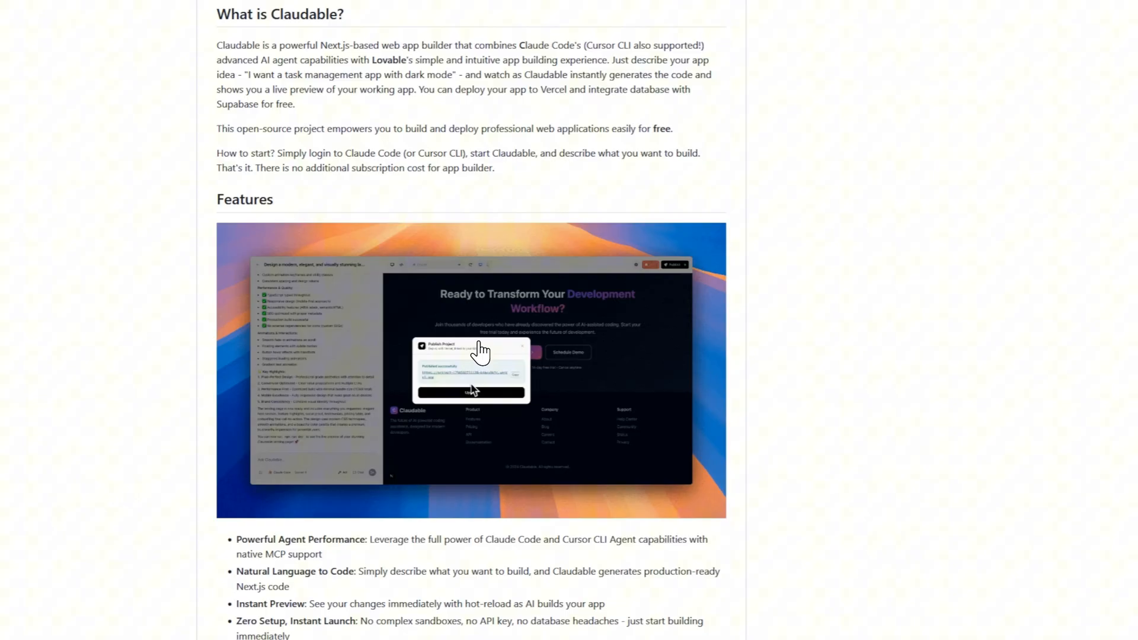
scroll("down", 3)
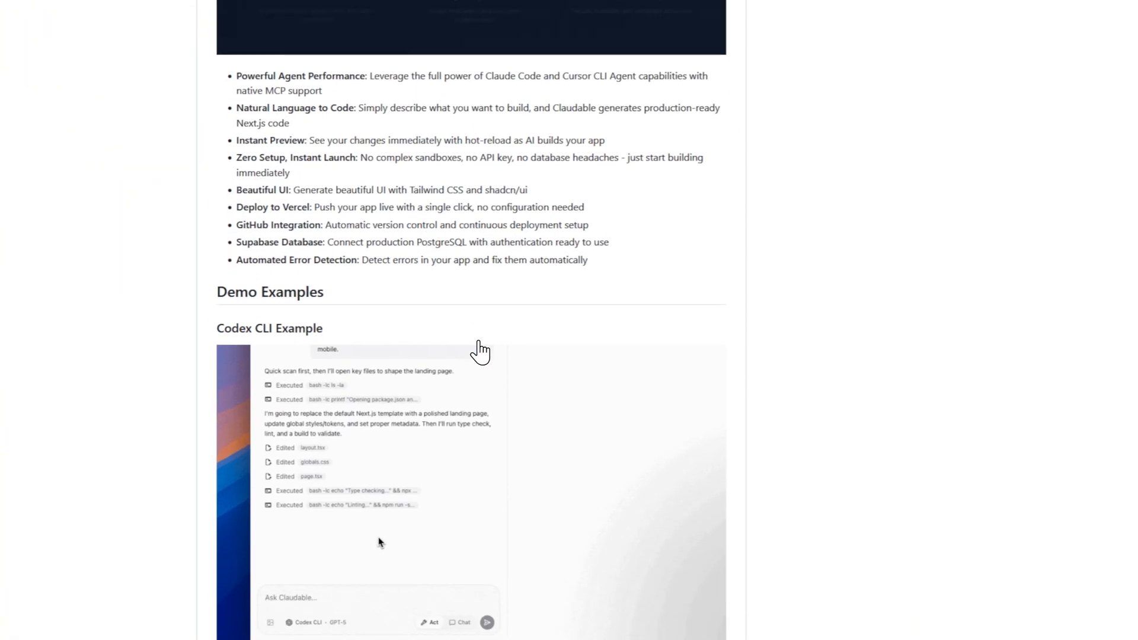
scroll("down", 3)
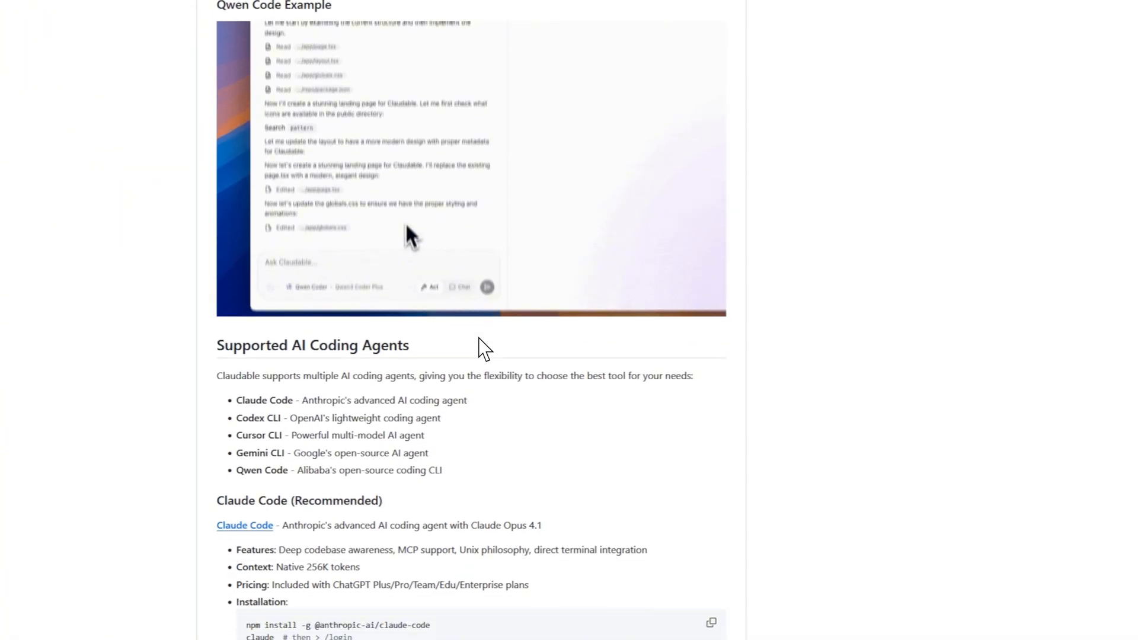
scroll("down", 3)
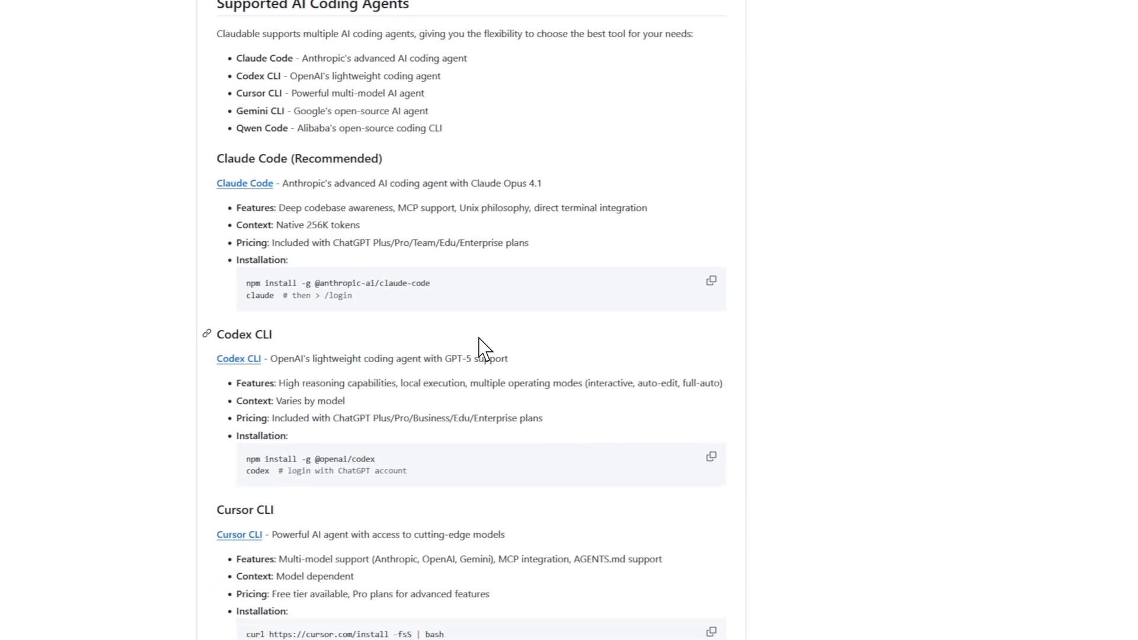
scroll("down", 3)
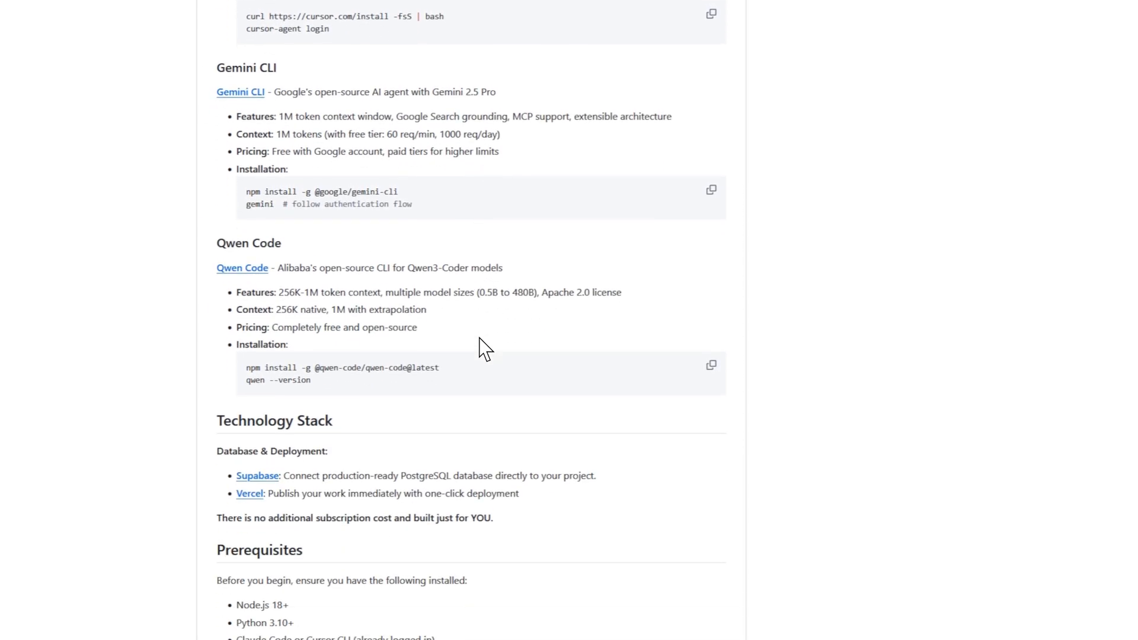
scroll("down", 3)
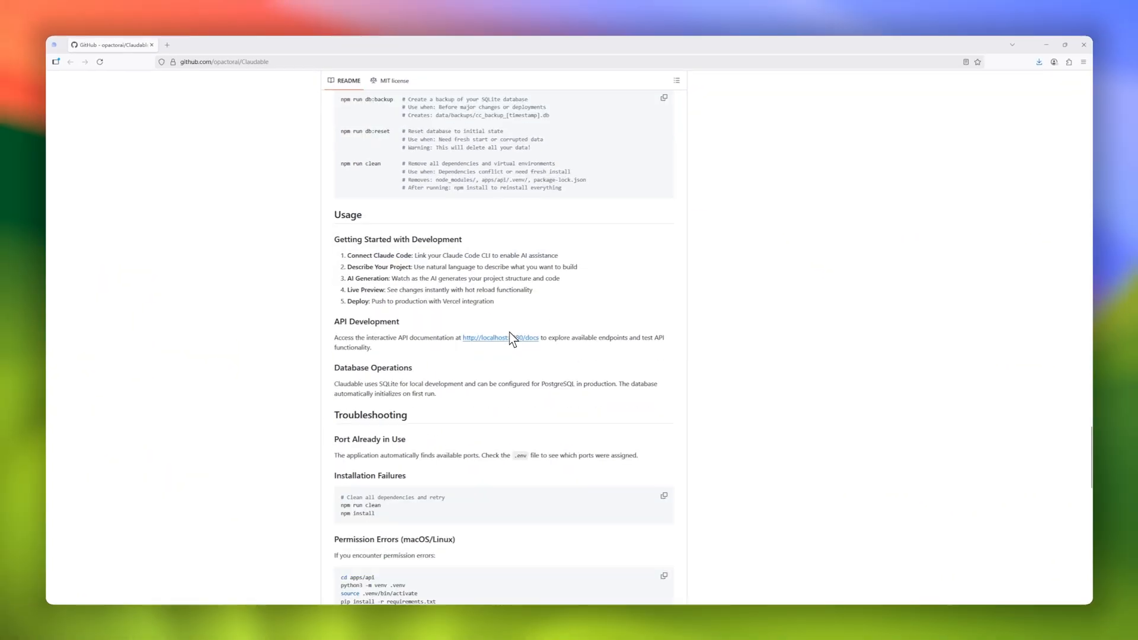
scroll("down", 3)
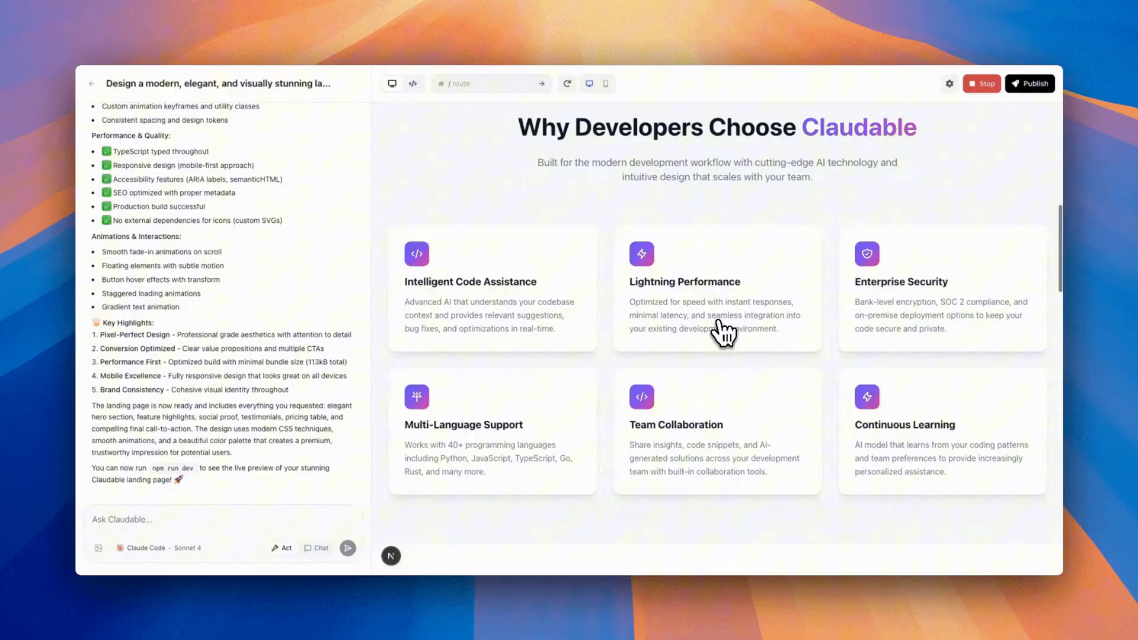
left_click(1029, 84)
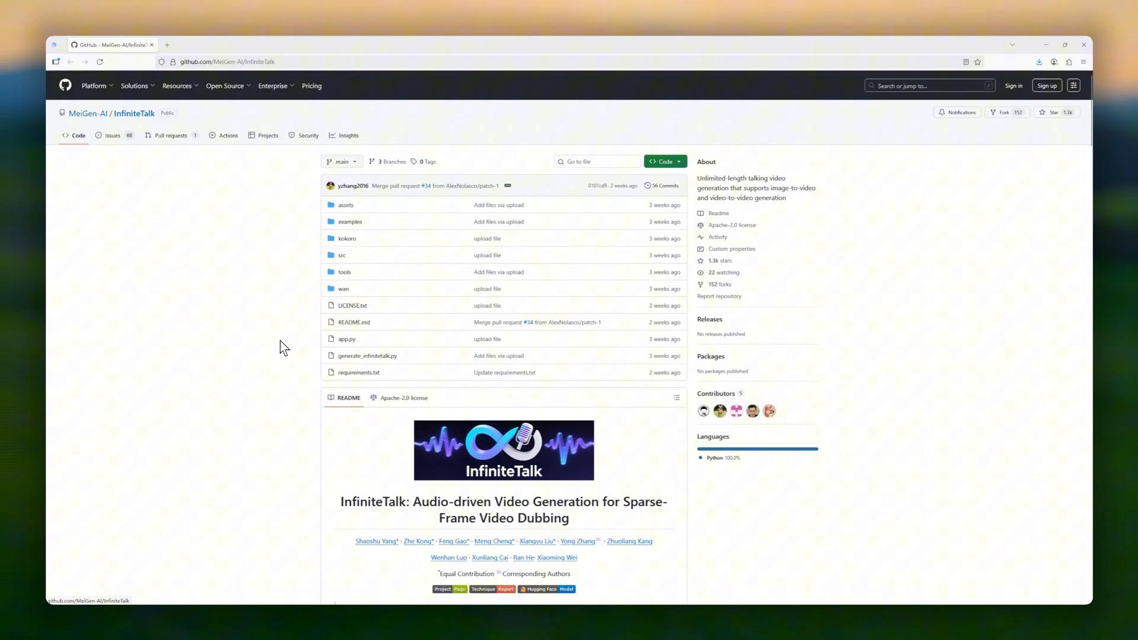
scroll("down", 3)
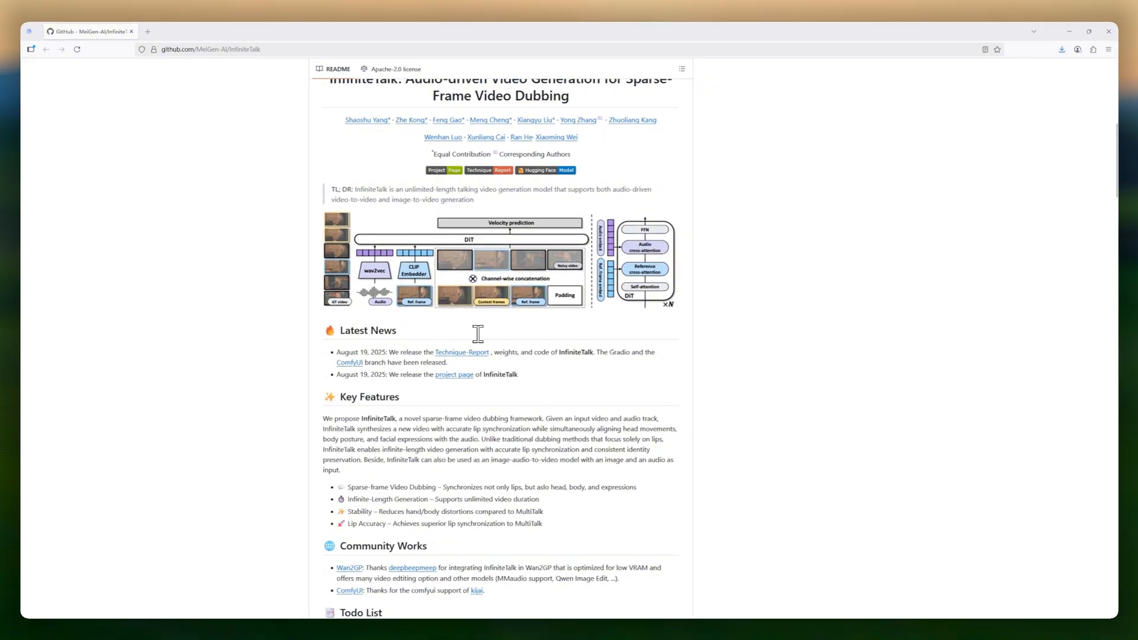
scroll("down", 3)
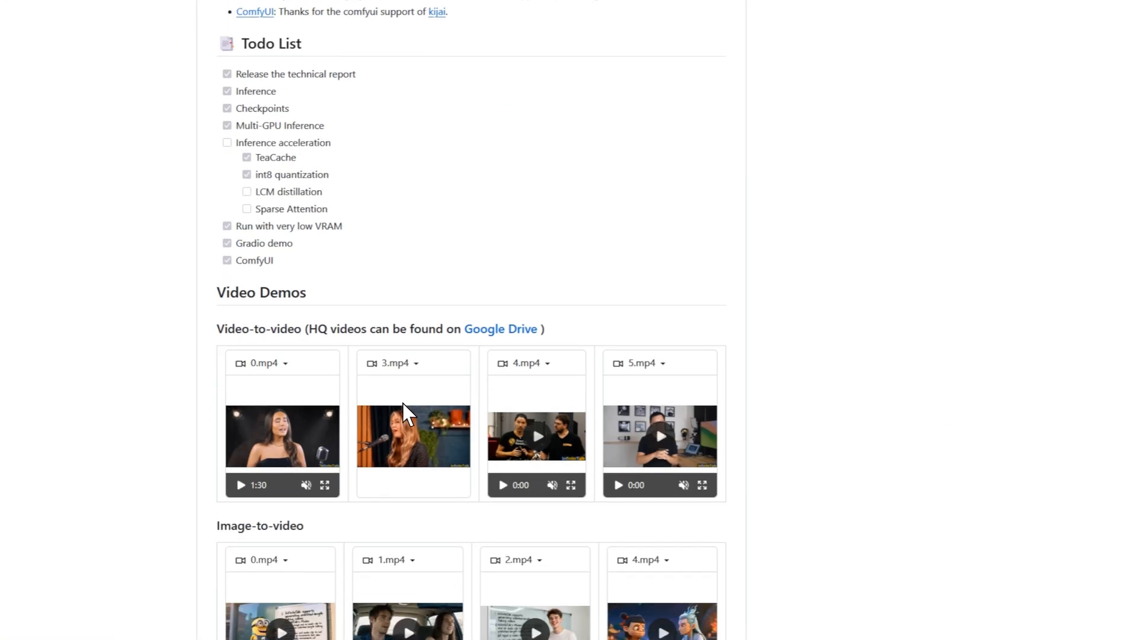
scroll("down", 3)
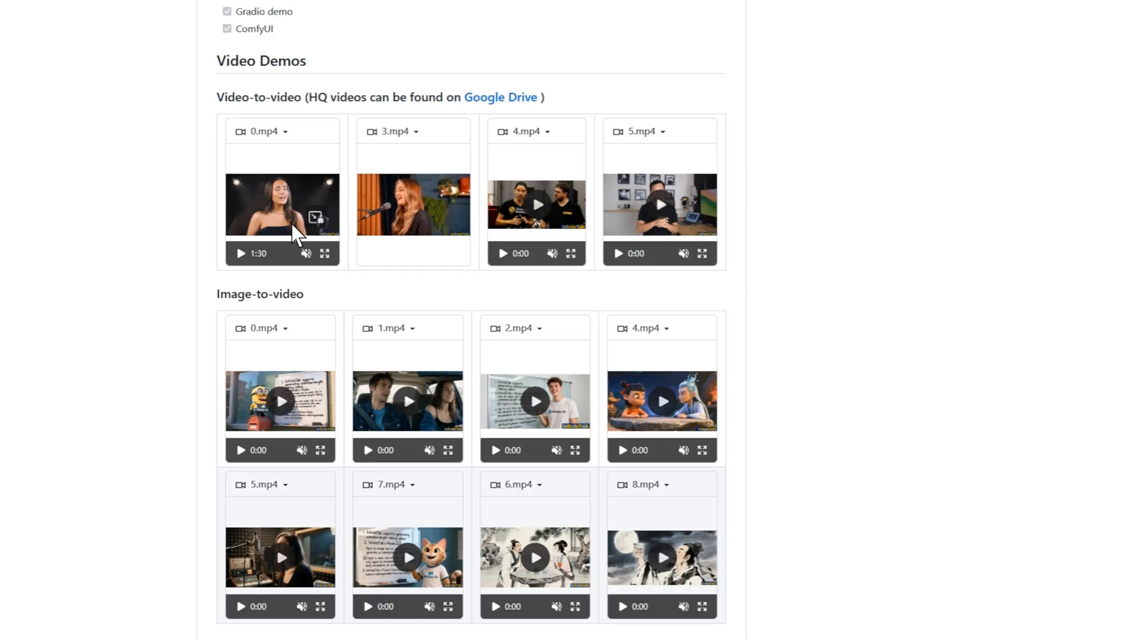
left_click(240, 253)
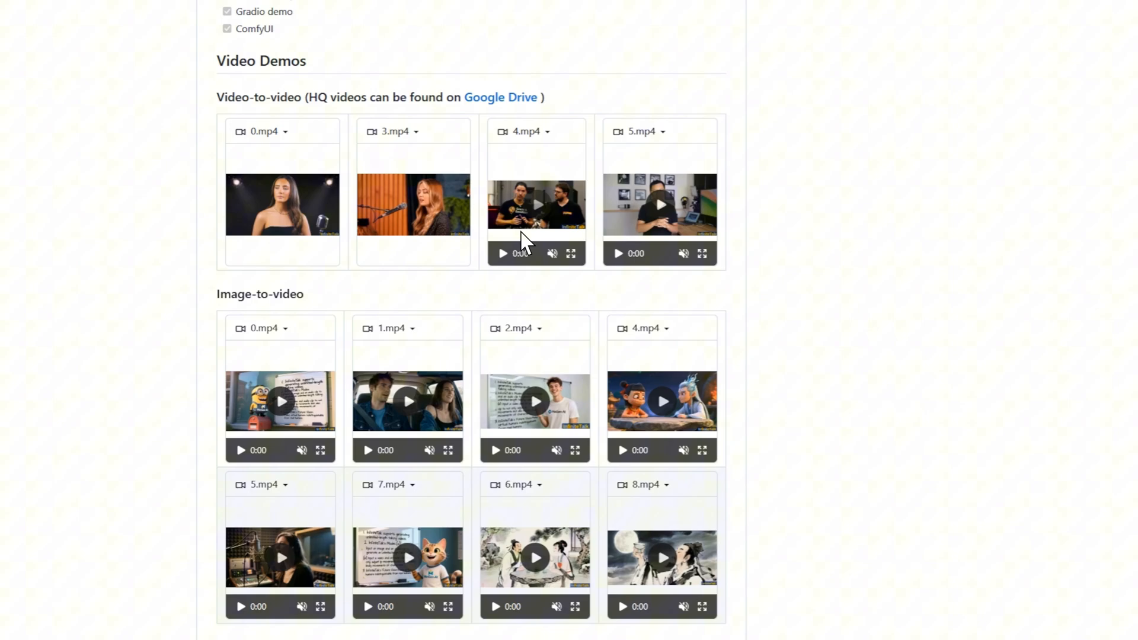
left_click(504, 253)
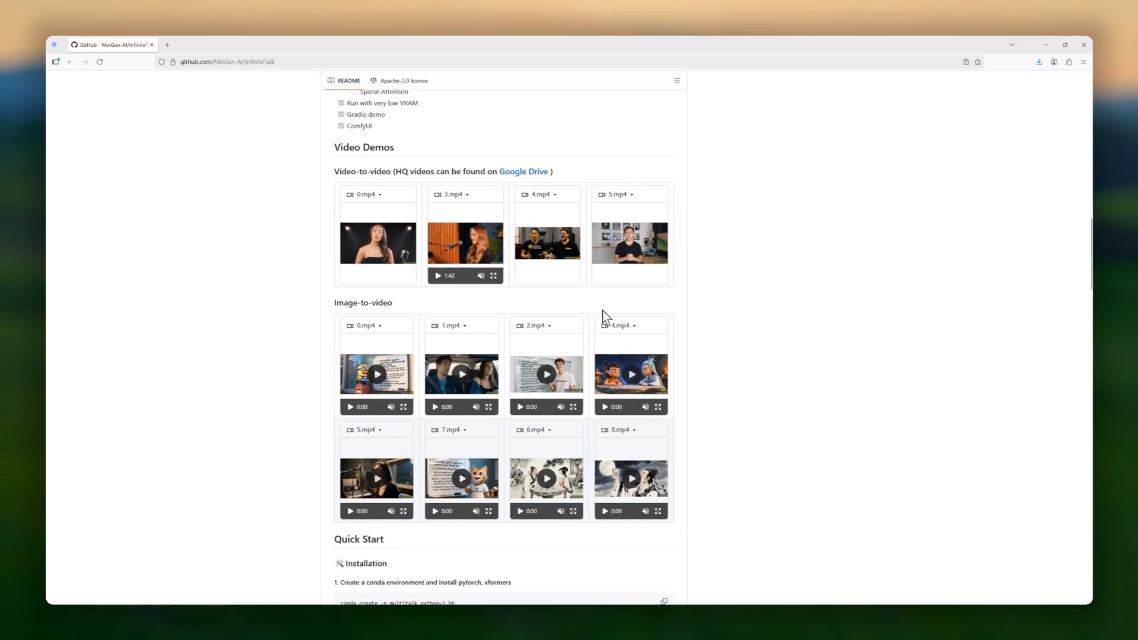
left_click(376, 374)
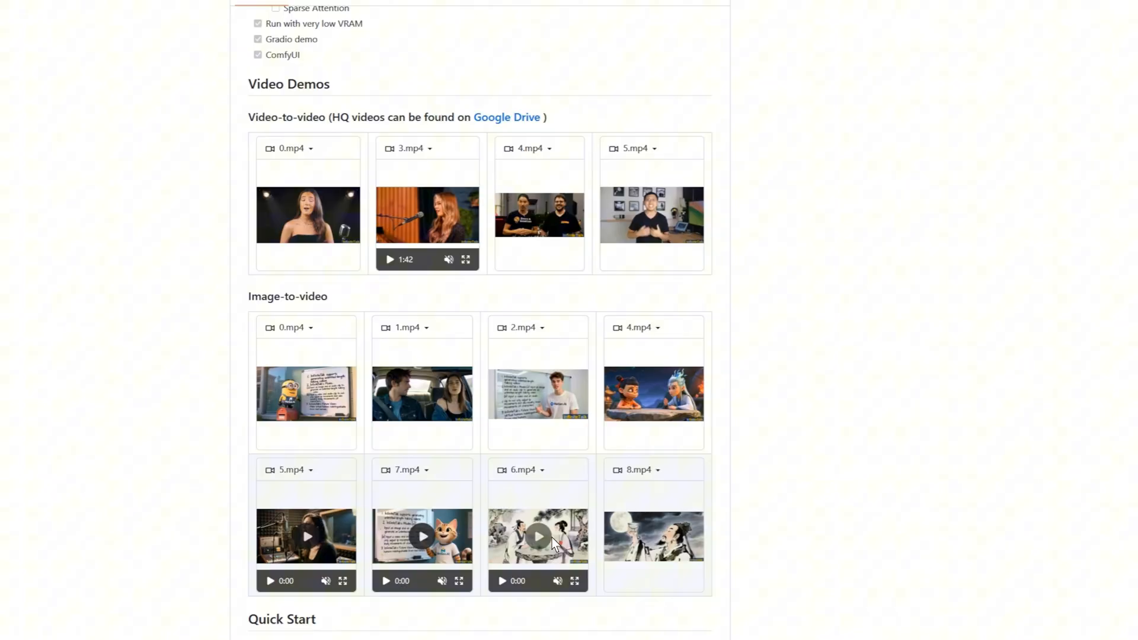
scroll("down", 3)
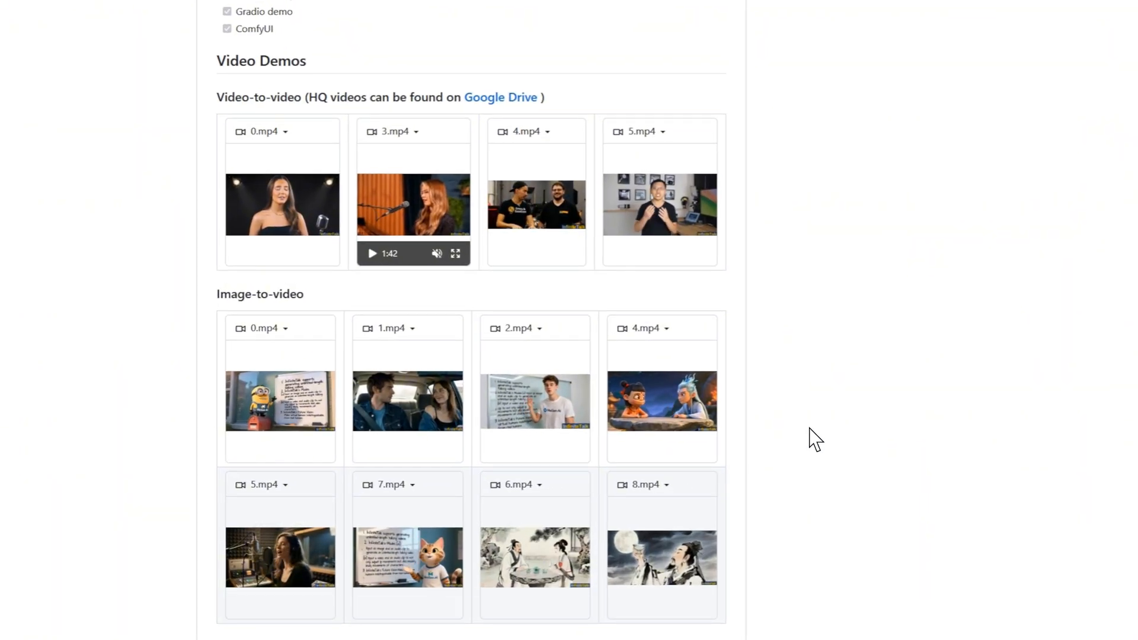
scroll("down", 3)
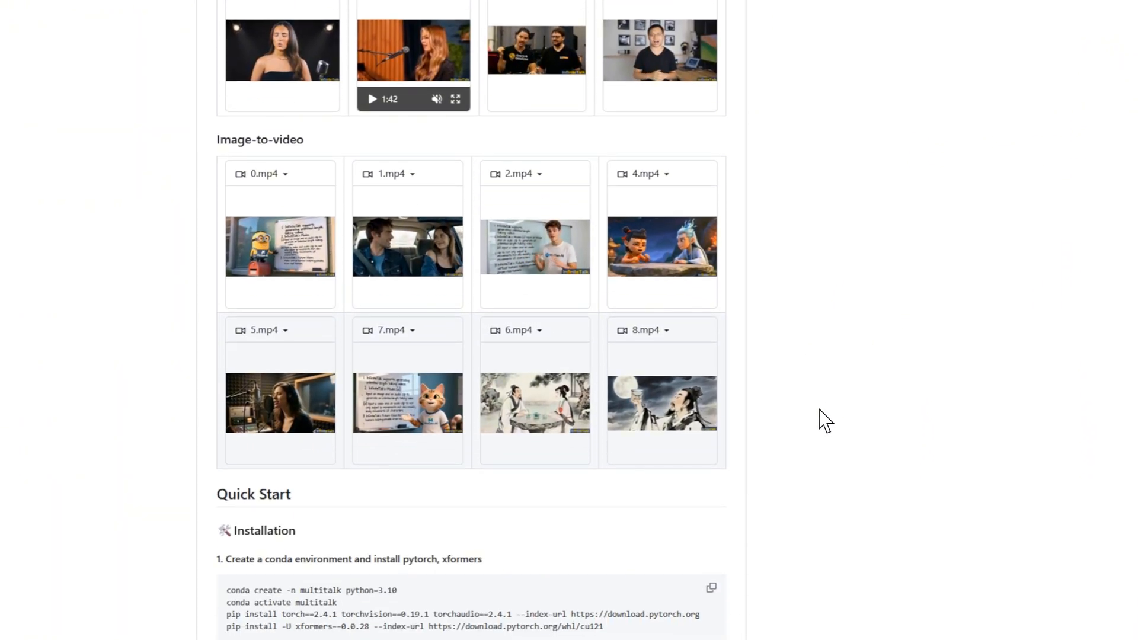
scroll("up", 3)
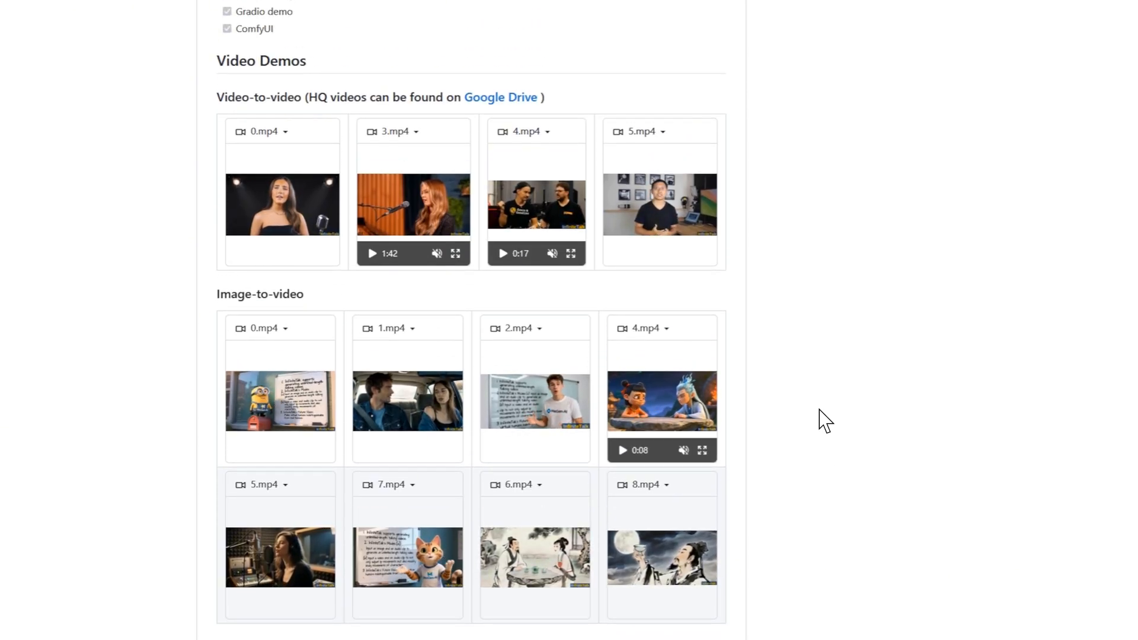
scroll("down", 3)
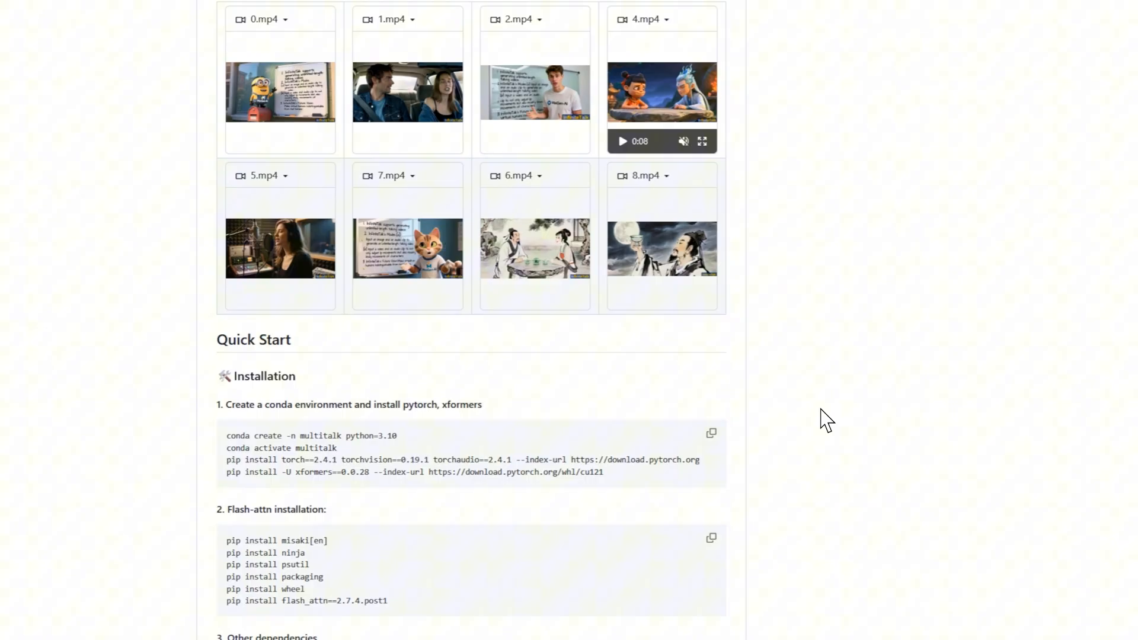
scroll("down", 3)
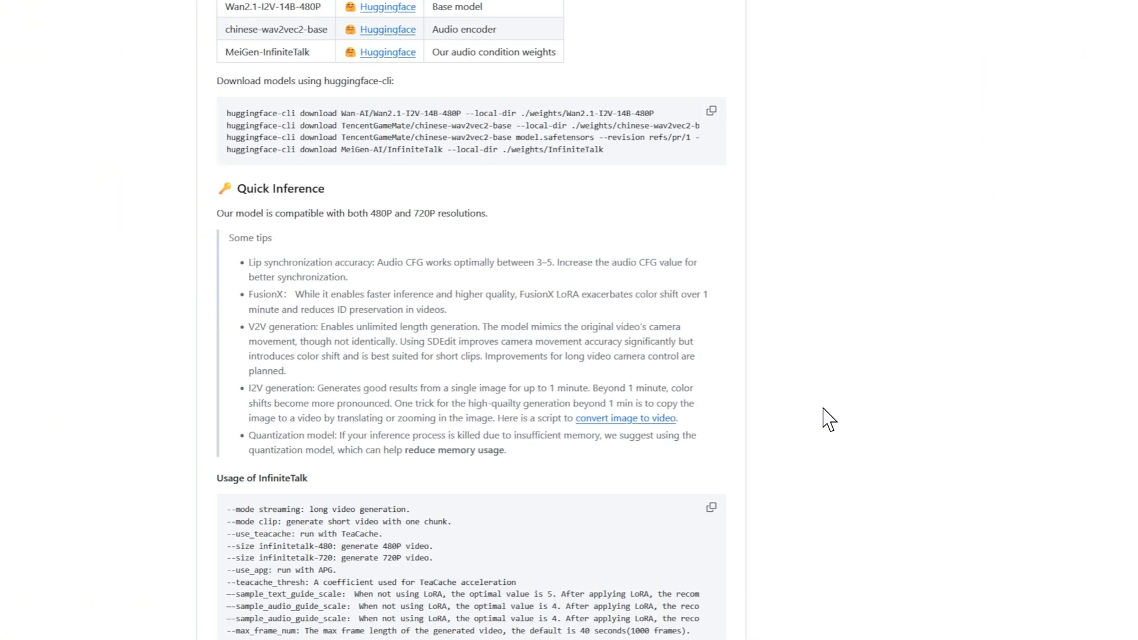
scroll("down", 3)
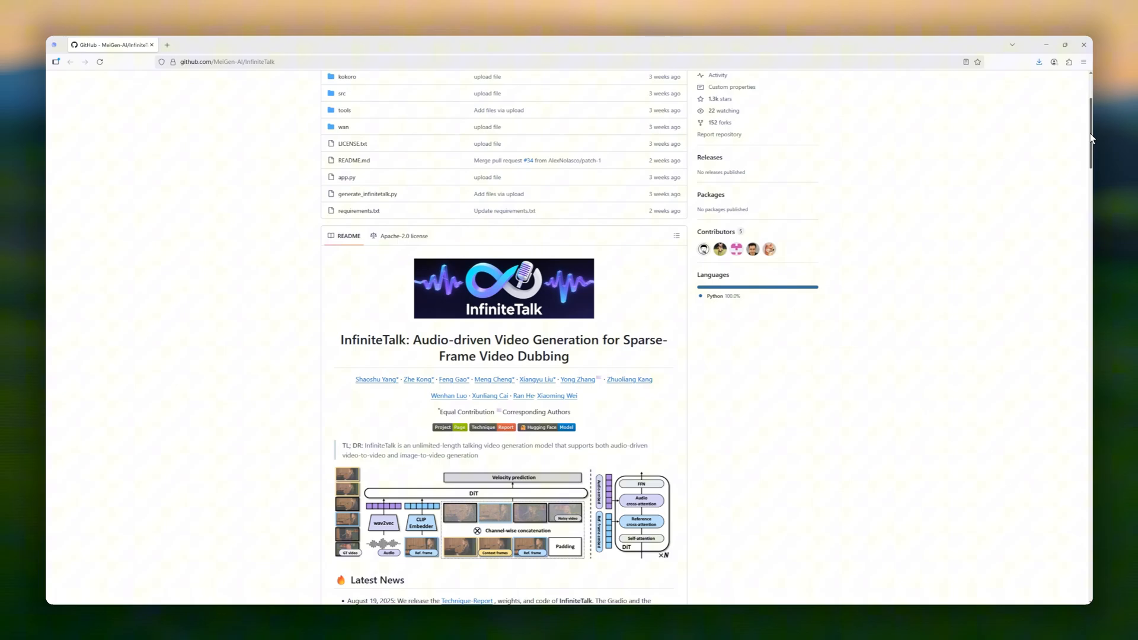
scroll("down", 3)
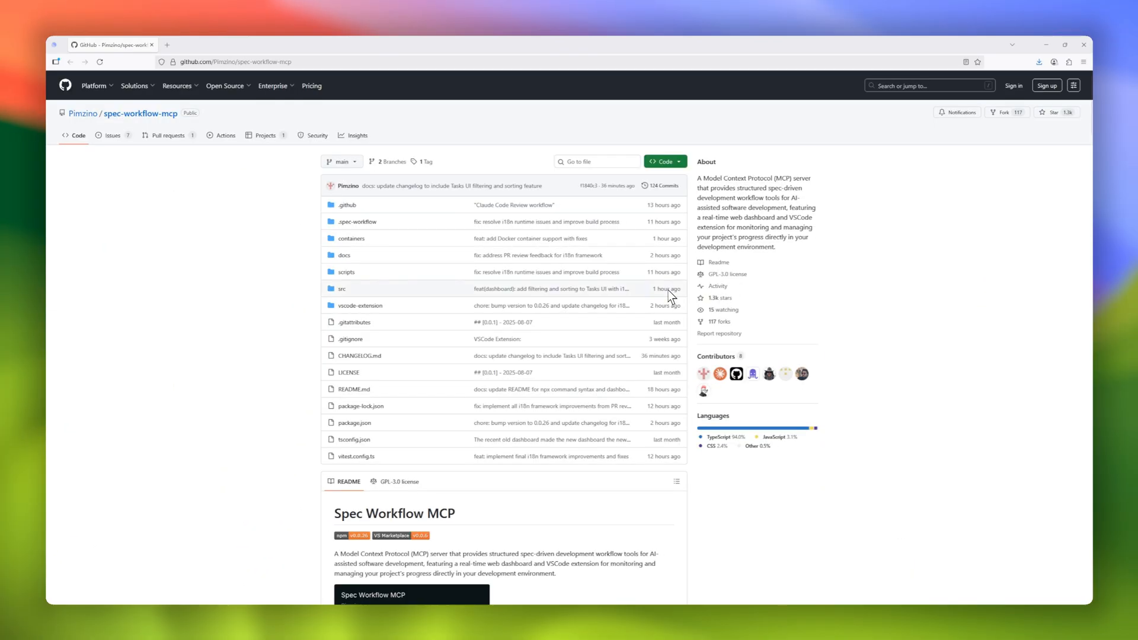
mouse_move(139, 114)
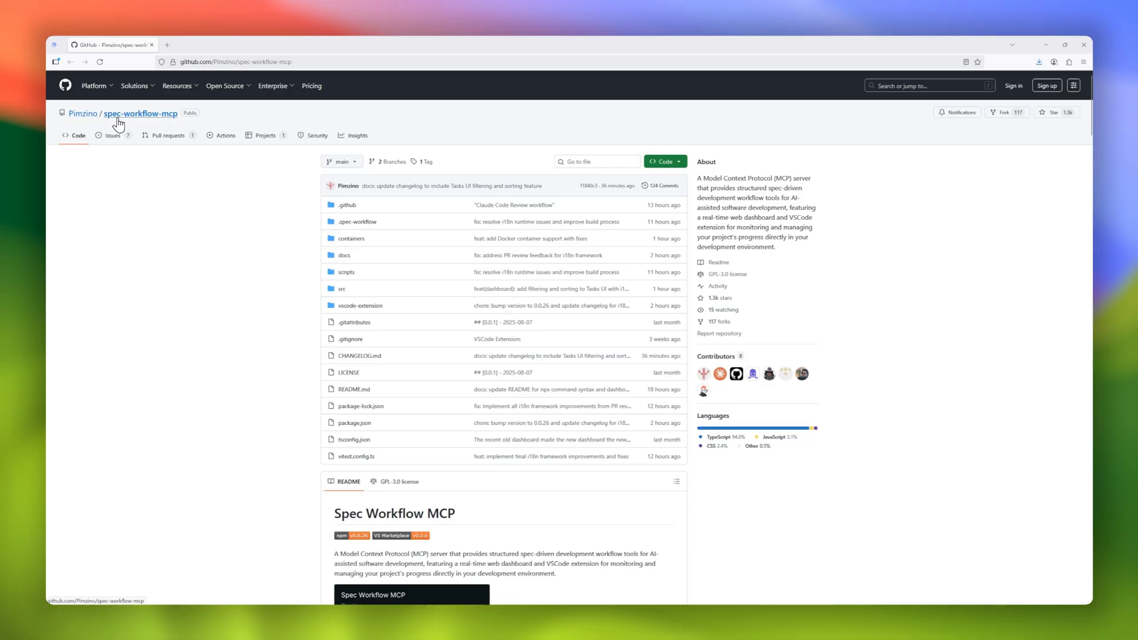
scroll("down", 3)
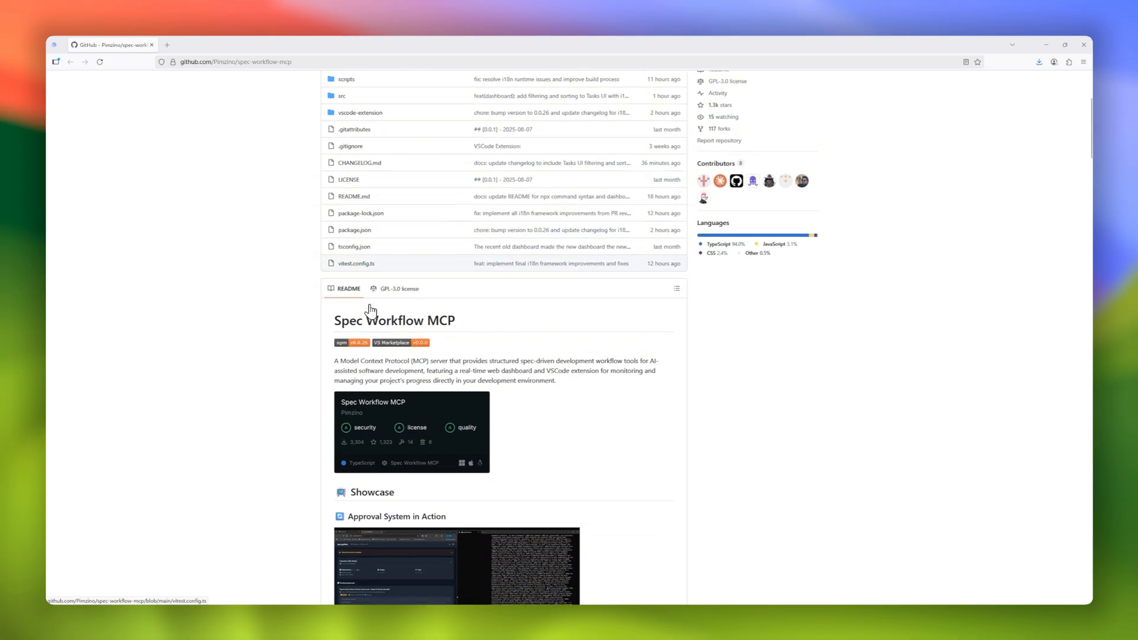
scroll("down", 3)
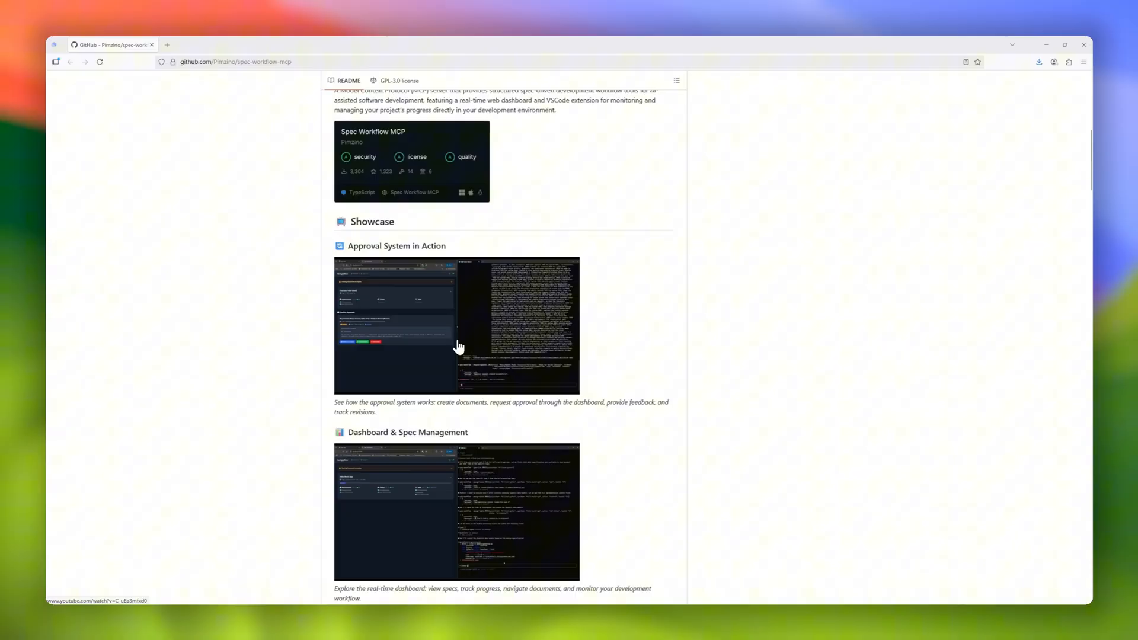
mouse_move(465, 340)
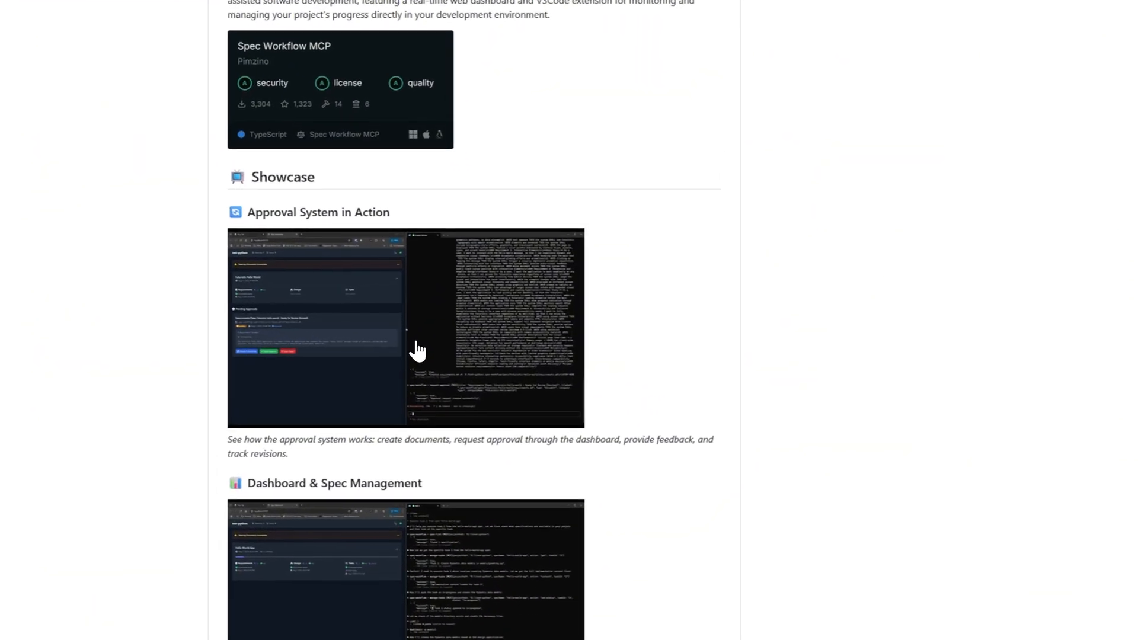
scroll("down", 3)
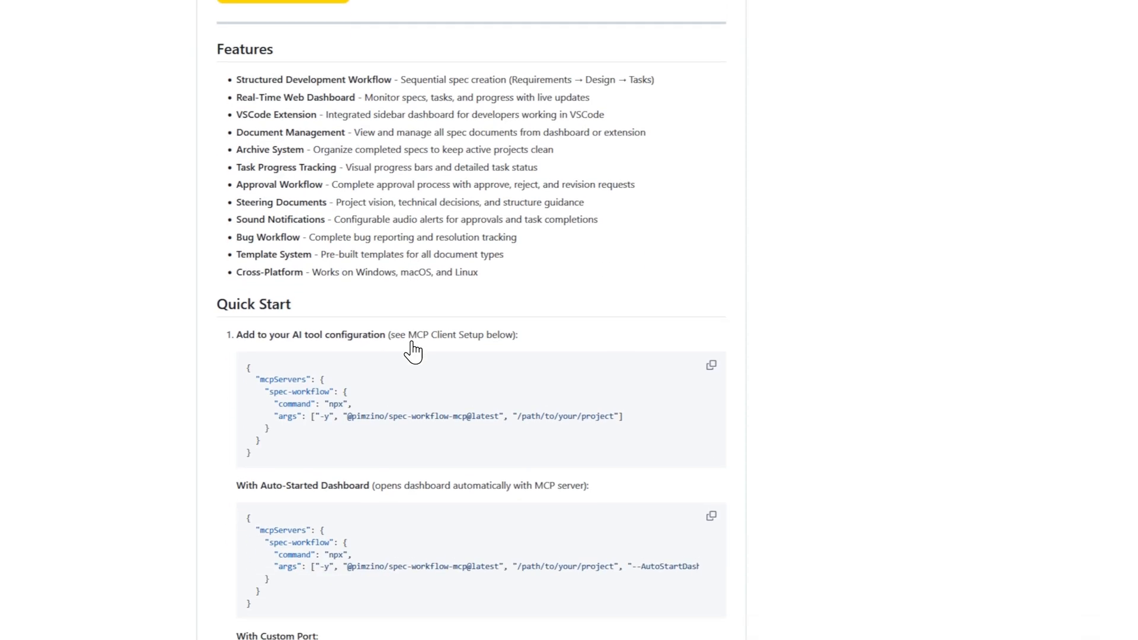
scroll("down", 3)
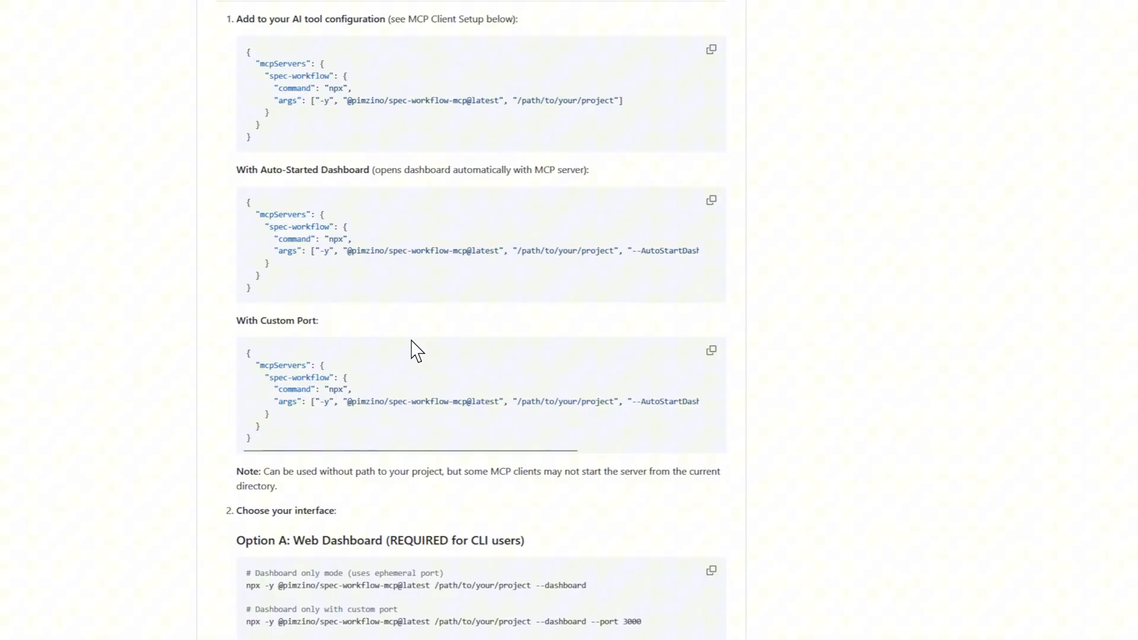
scroll("down", 3)
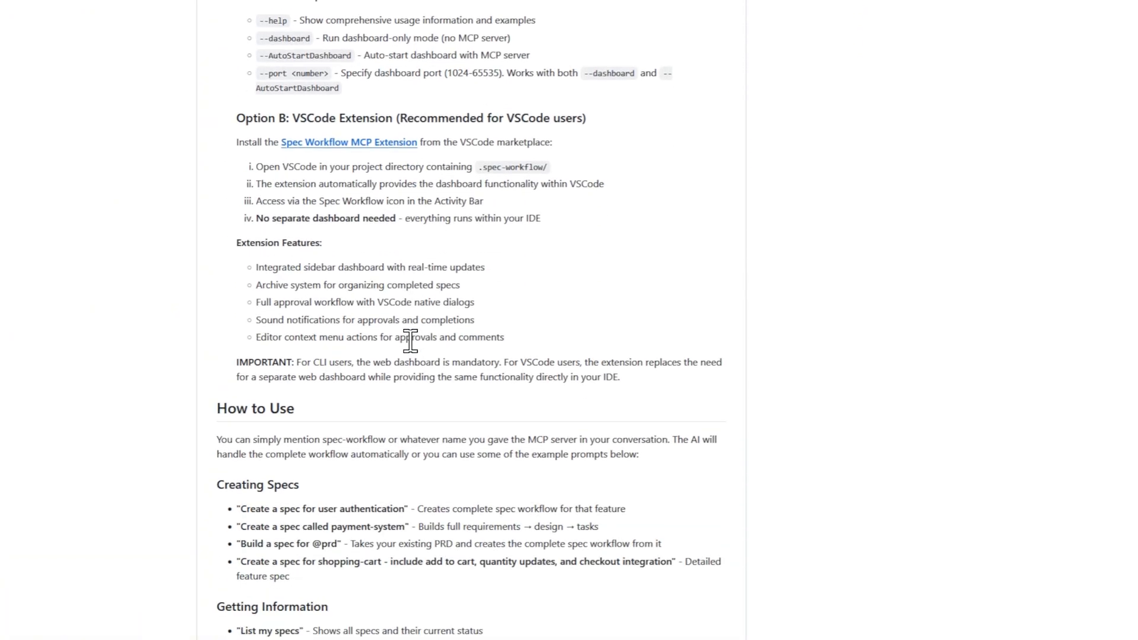
scroll("down", 3)
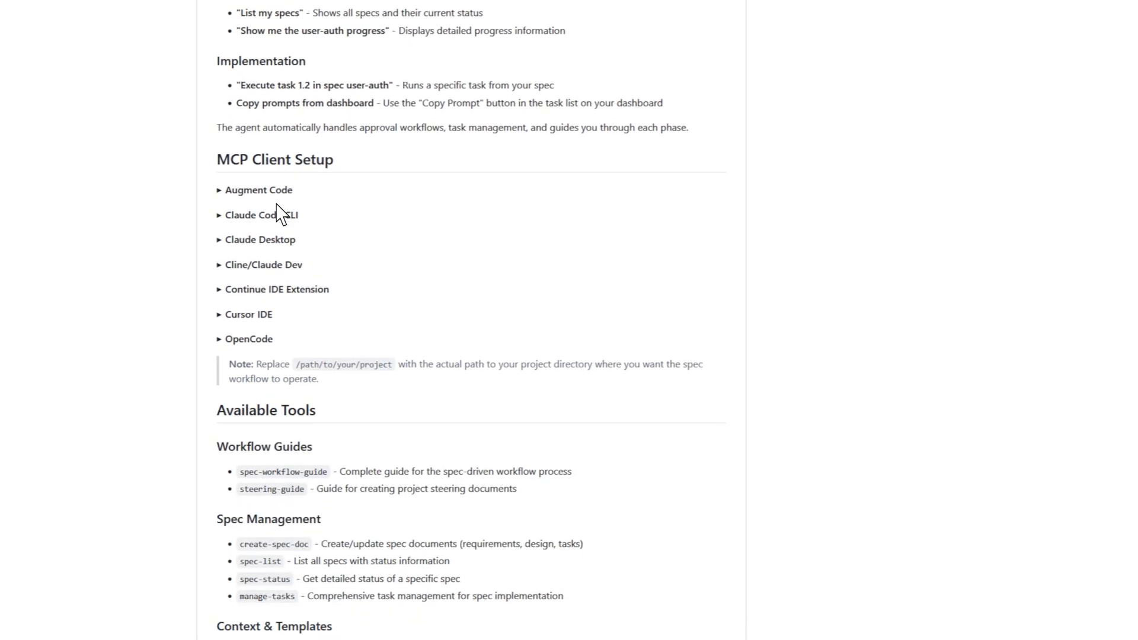
scroll("down", 3)
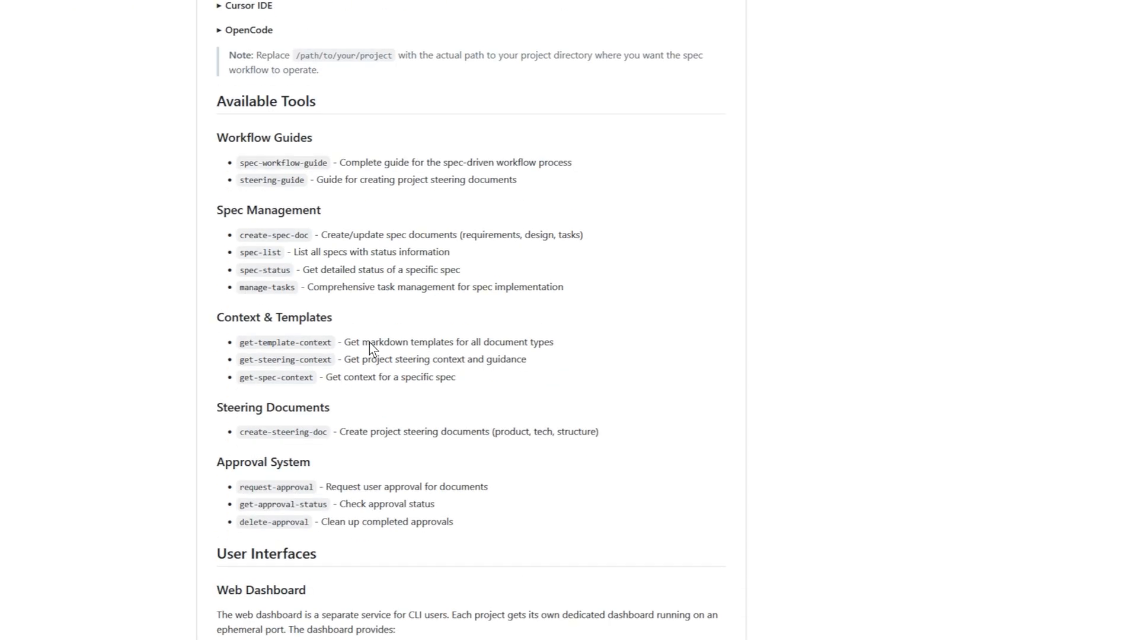
scroll("down", 3)
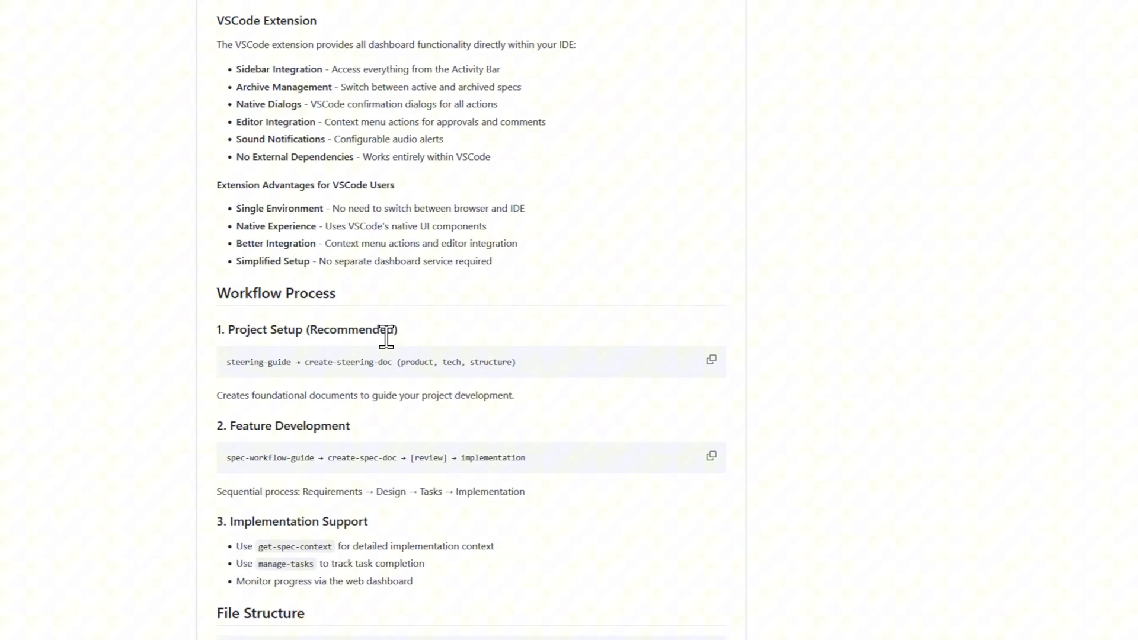
scroll("down", 3)
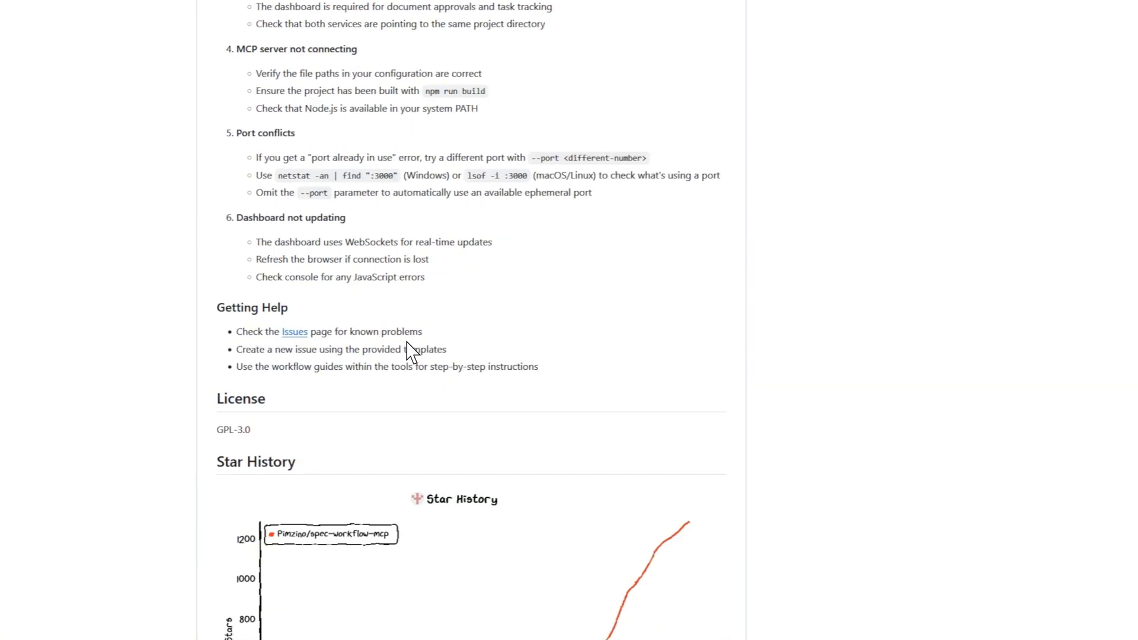
scroll("up", 3)
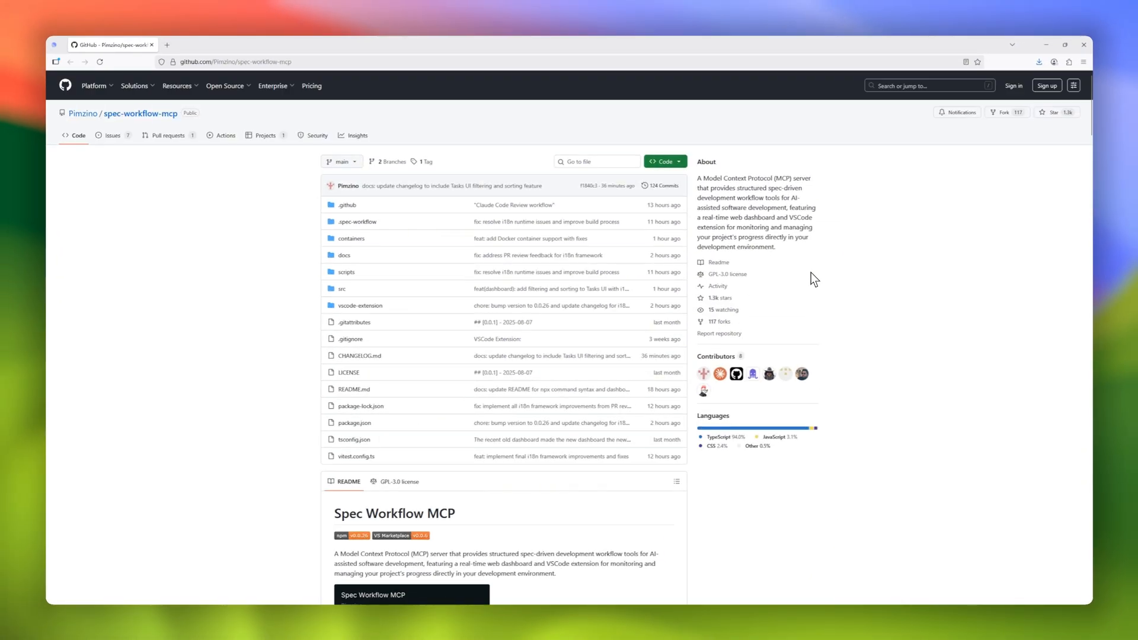
scroll("down", 3)
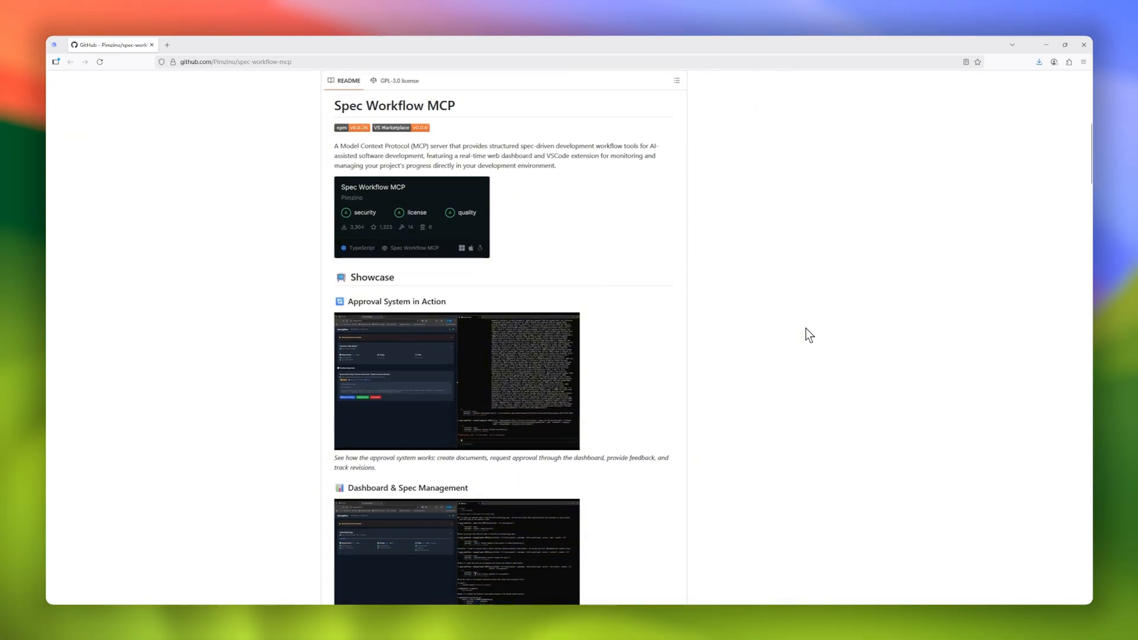
scroll("down", 3)
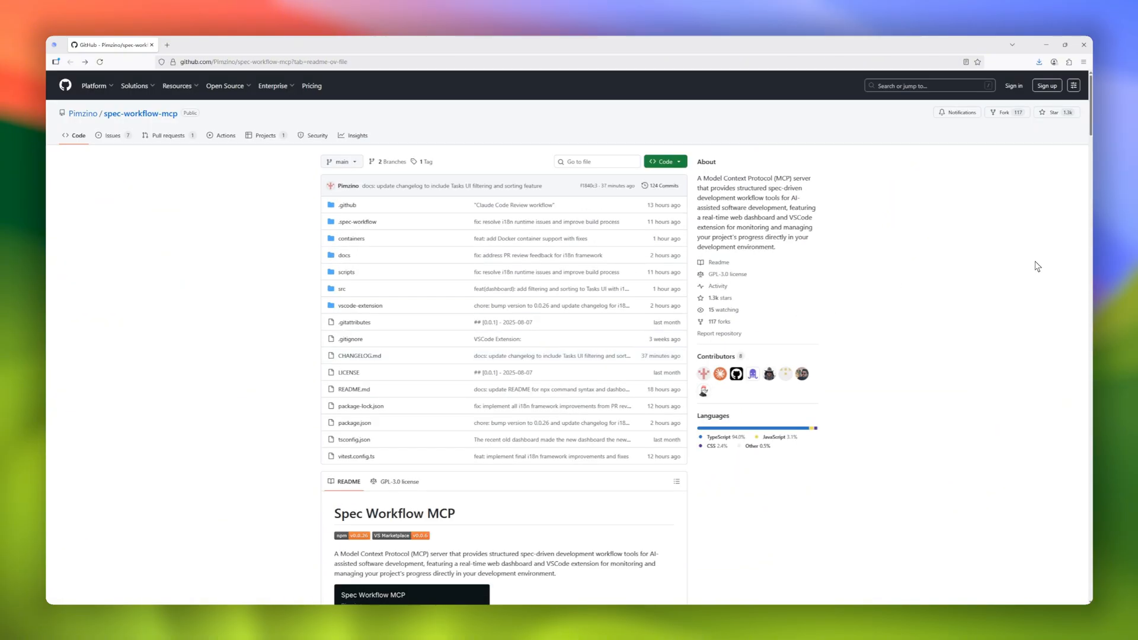
scroll("down", 3)
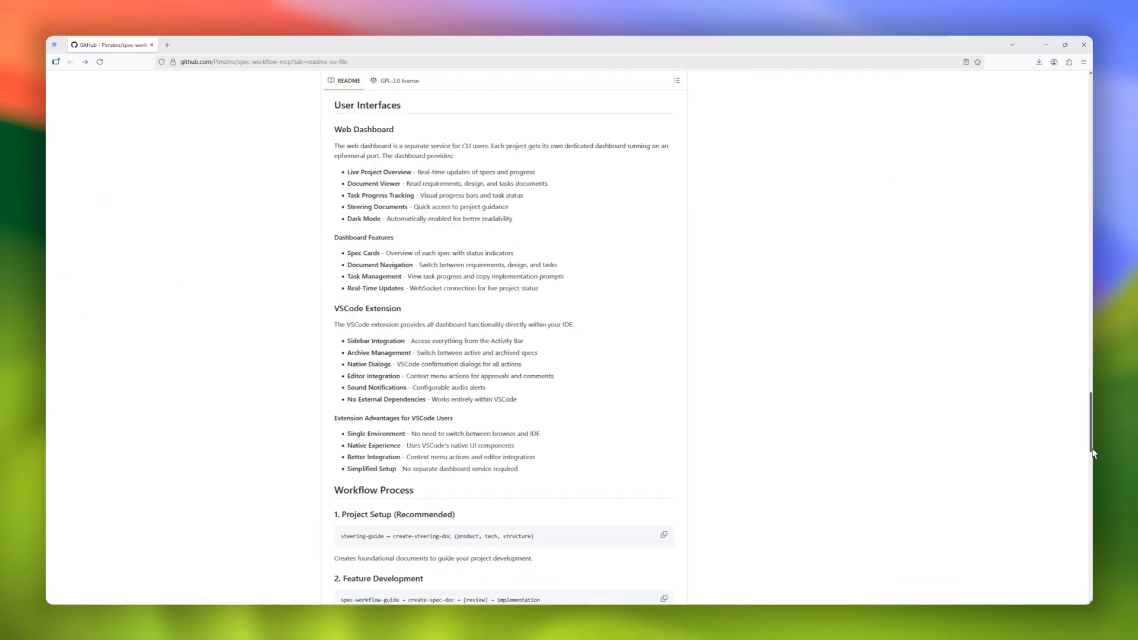